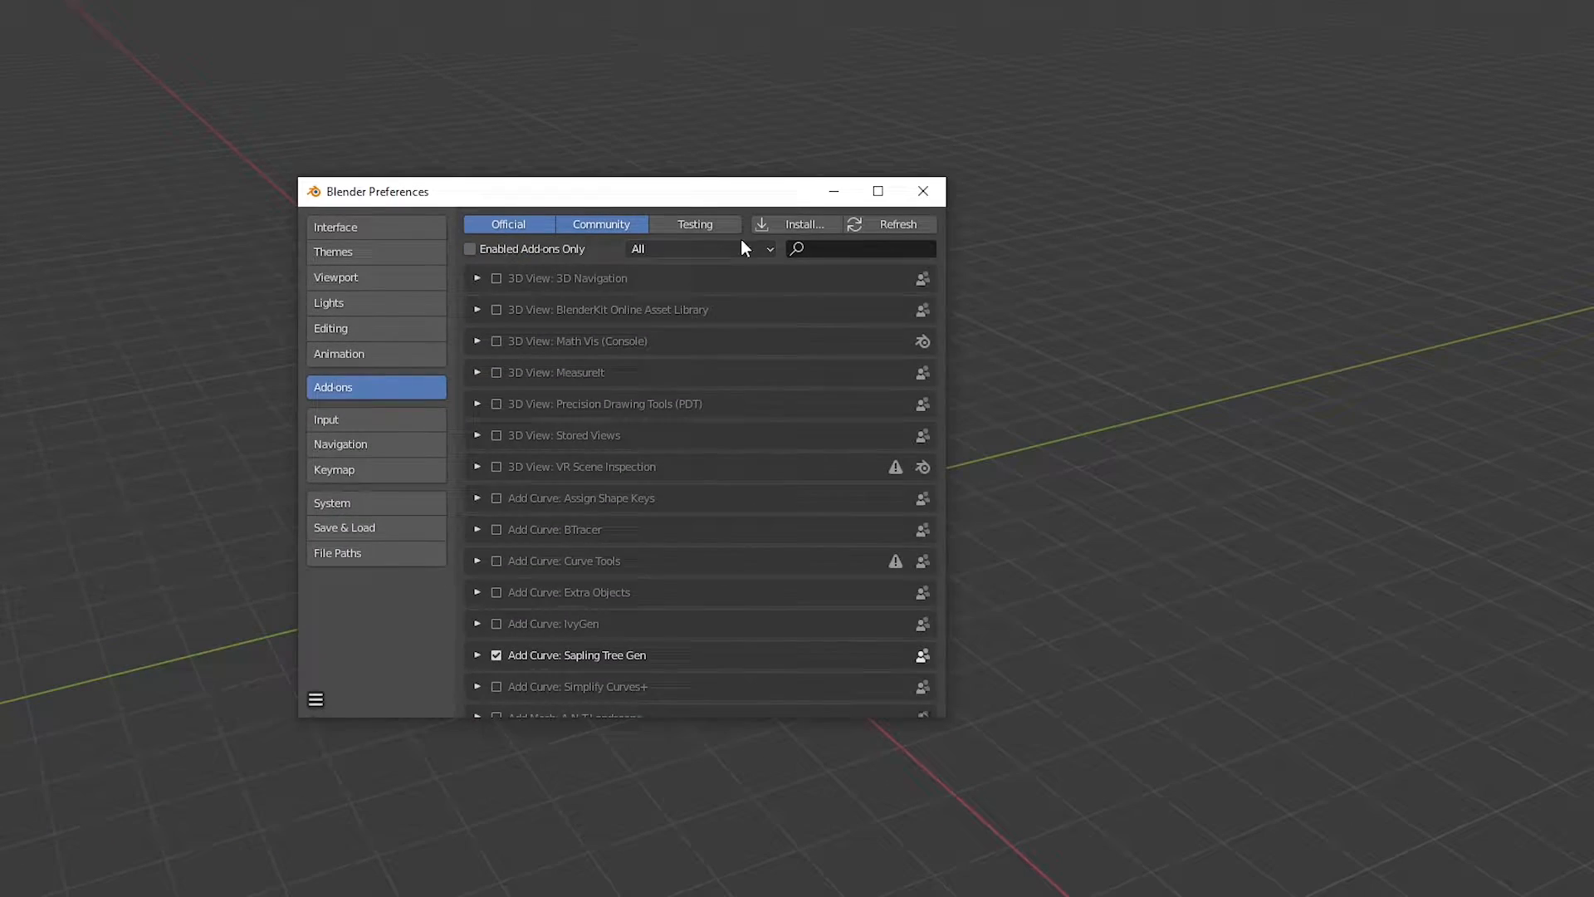
- Search 'tree', enable Add Curve: Sapling Tree Gen and save preferences so it persists
type("tree")
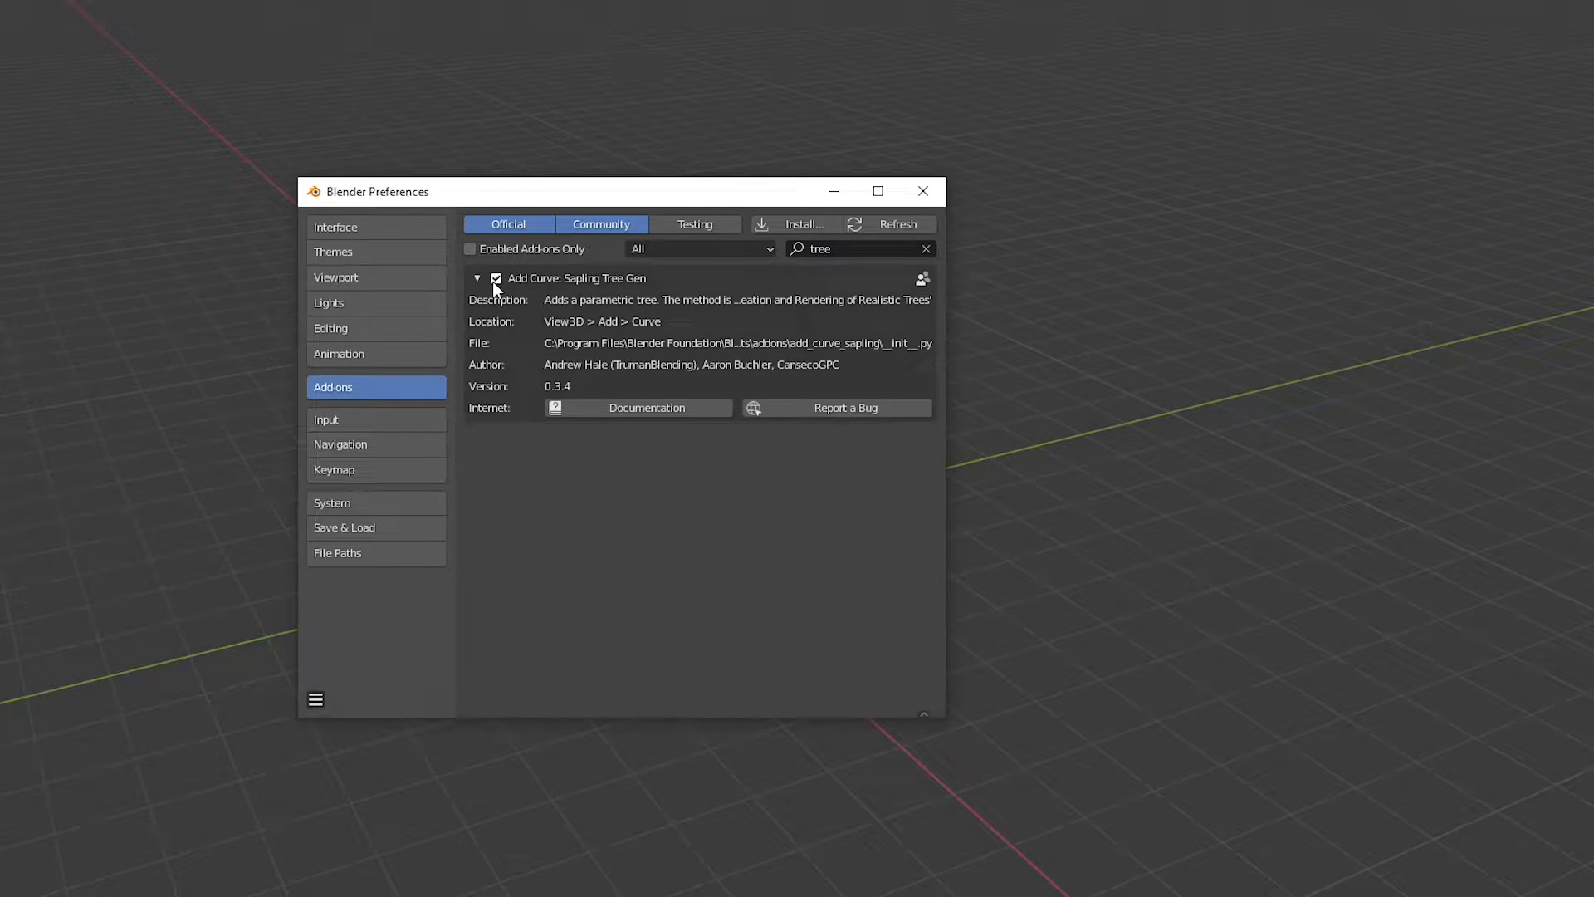
left_click(315, 699)
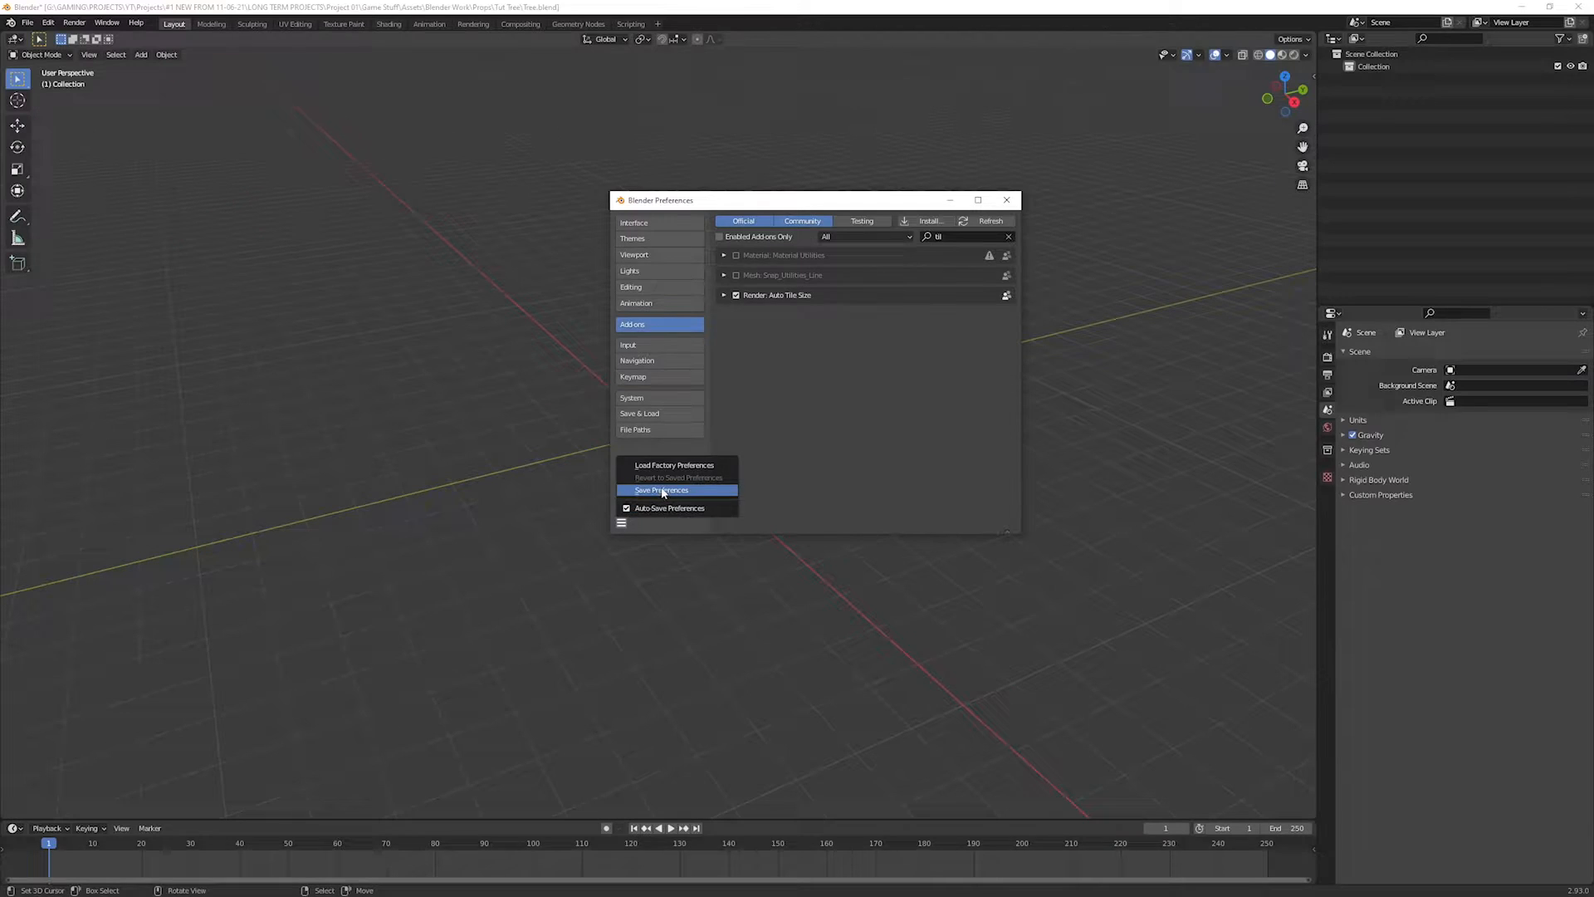
left_click(661, 489)
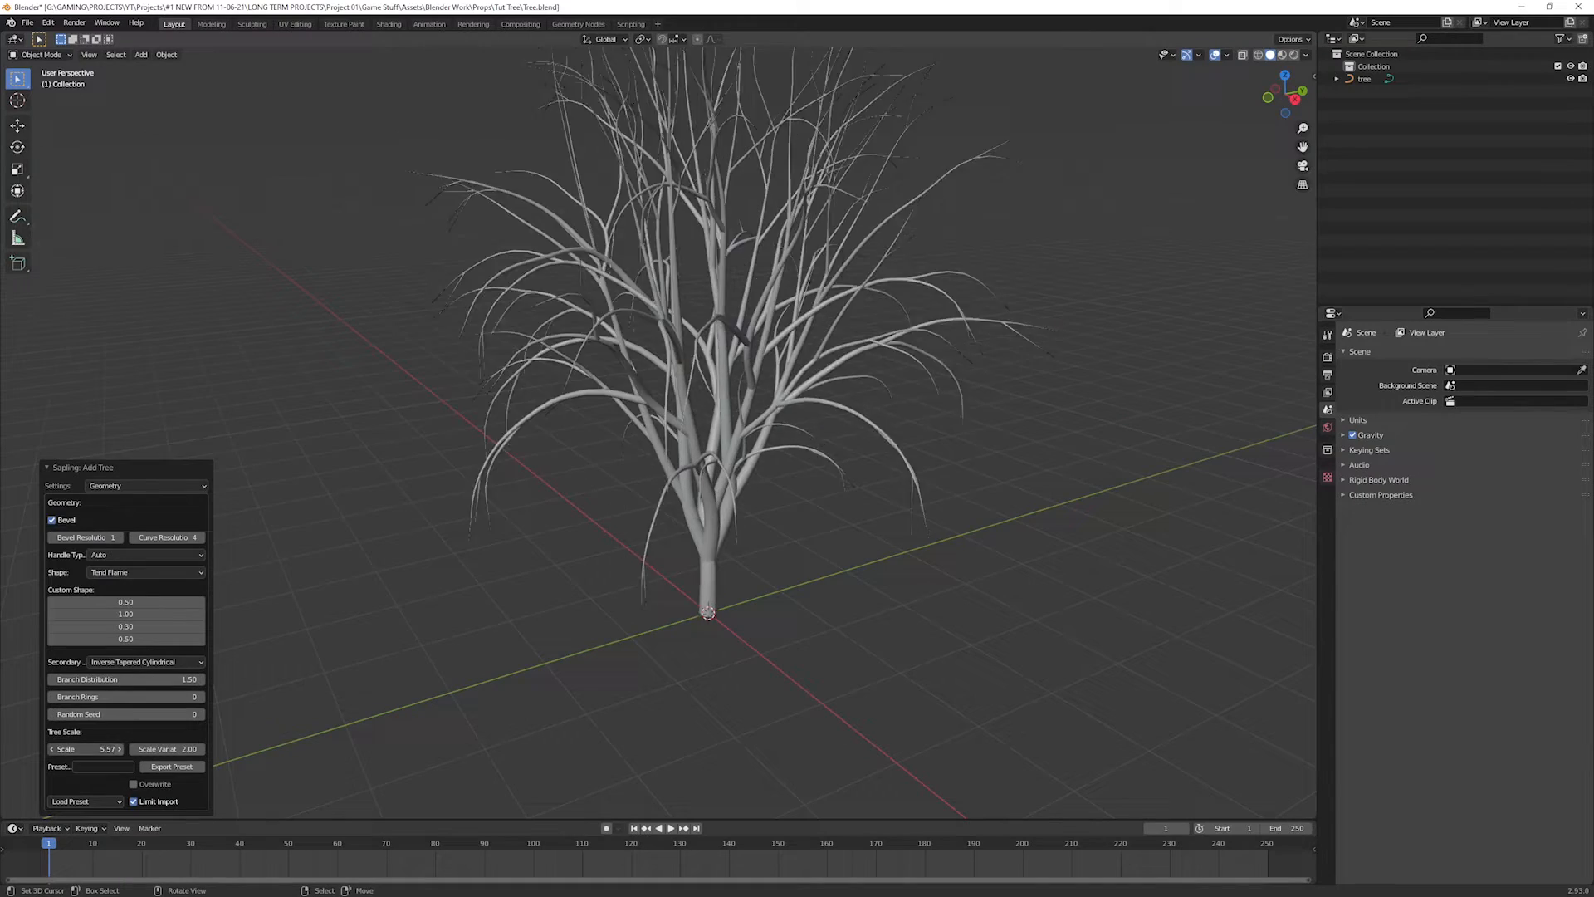
- Adjust the Sapling tree's branch-splitting values for a sparser trunk with few forks
left_click(146, 485)
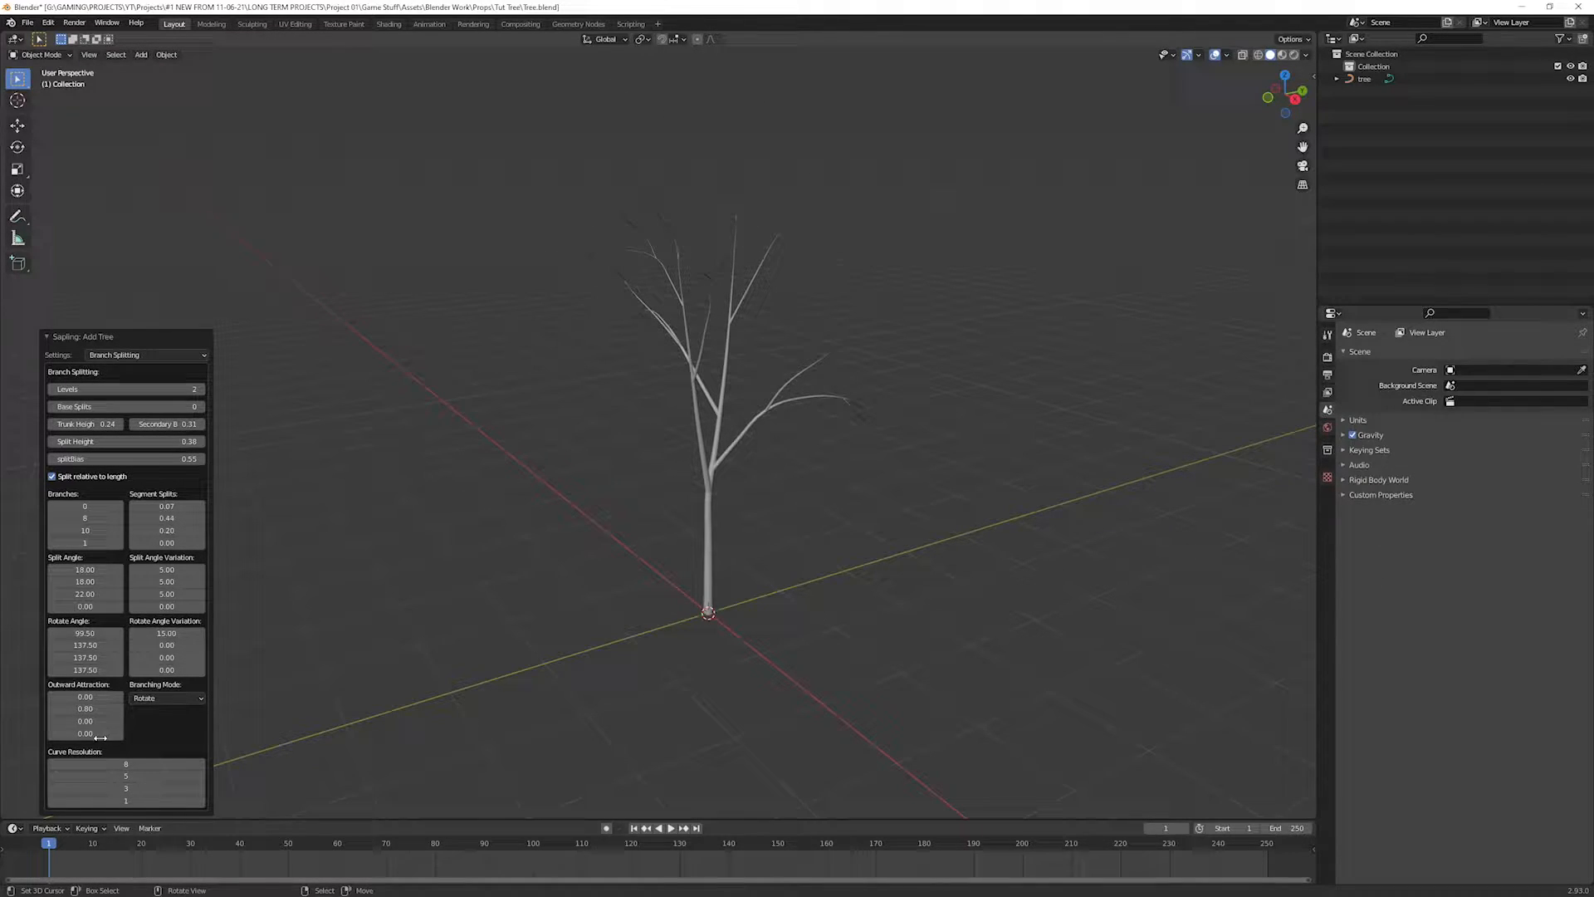
left_click_drag(84, 633, 121, 632)
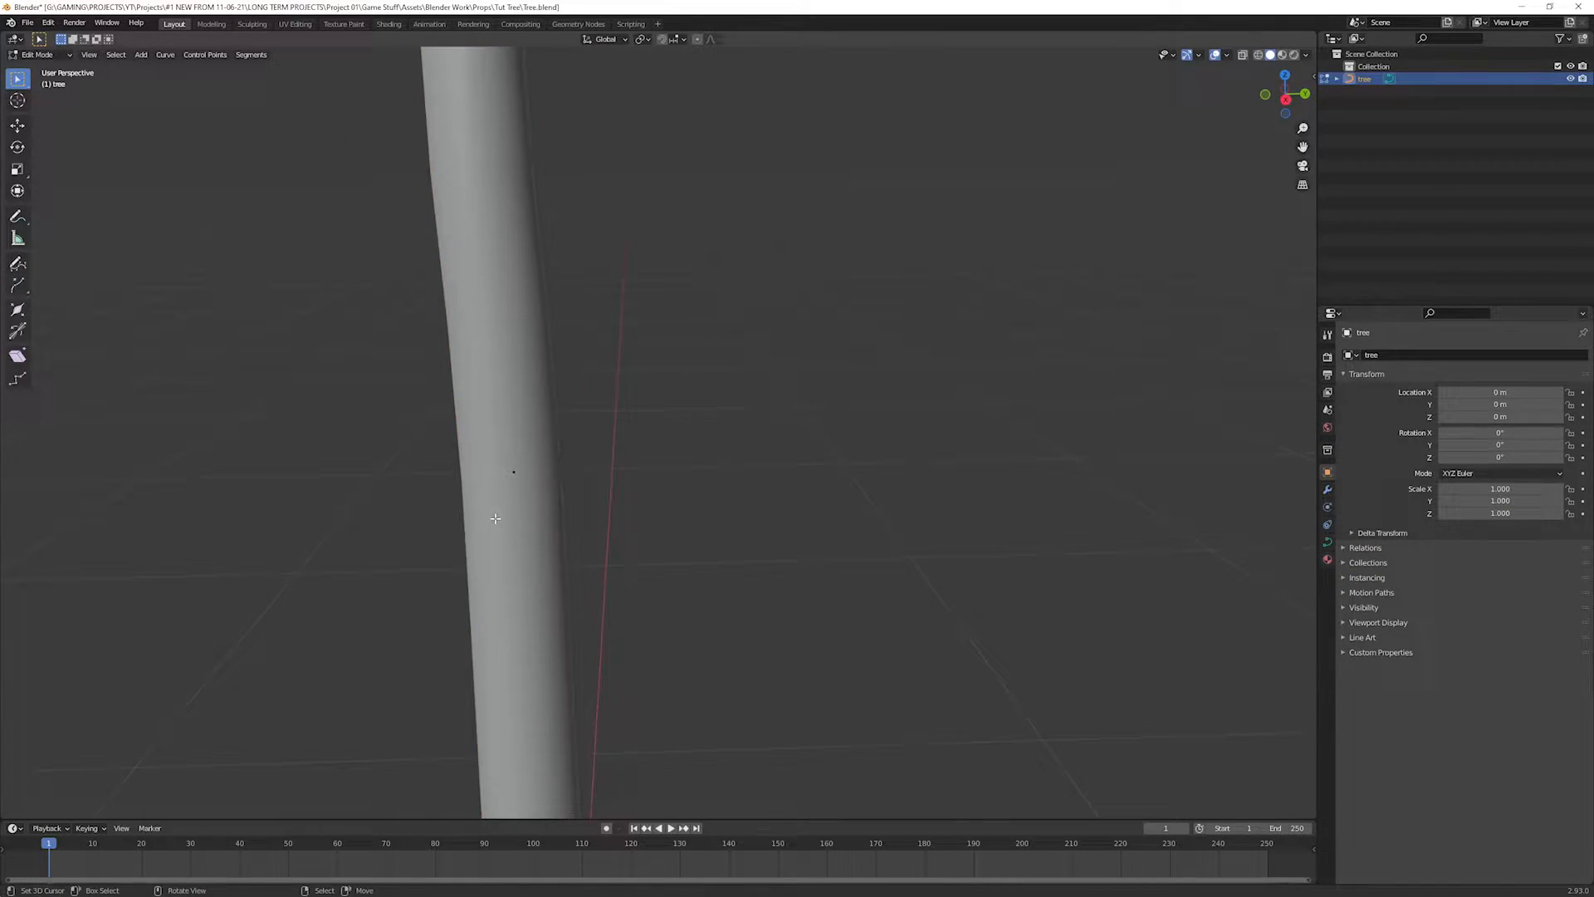
- Return to Object Mode and convert the curve tree to a mesh via the 'conver' search
key("Tab")
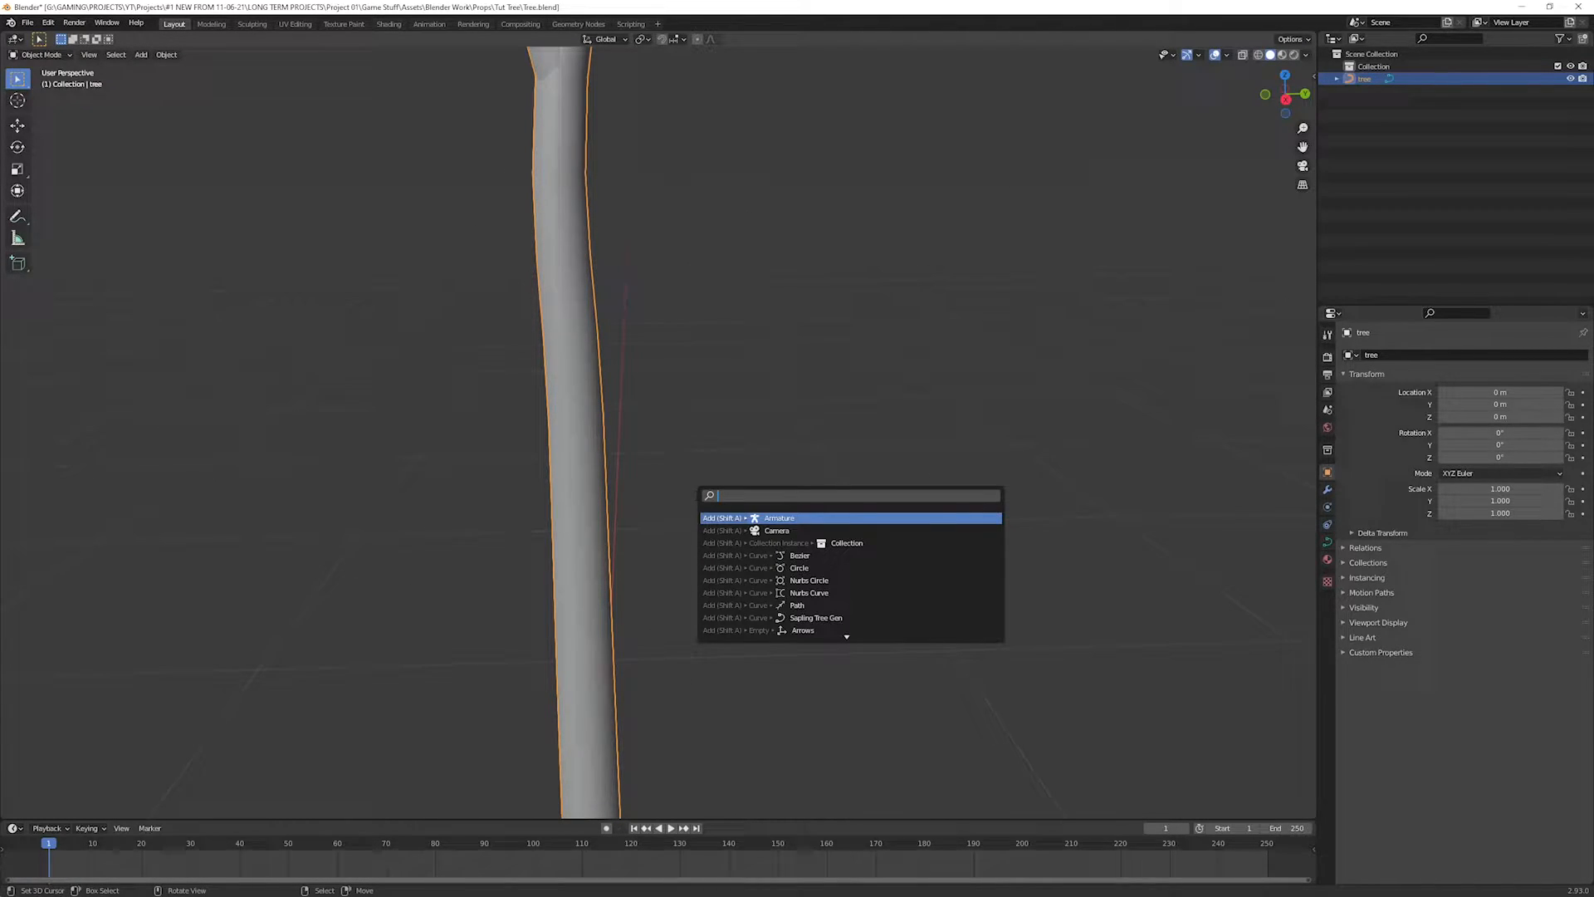
type("conver")
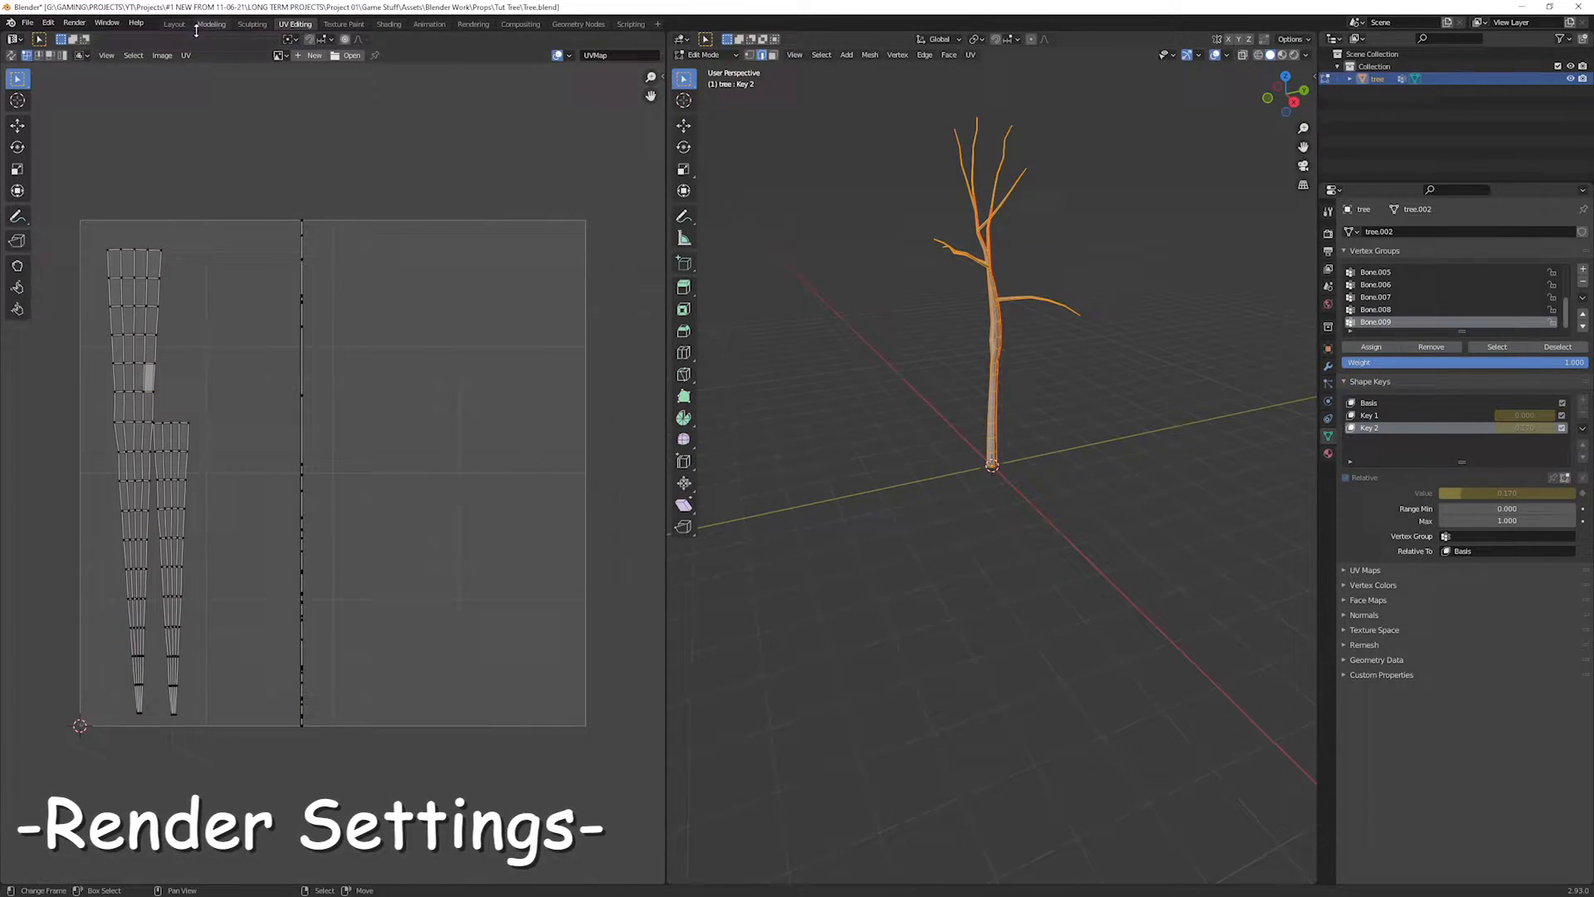
- Pick the render device and enable the Denoising Data pass on the view layer
left_click(1472, 194)
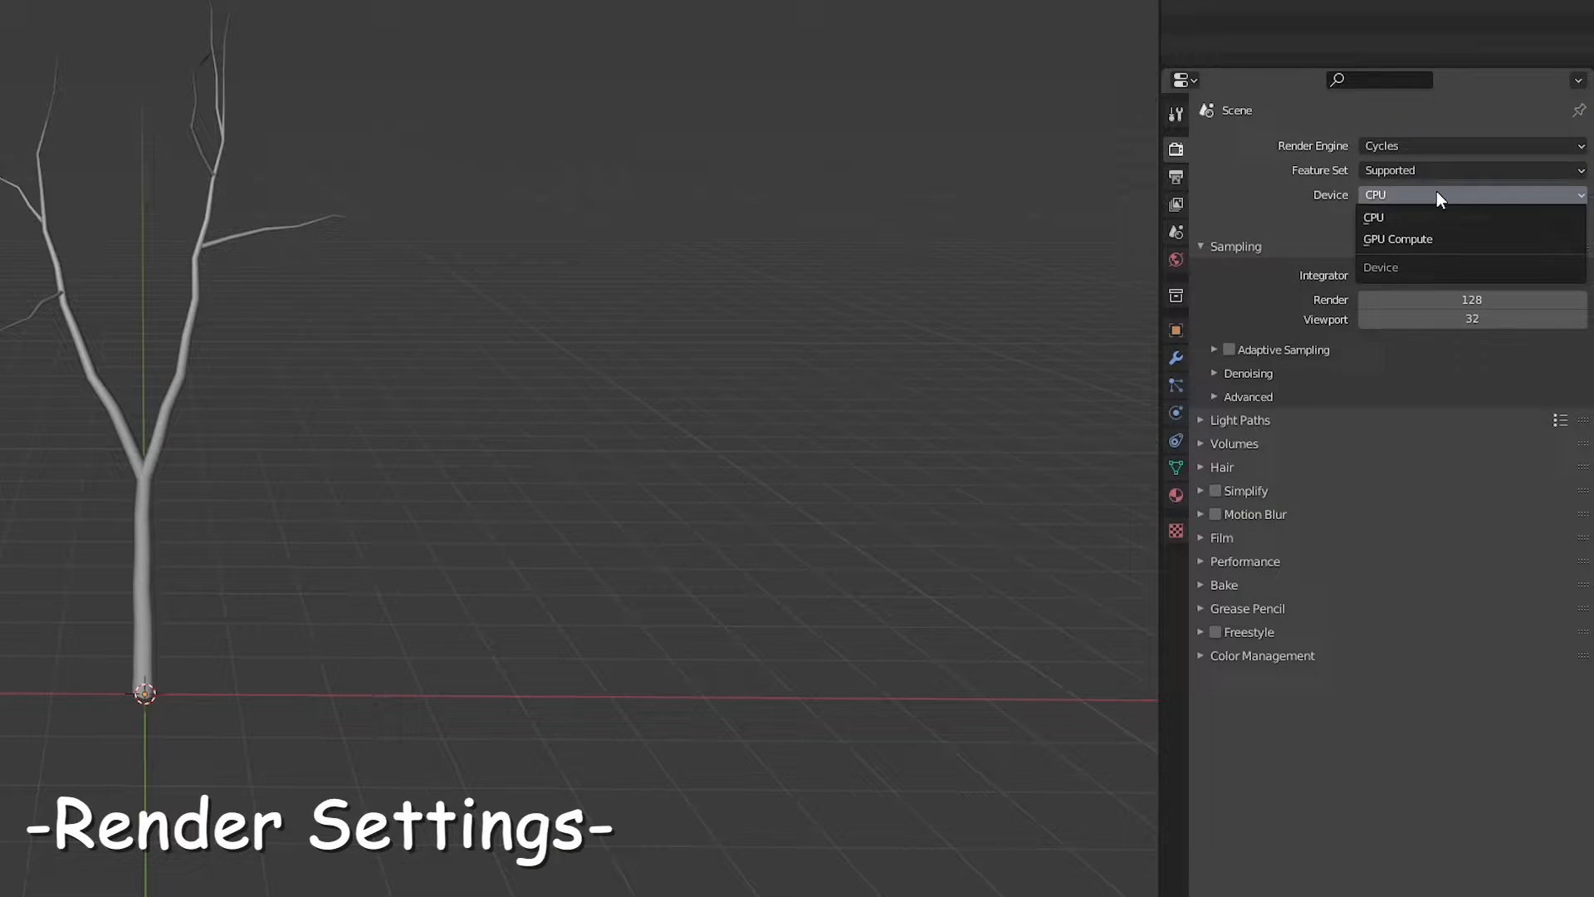
left_click(1398, 239)
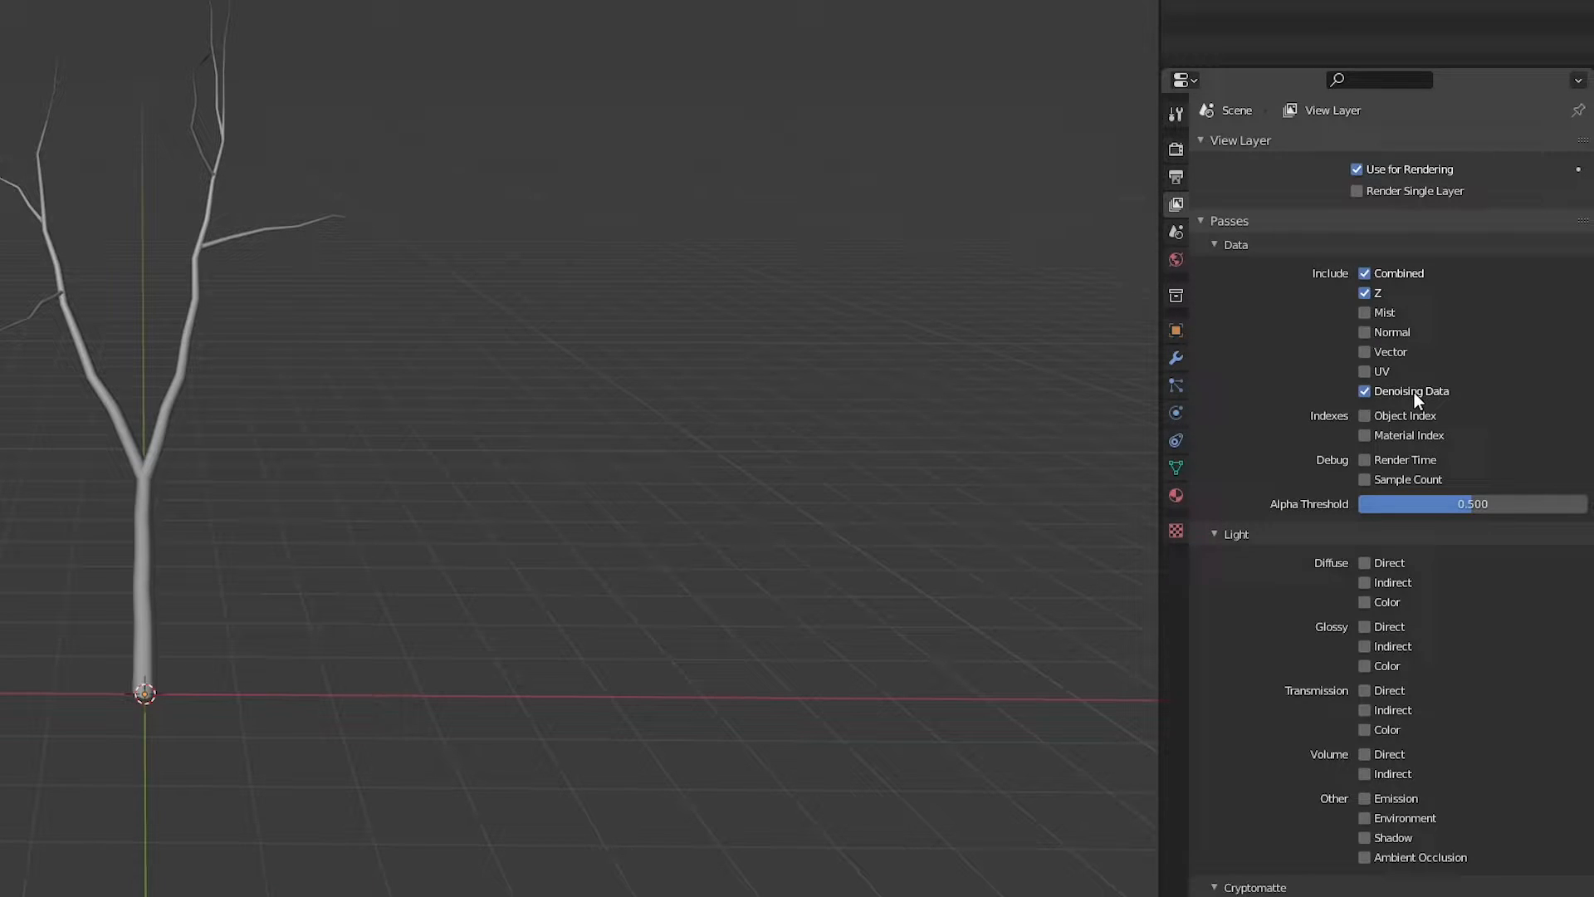
left_click(618, 30)
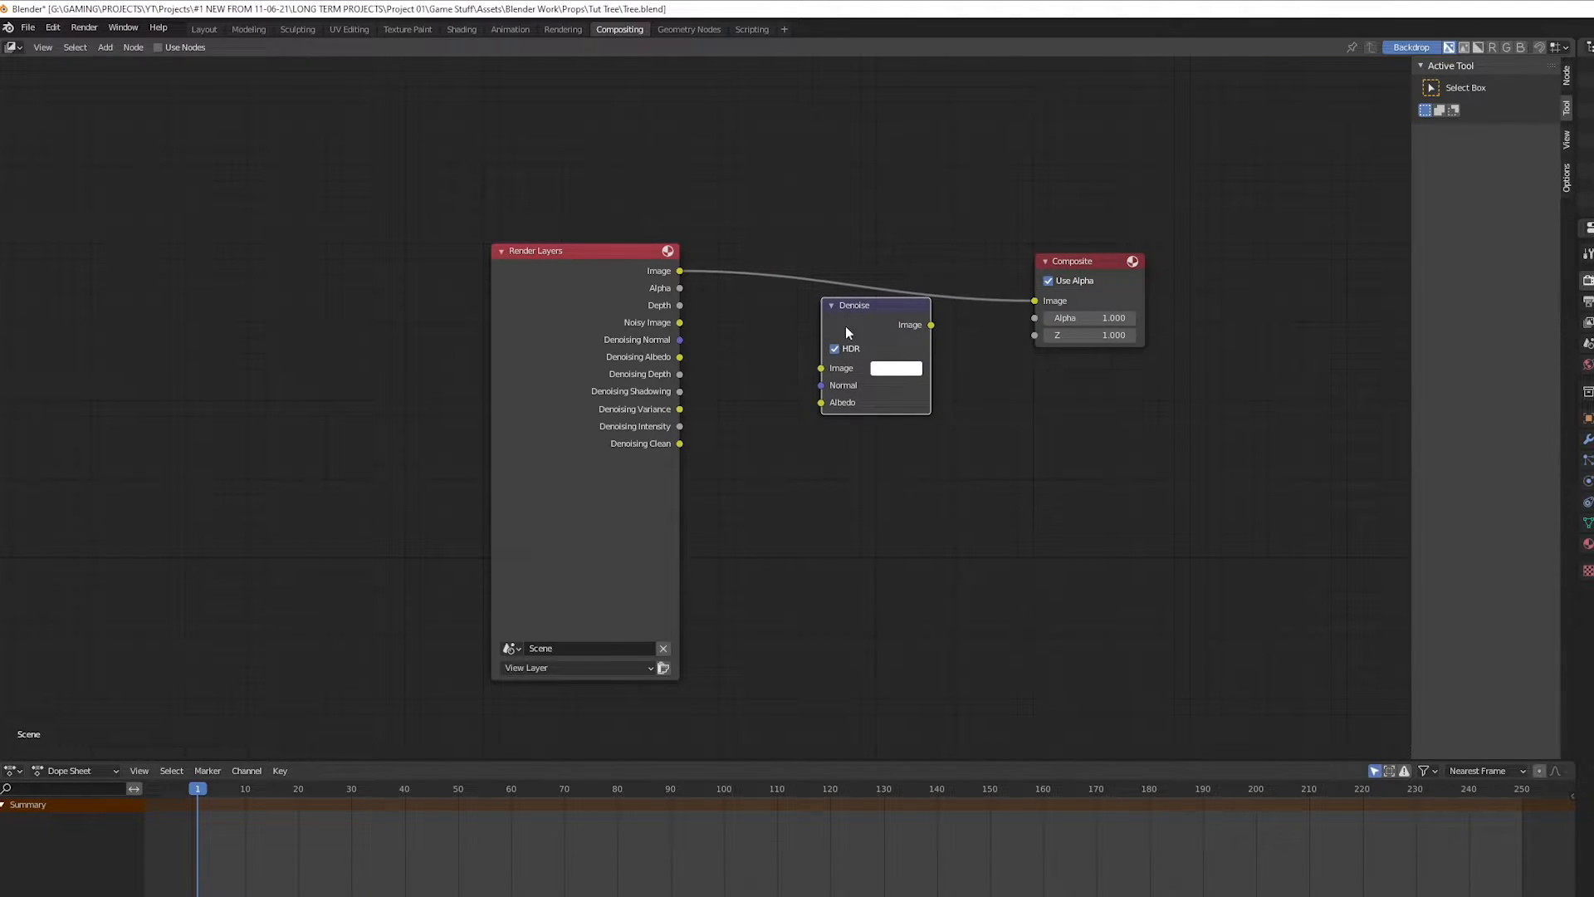
- Drop the Denoise node onto the Render Layers Image to Composite link
left_click_drag(677, 338, 822, 383)
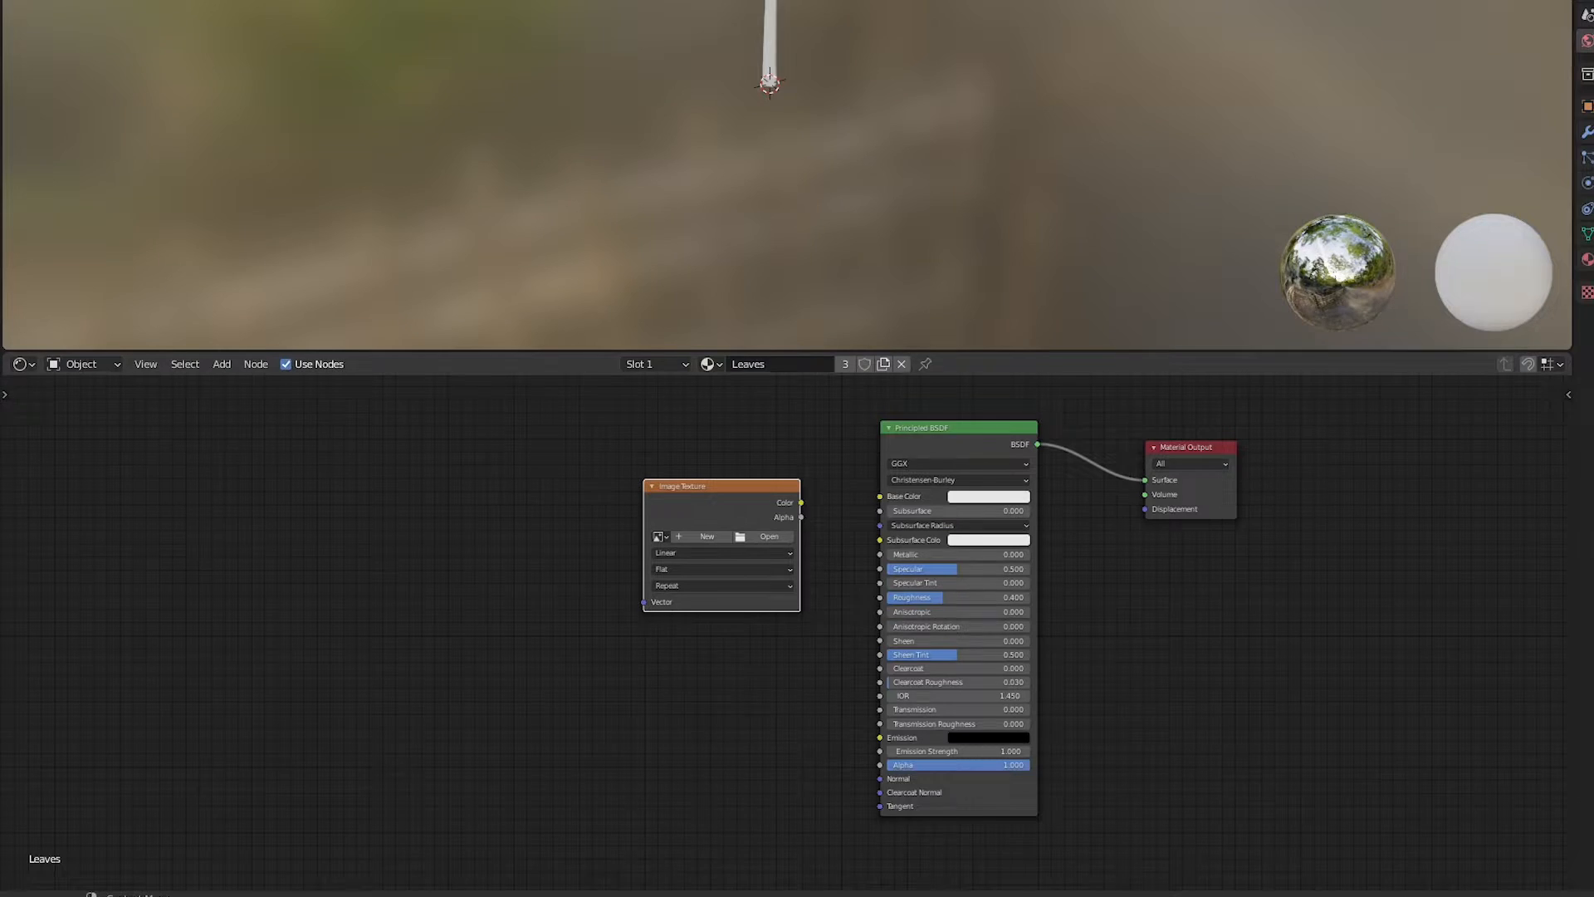
- Load Leave1.png into the Leaves material and set its blend mode for alpha cut-out
left_click(767, 536)
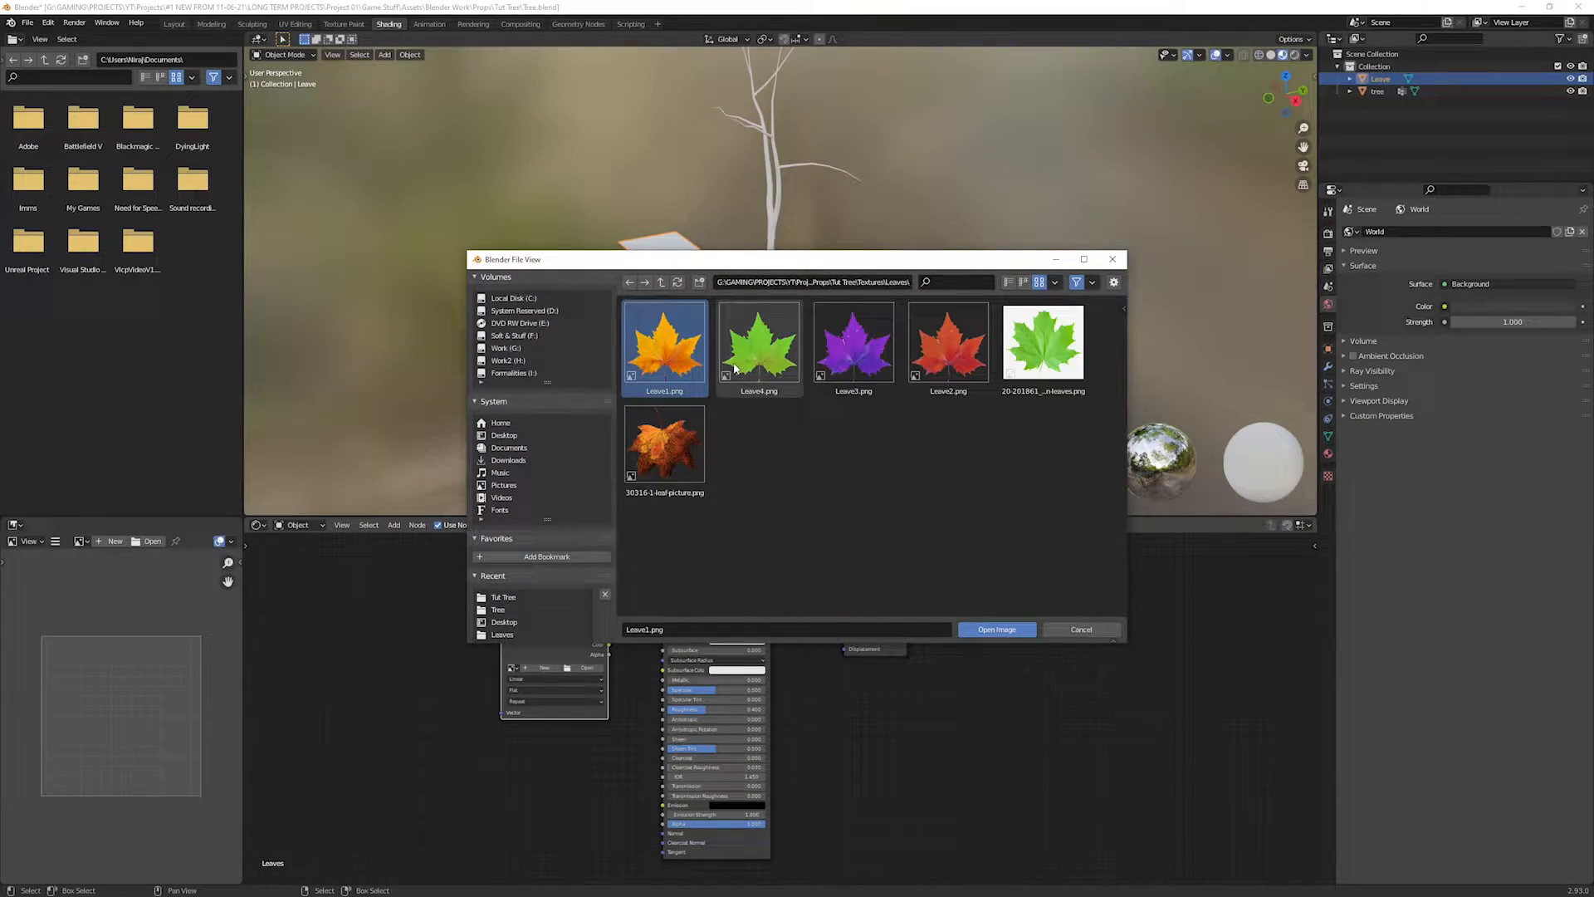
left_click(997, 630)
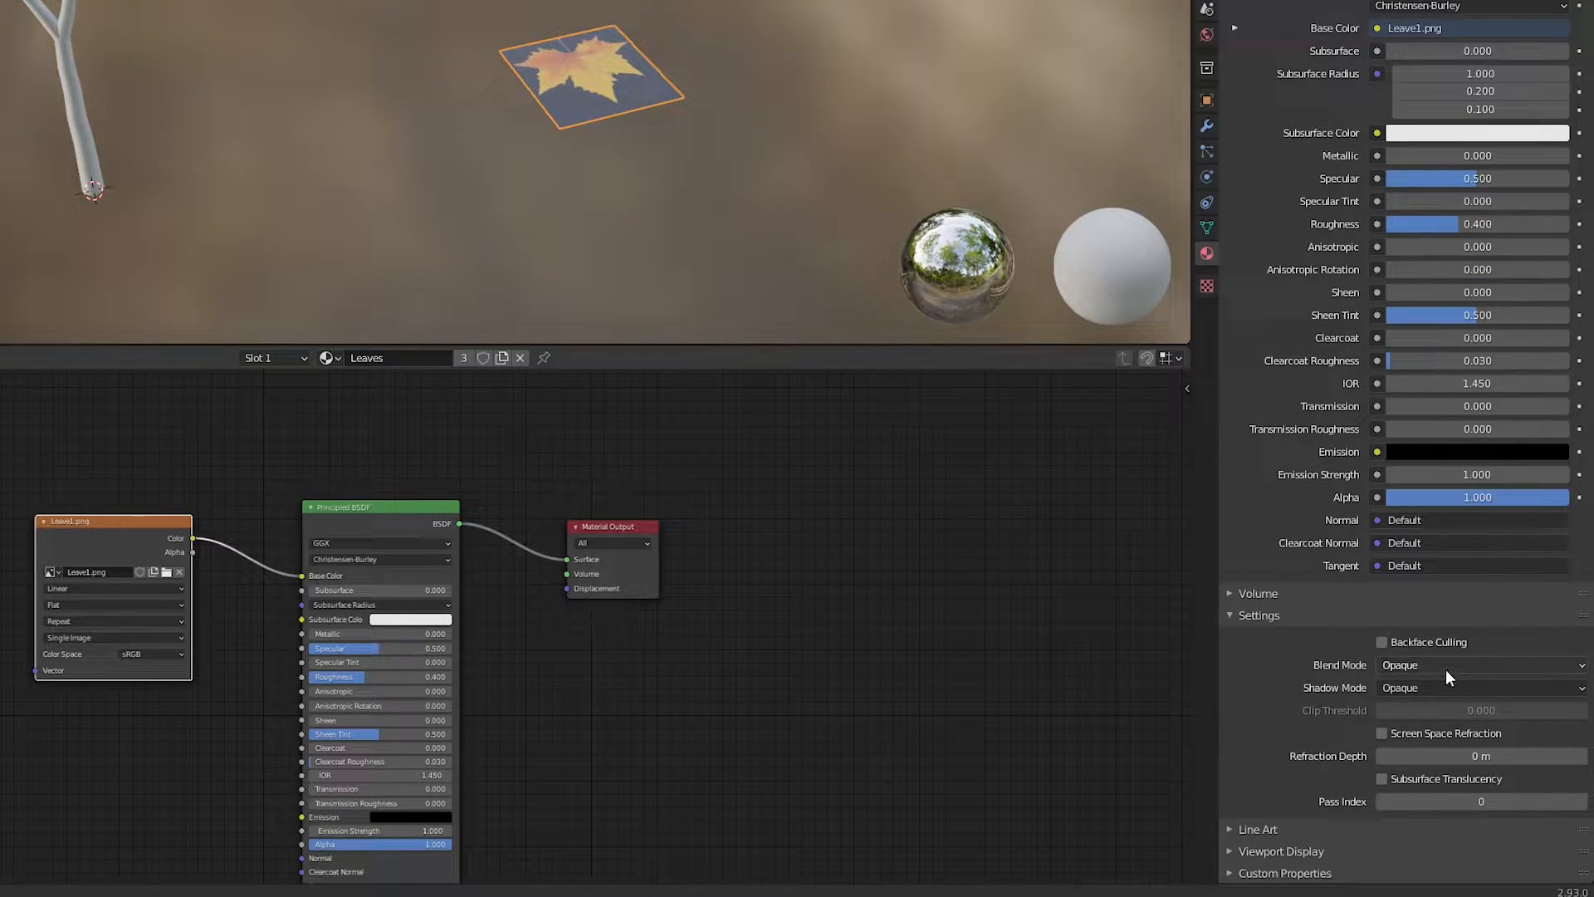
left_click(1481, 664)
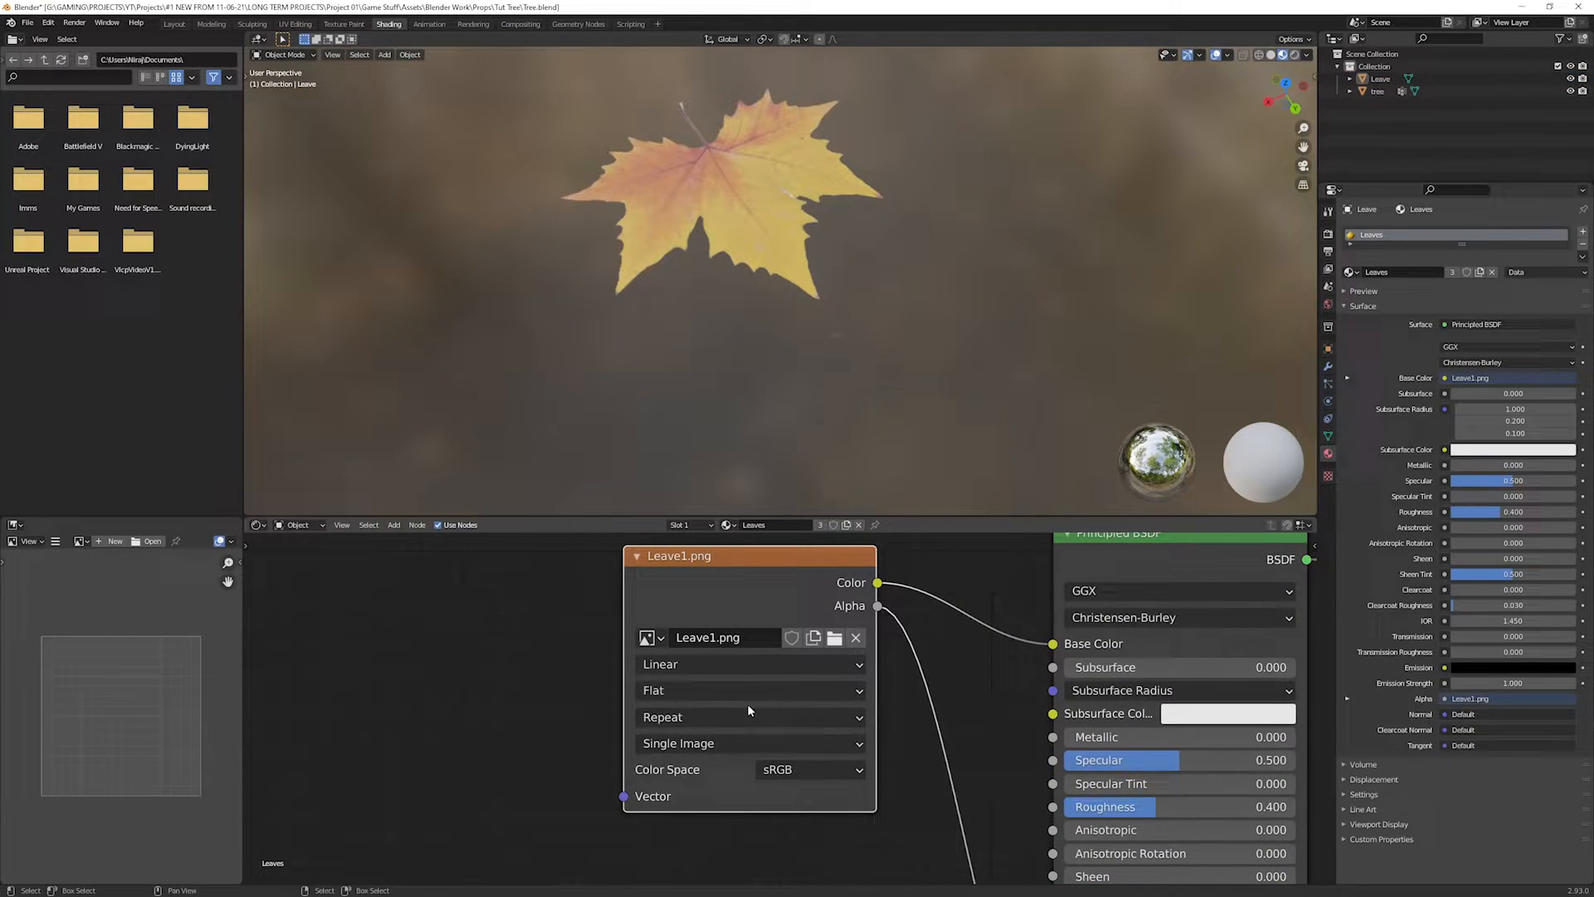
left_click(749, 718)
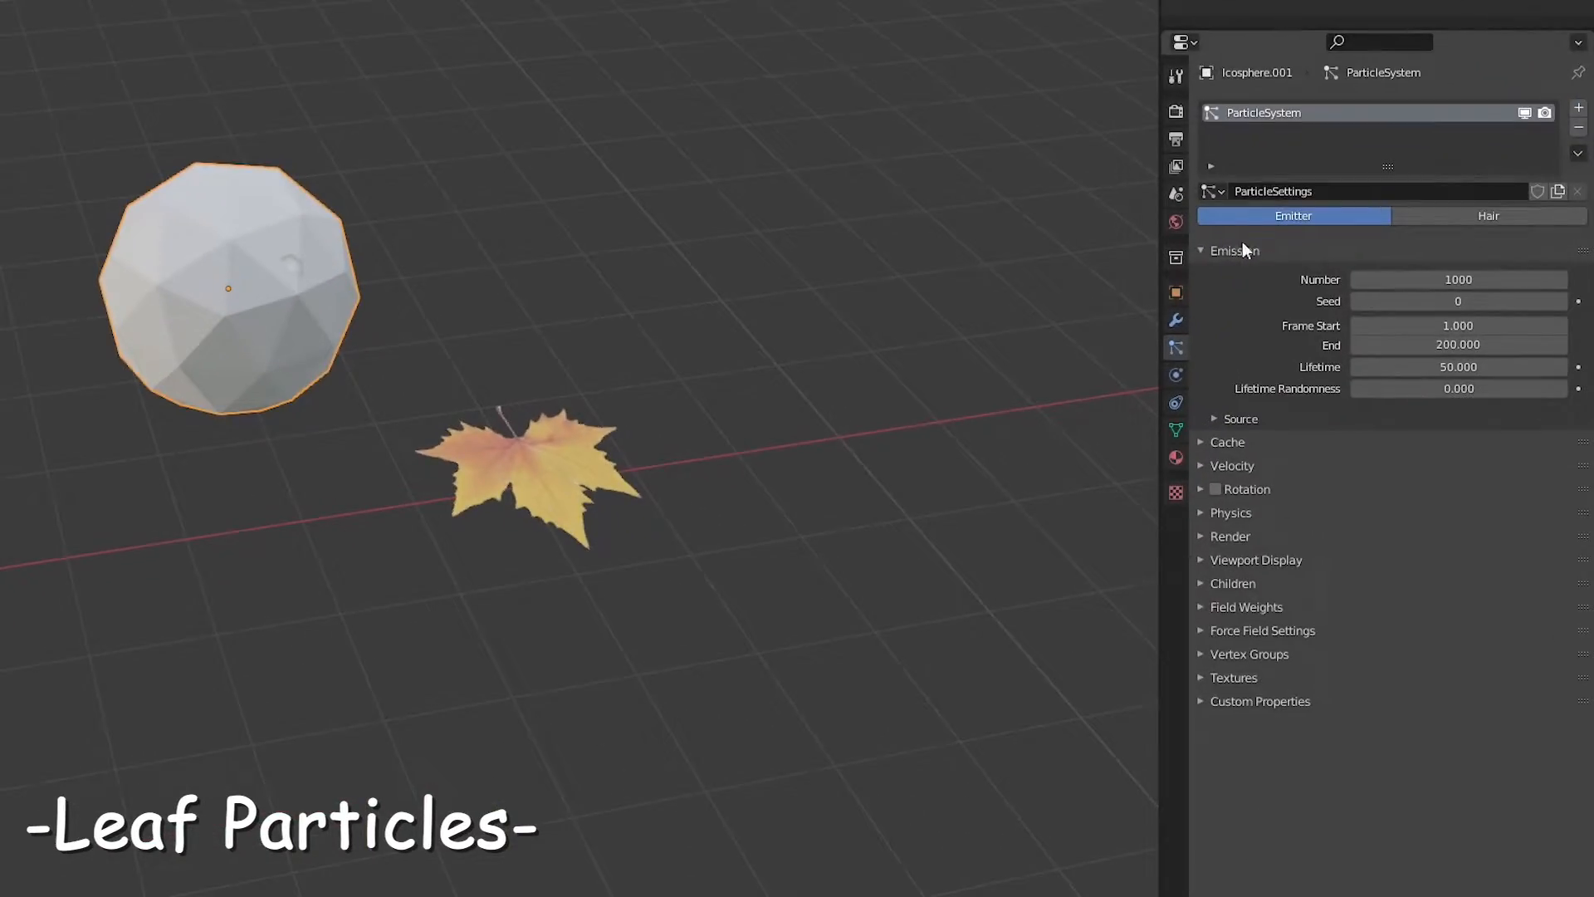
- Make the icosphere's particle system Hair emitted from its volume
left_click(1488, 214)
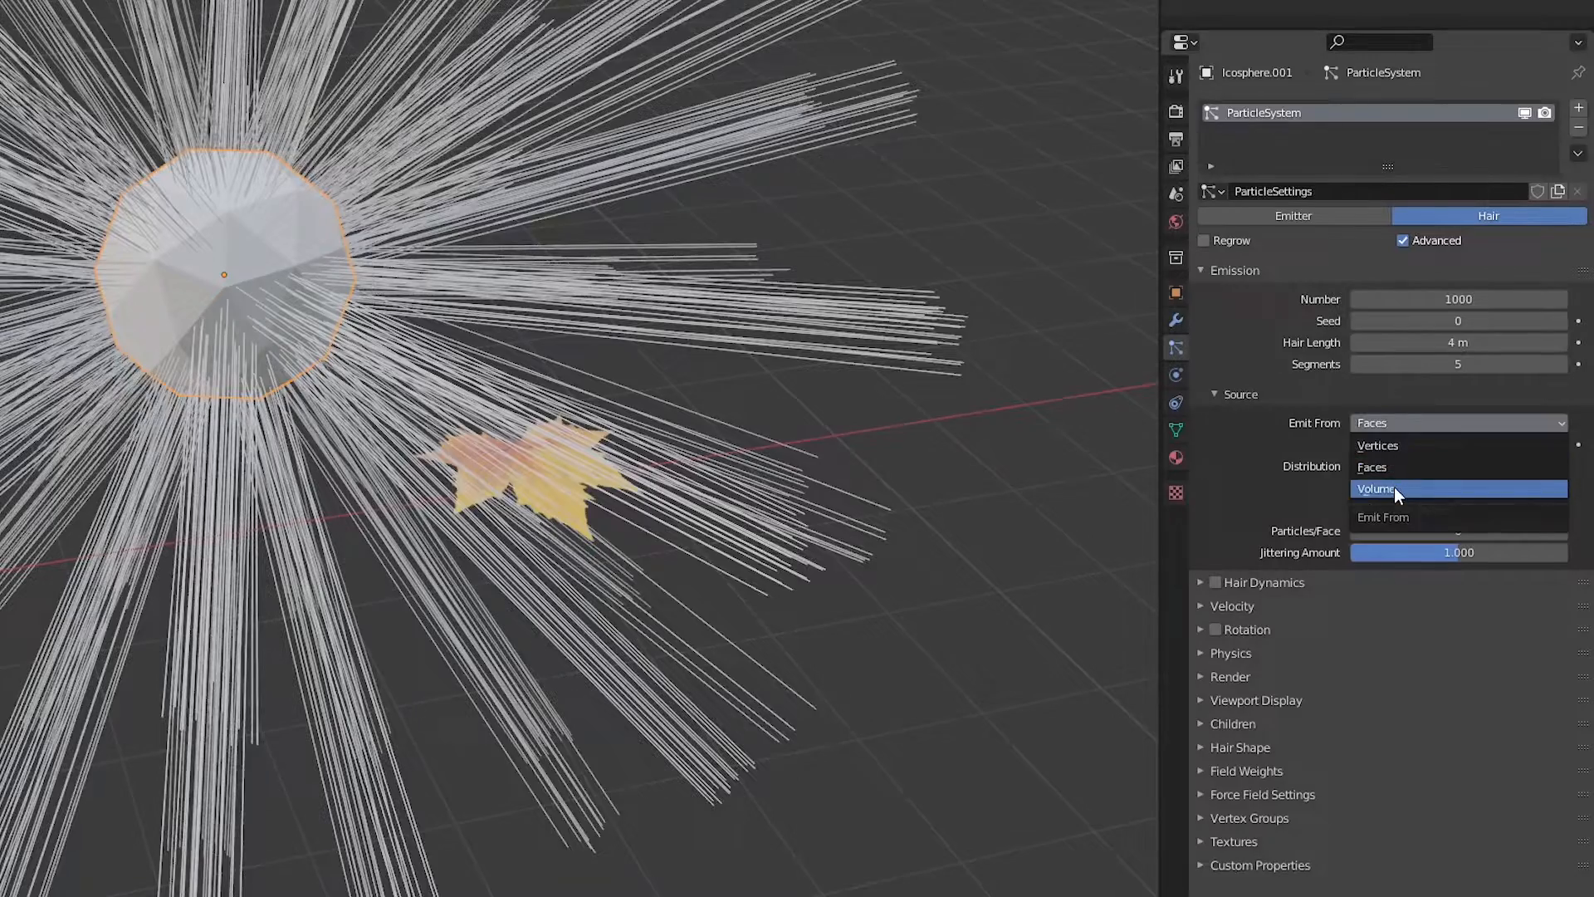
left_click(1375, 488)
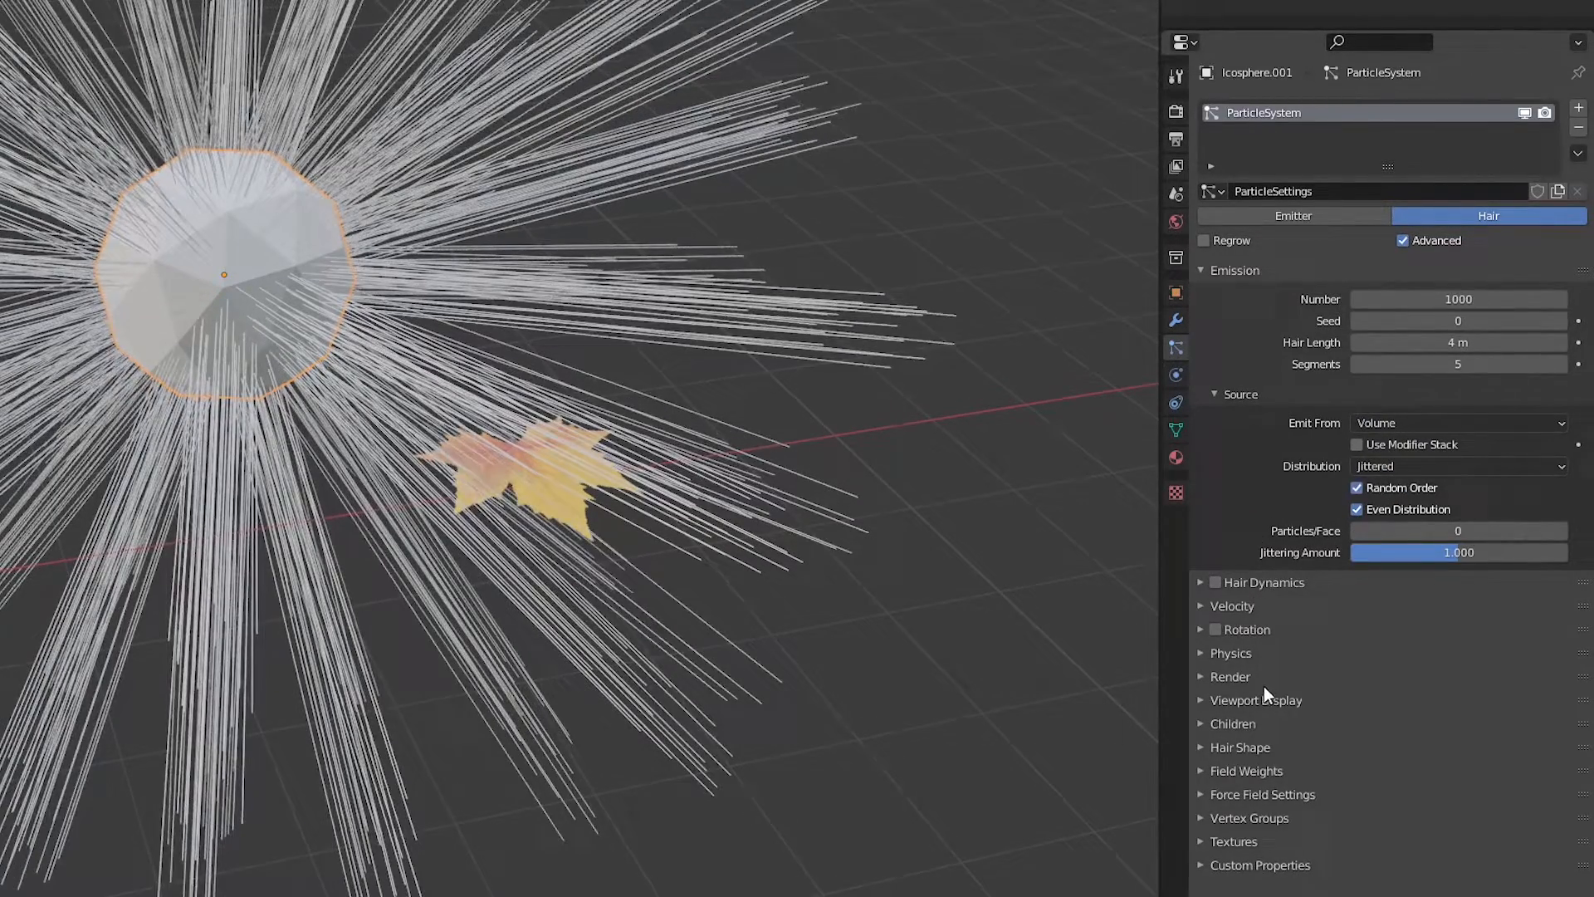
left_click(1230, 675)
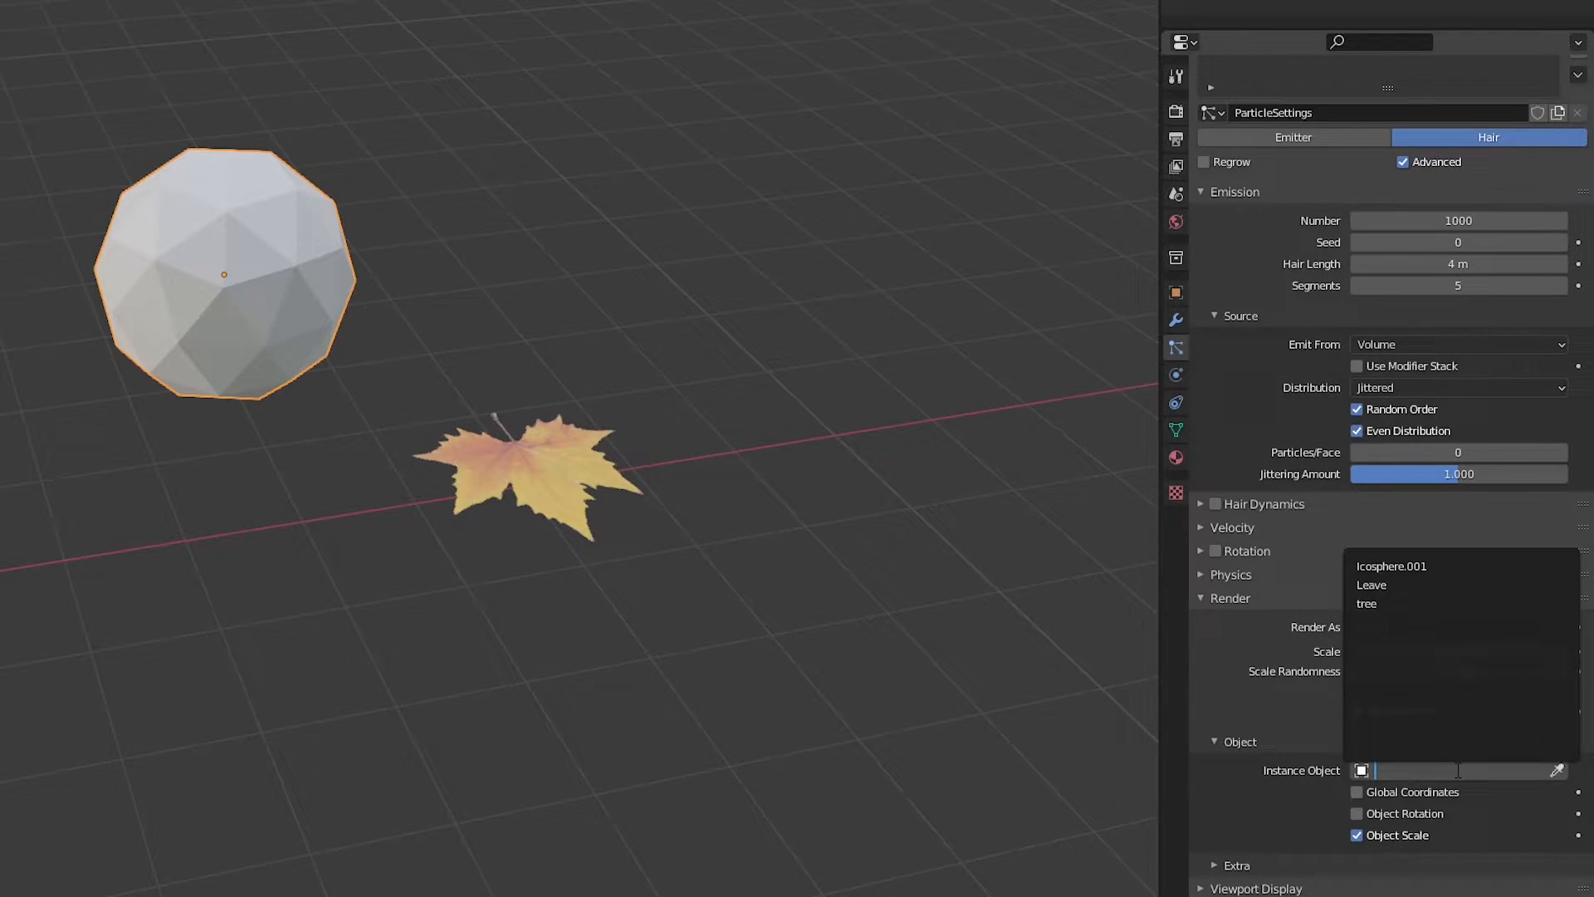
- Render particles as the Leave object with rotation oriented along the normals
left_click(1372, 584)
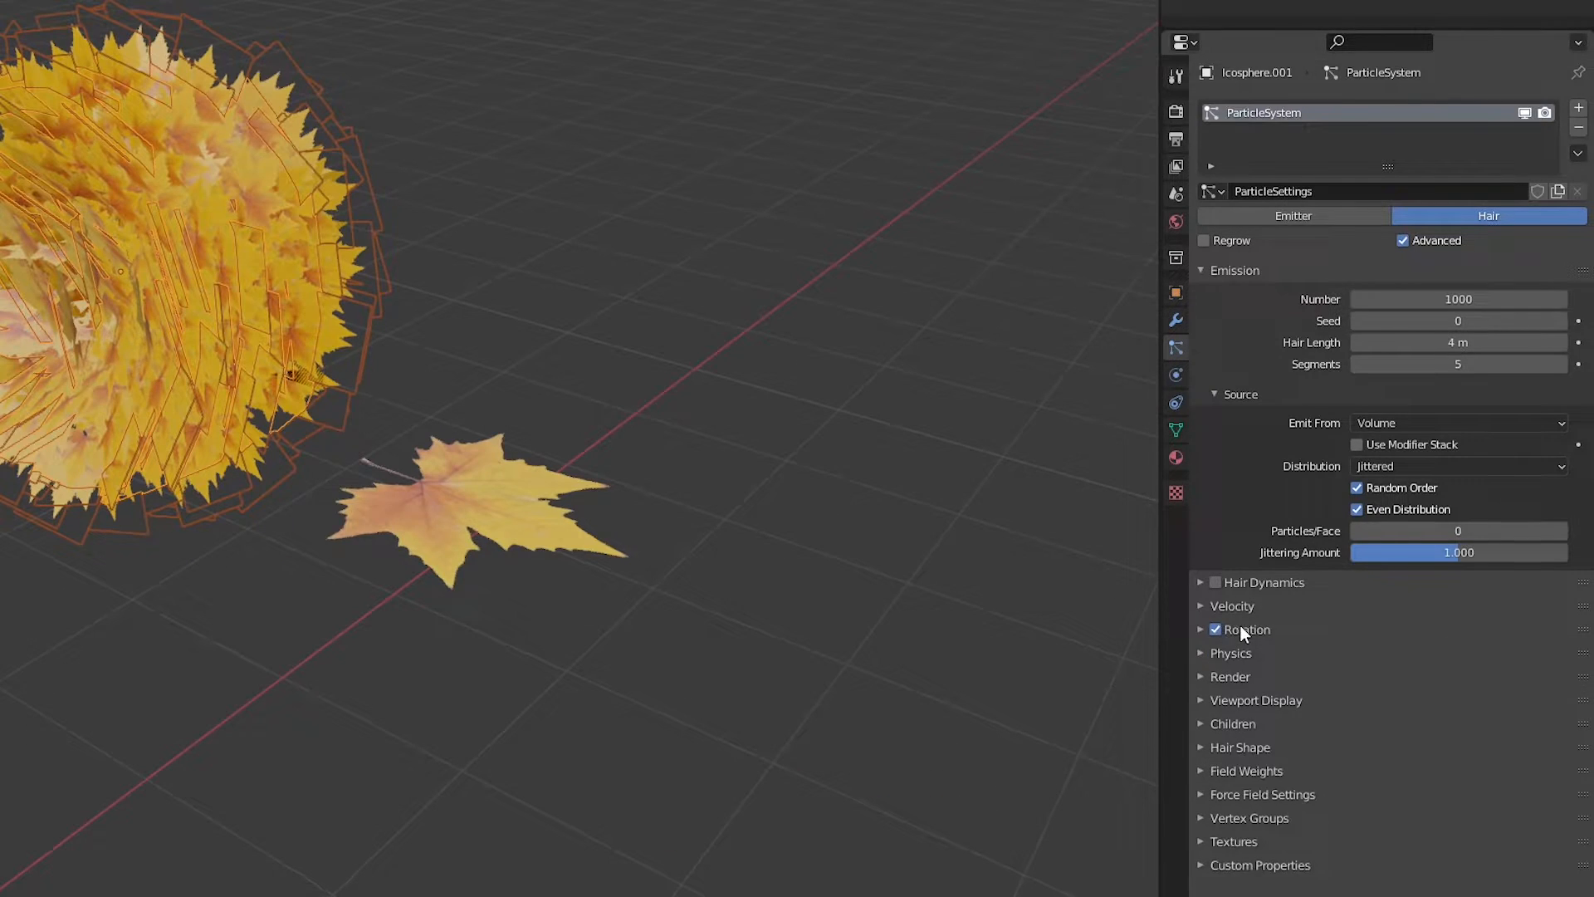
left_click(1458, 658)
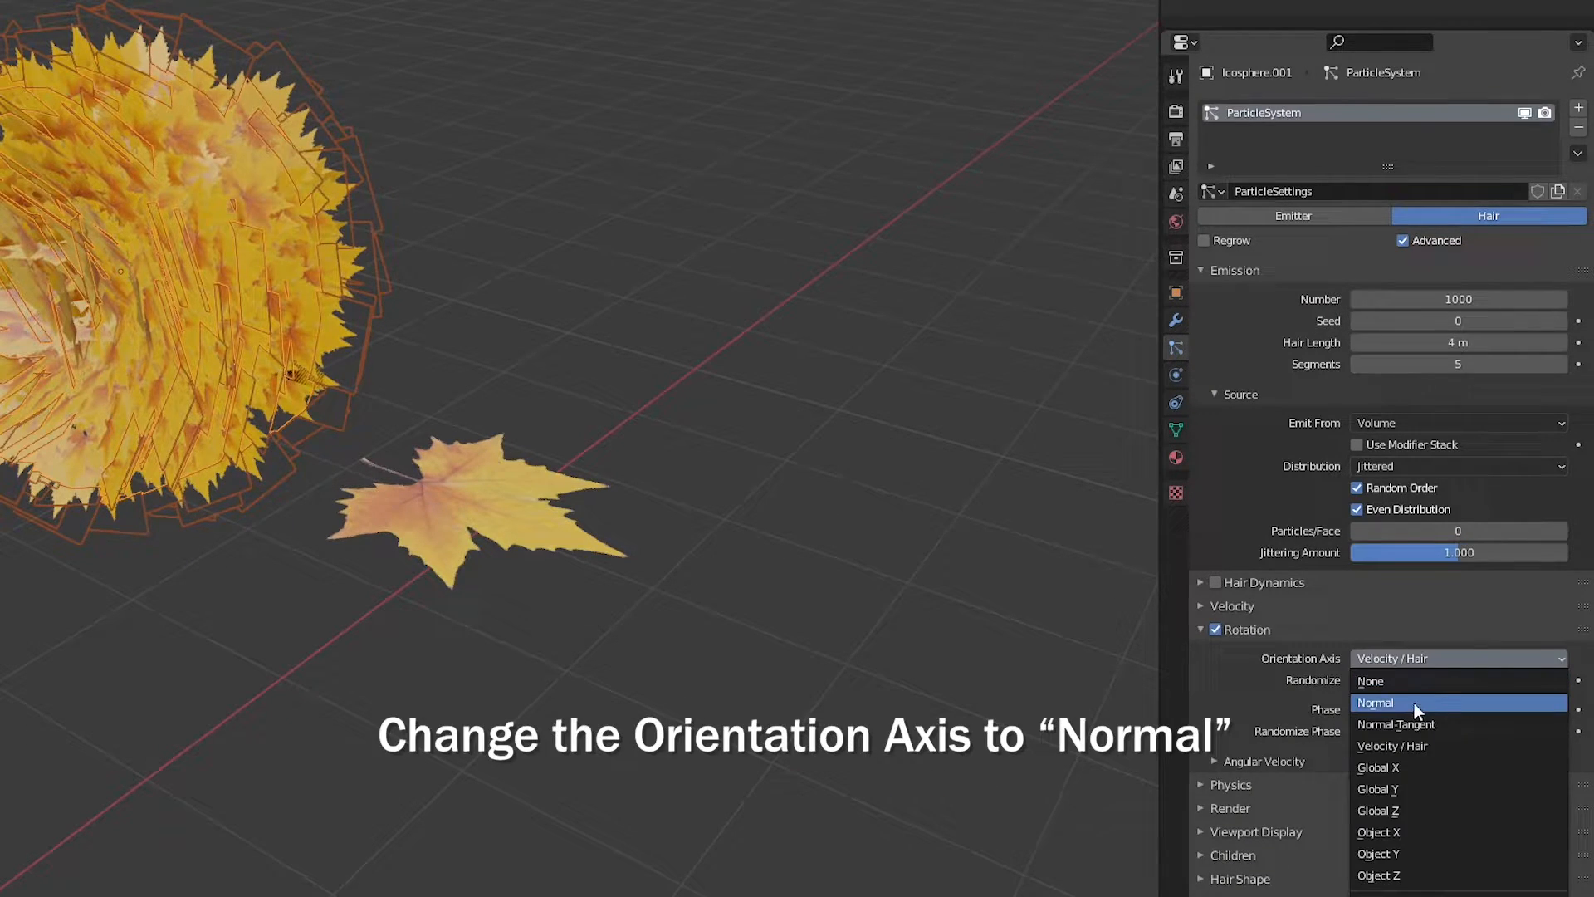
left_click(1375, 703)
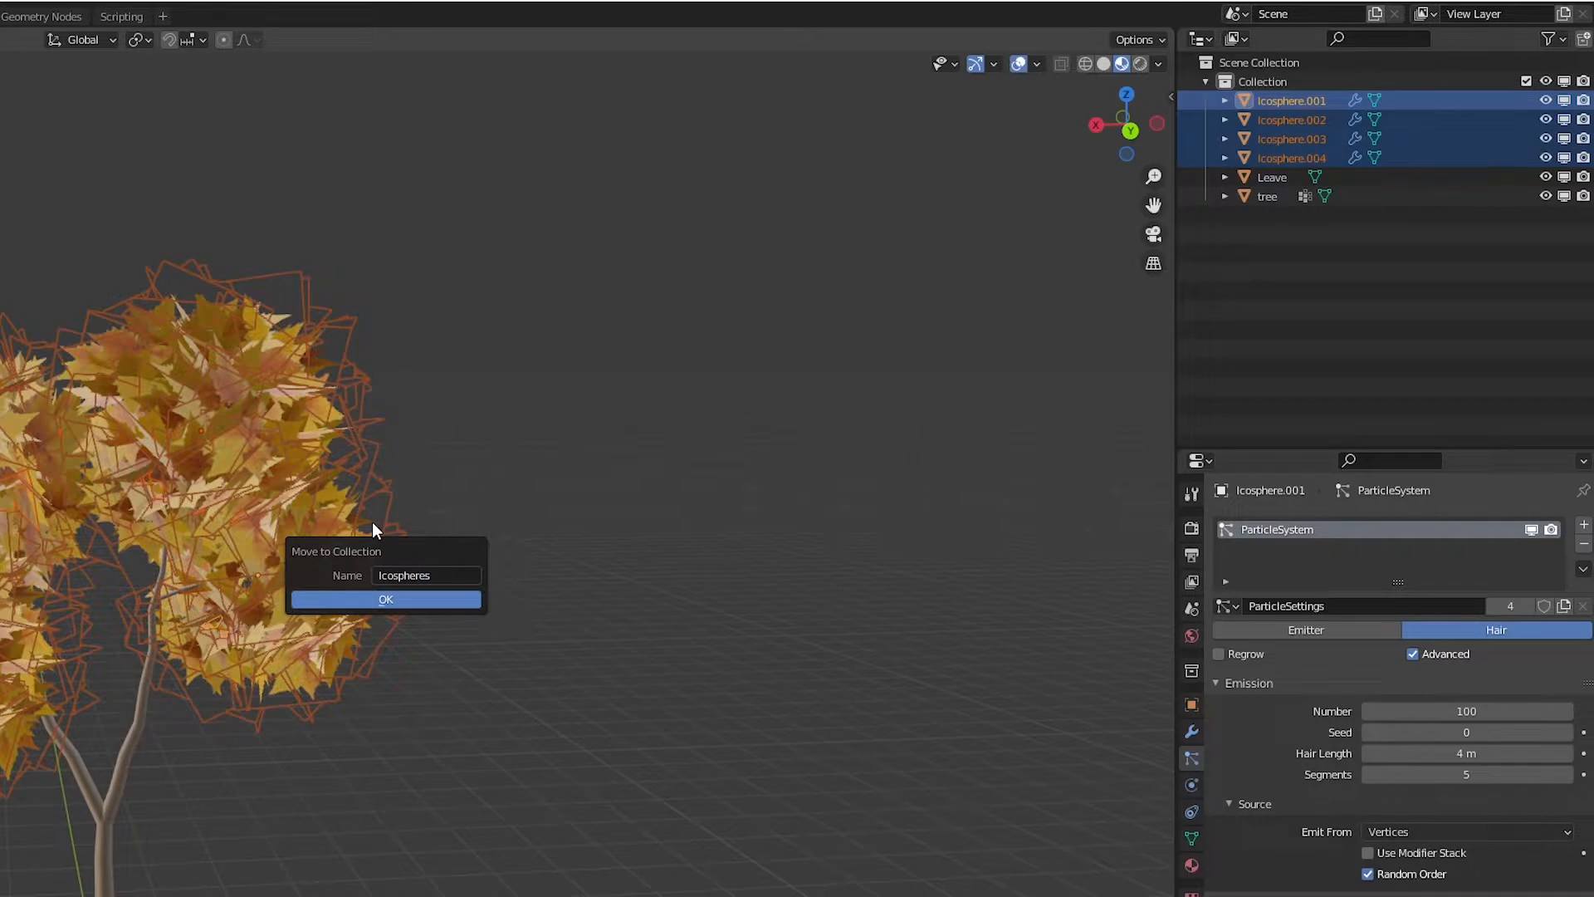
- Move icospheres to an Icospheres collection, convert particle leaves to meshes and keep them in Collection
left_click(385, 600)
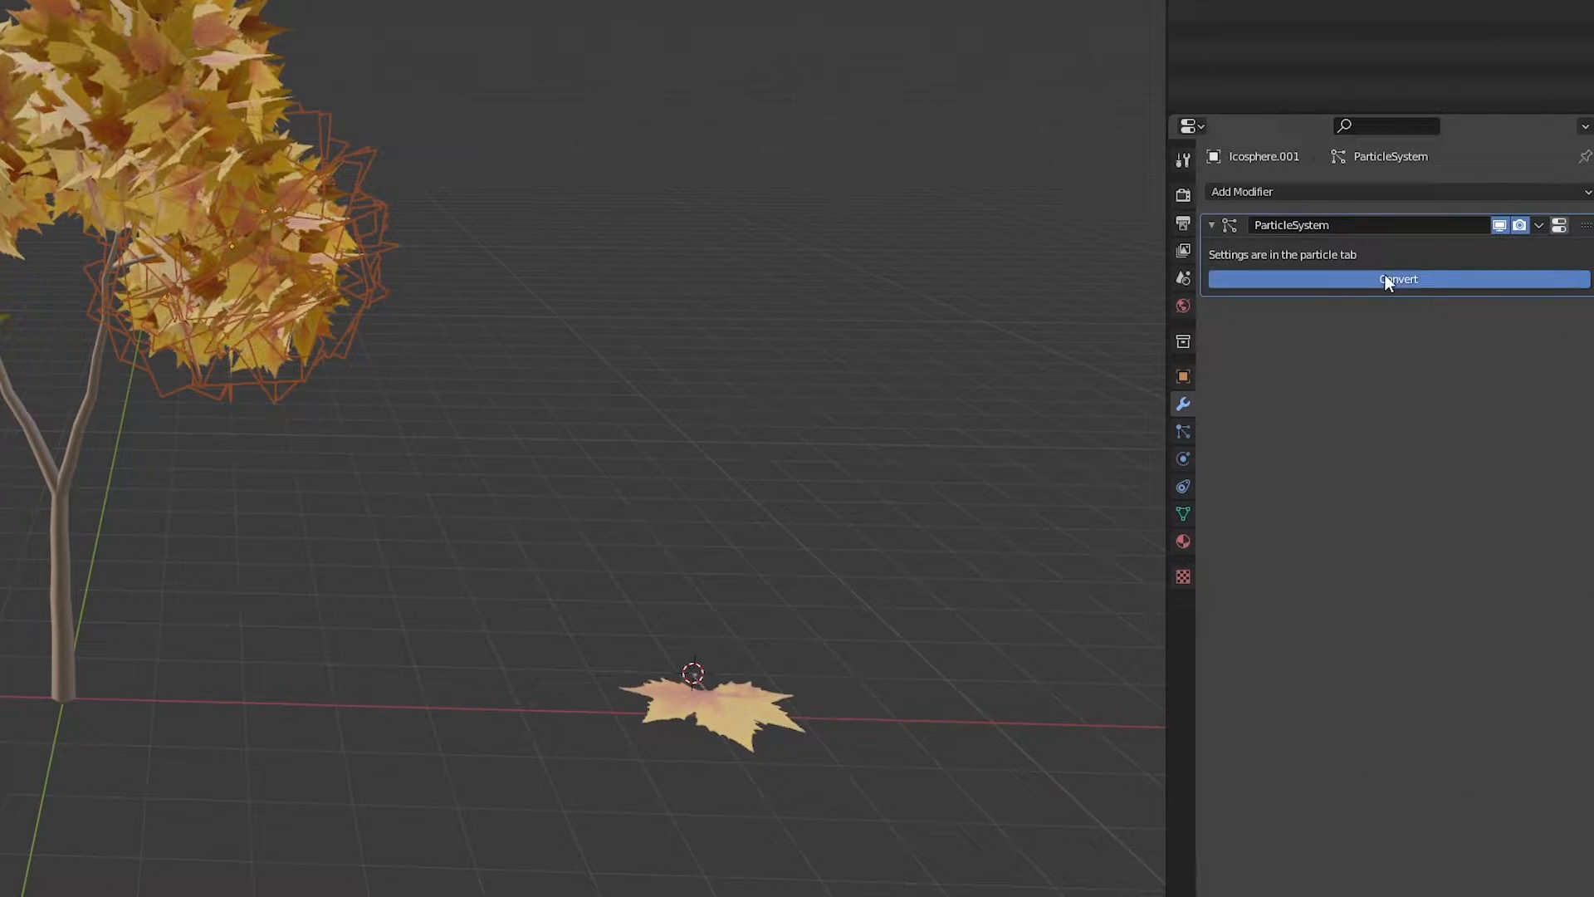
left_click(1398, 279)
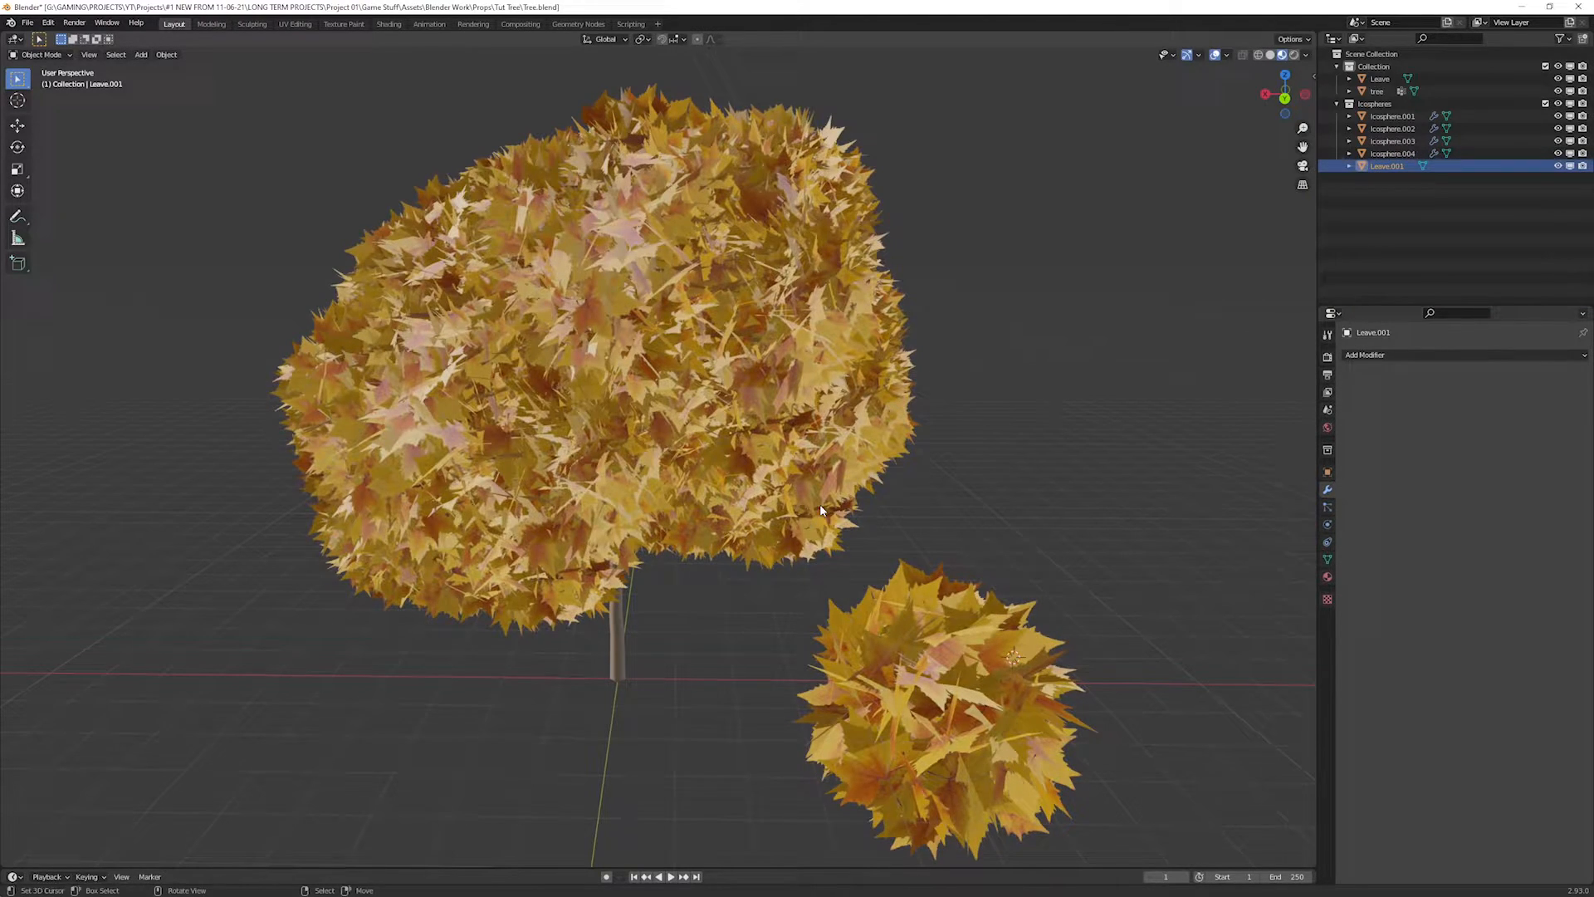
scroll("down", 3)
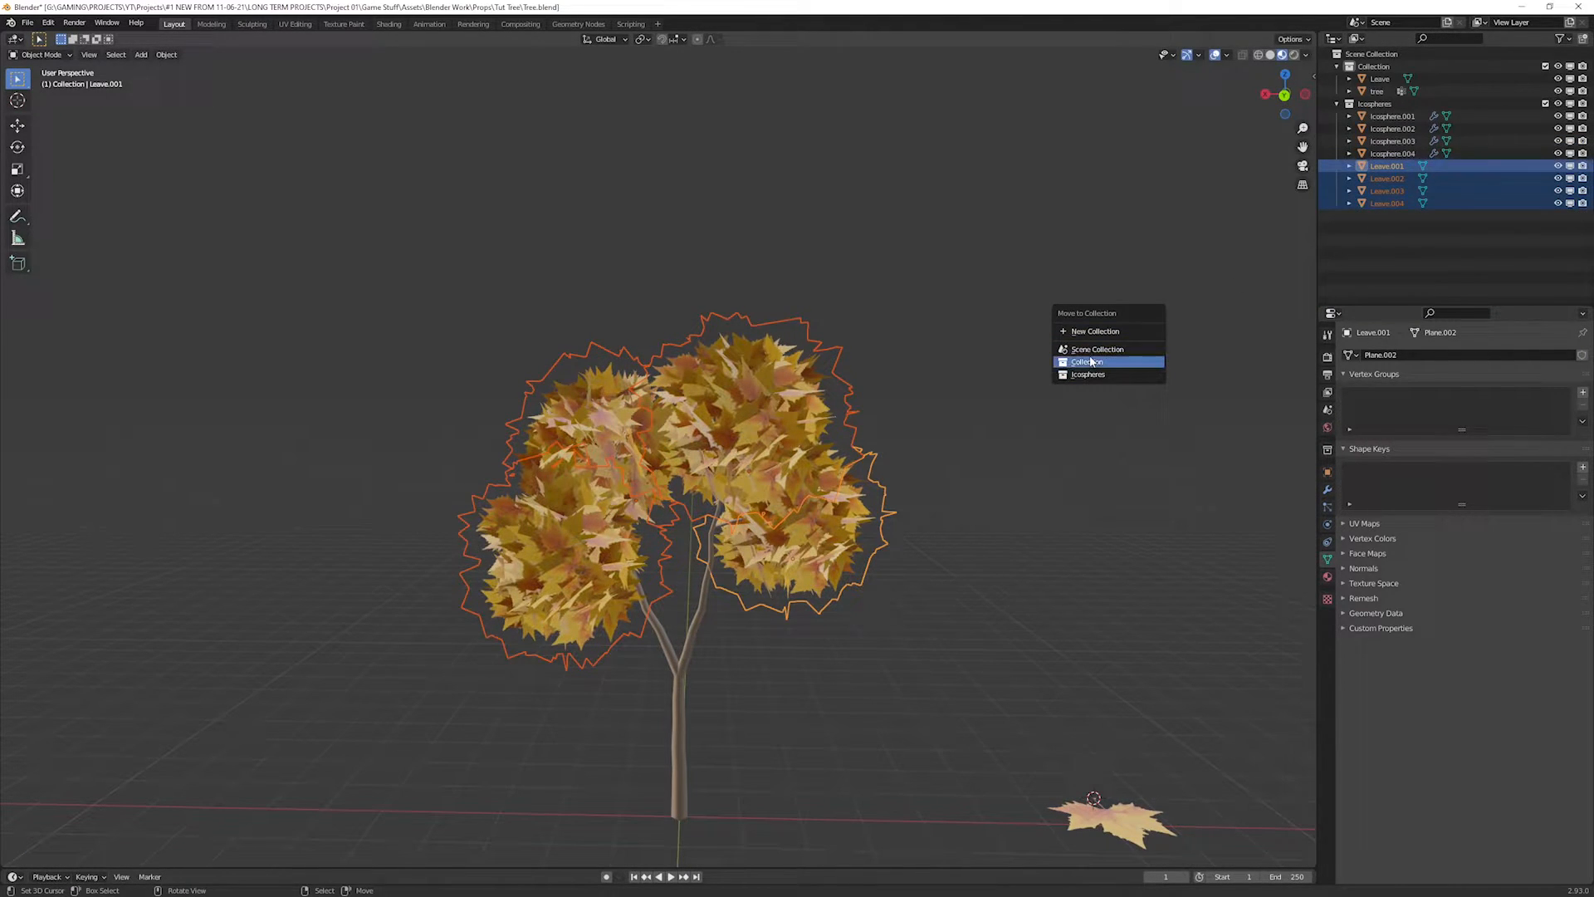
left_click(1086, 362)
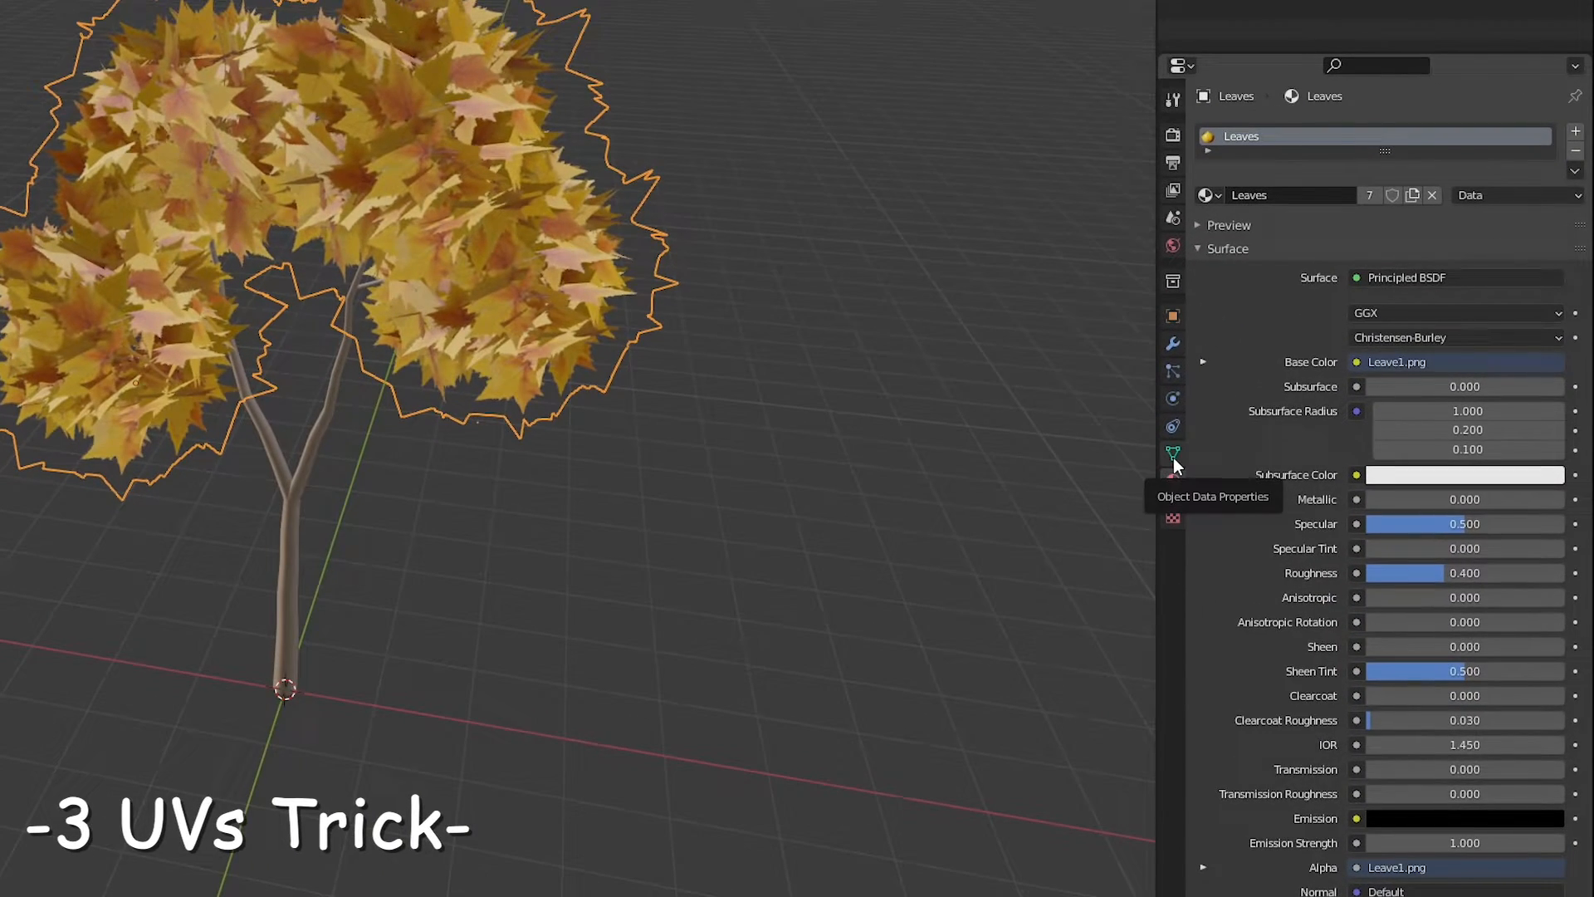
- Add the Leaves mesh UV maps and unwrap Gradient UVs with Sphere Projection in Edit Mode
left_click(1172, 453)
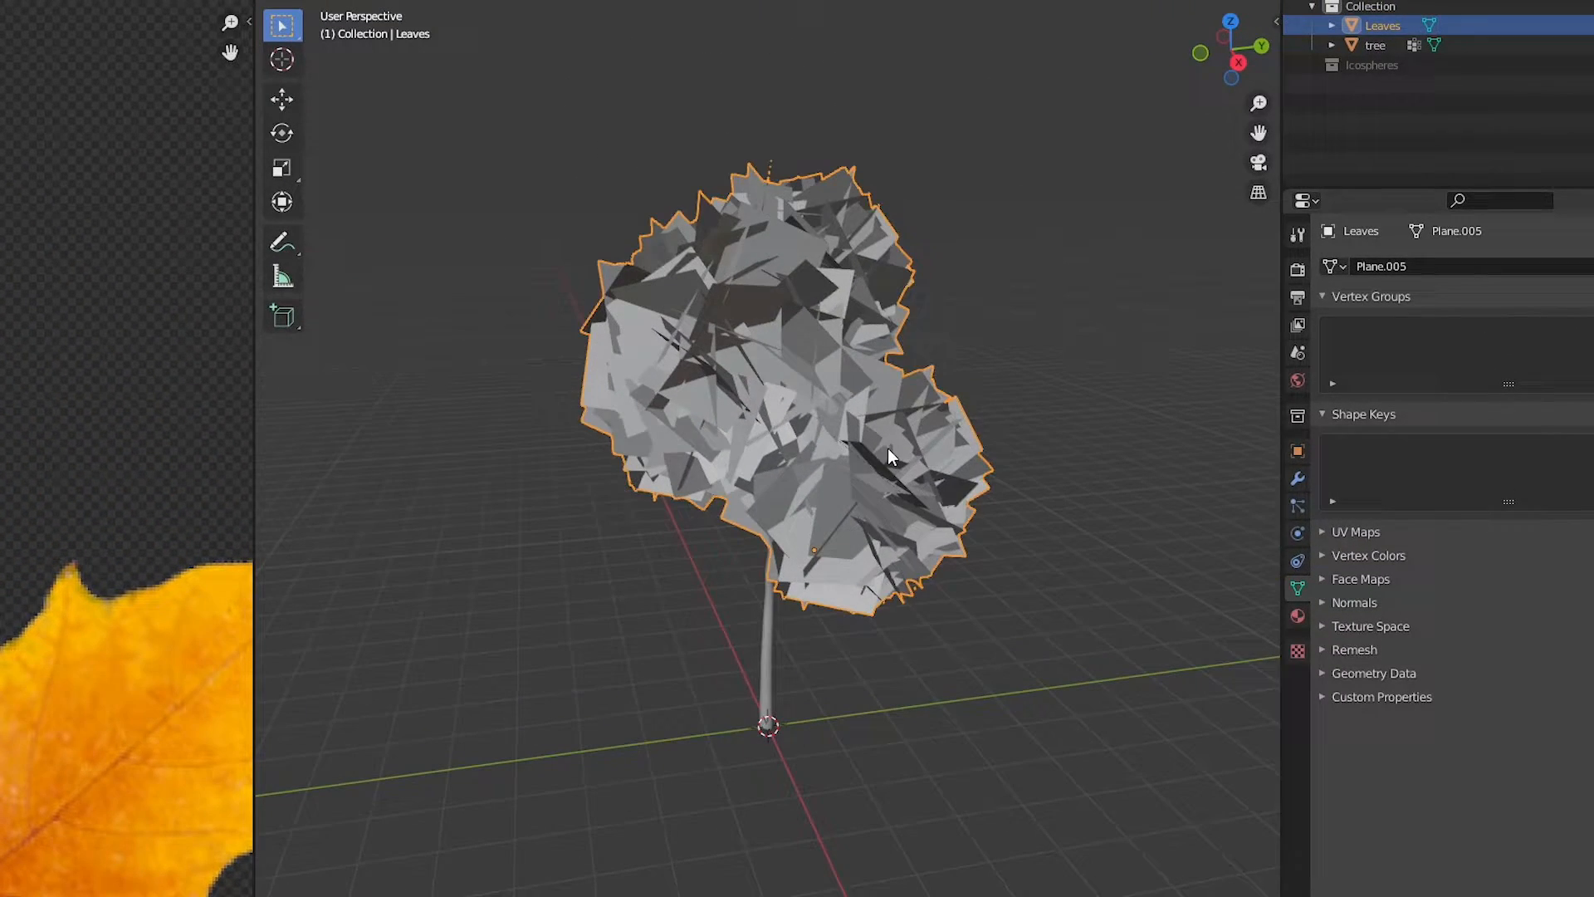
key("Tab")
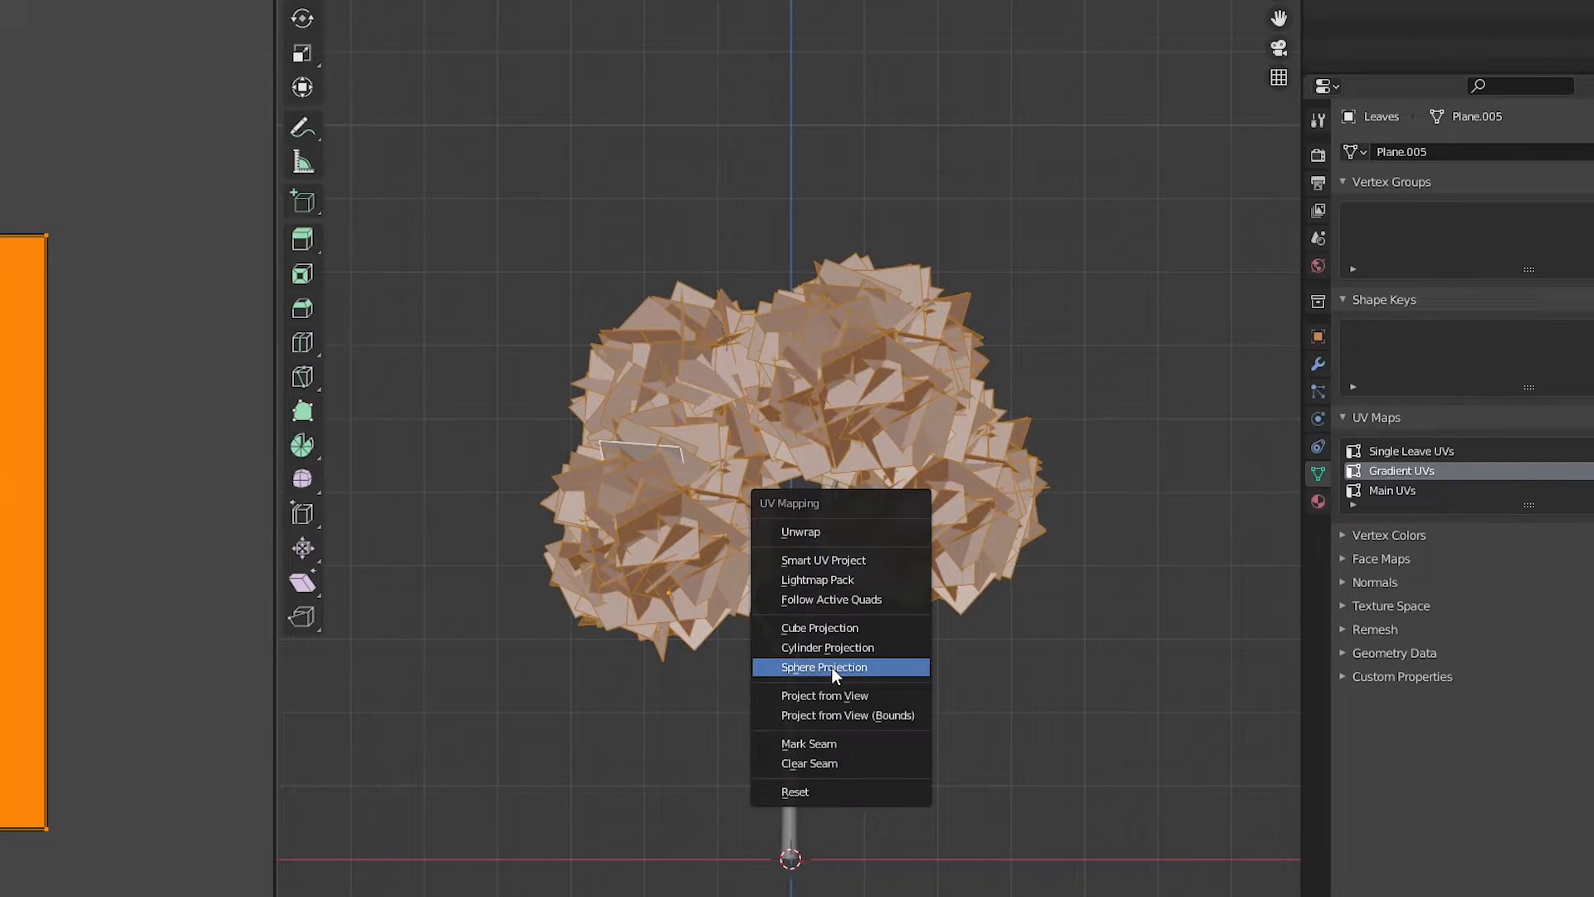
left_click(823, 696)
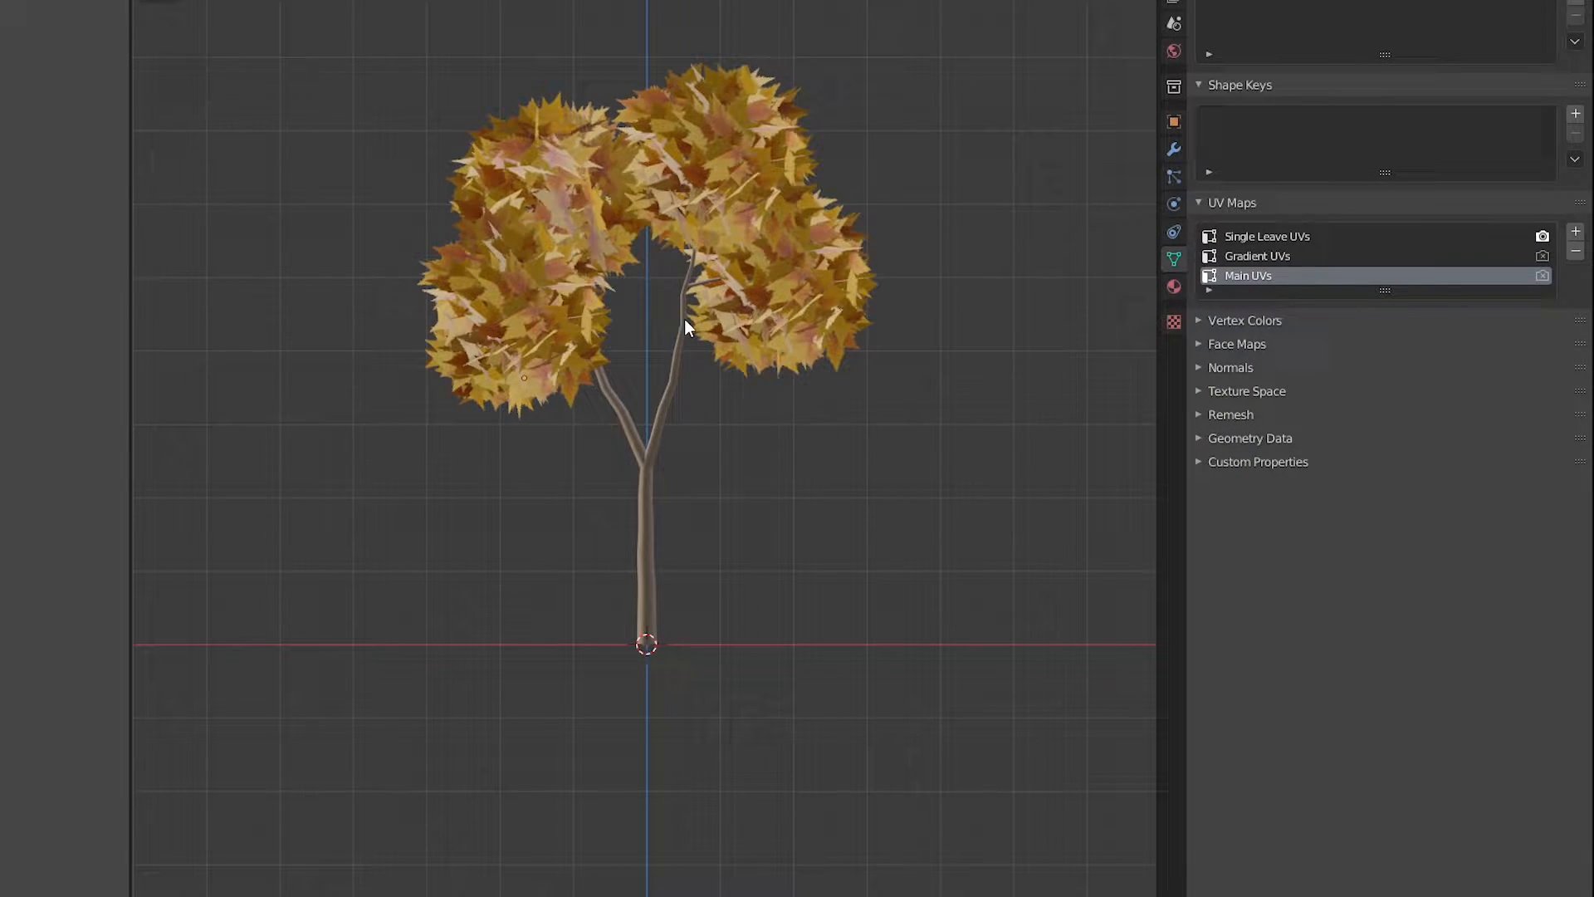
key("Tab")
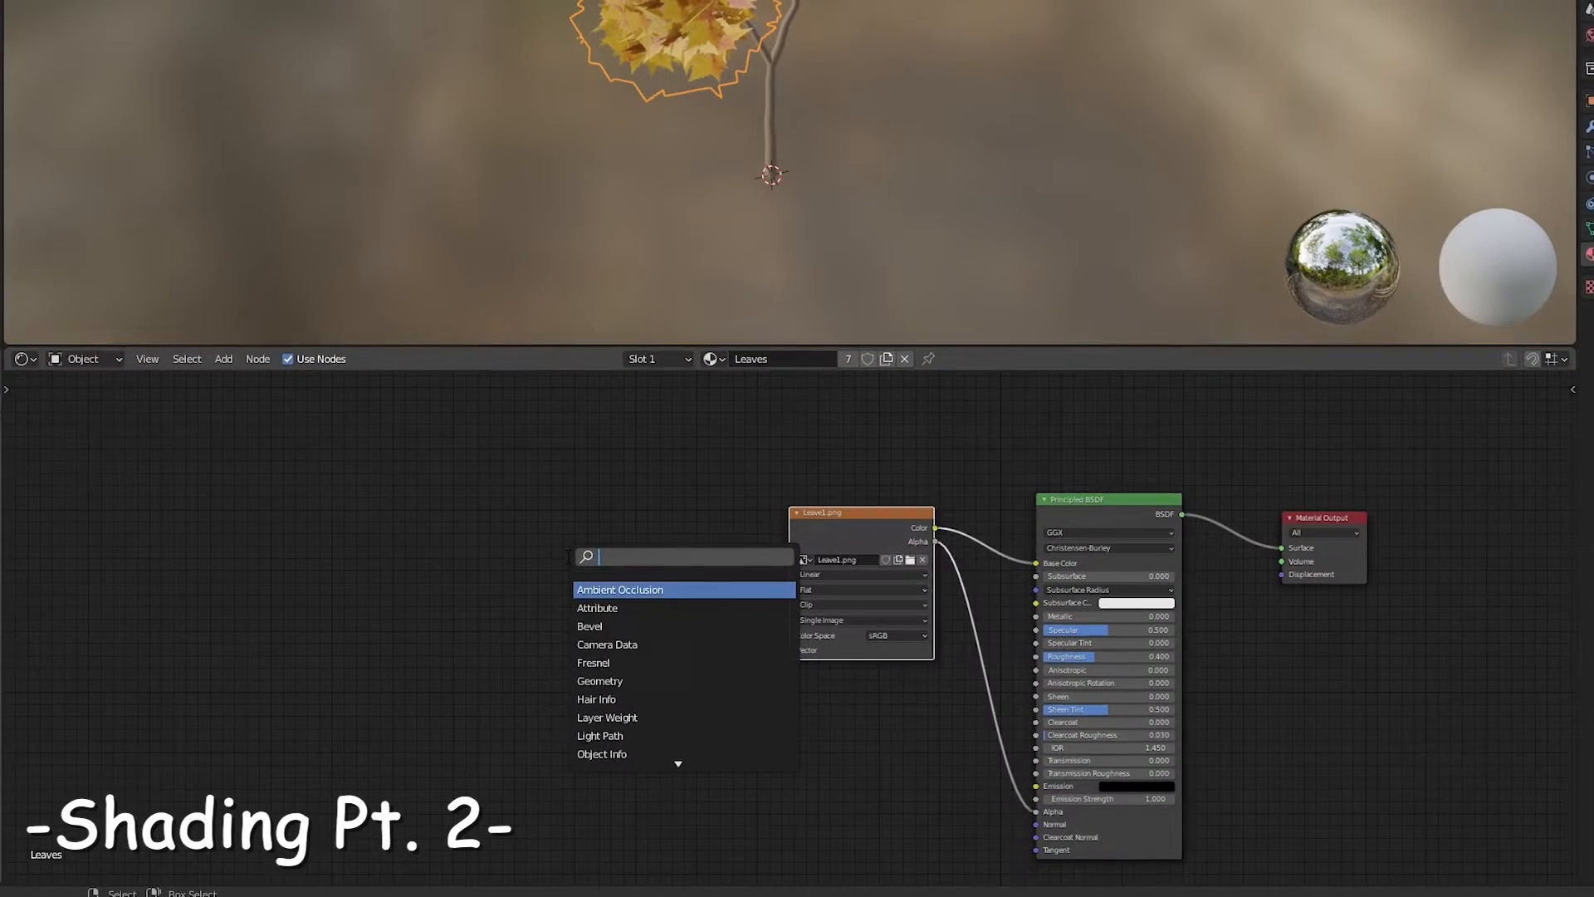
- Add a UV Map node and set the ColorRamp's orange-to-yellow stops for the leaf gradient
type("uv")
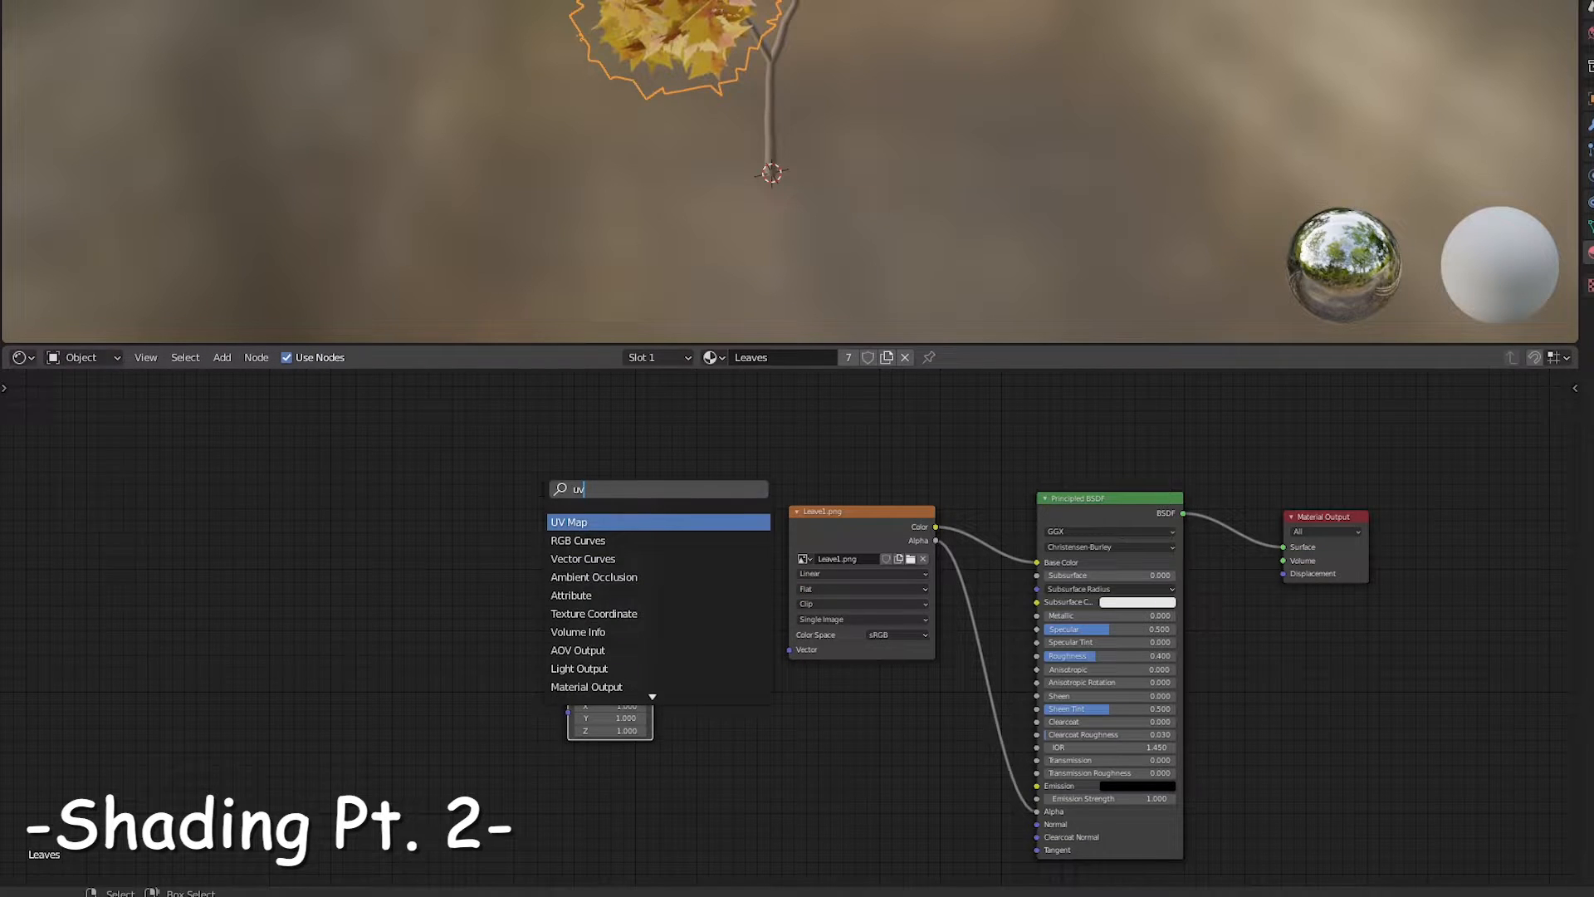
left_click(567, 521)
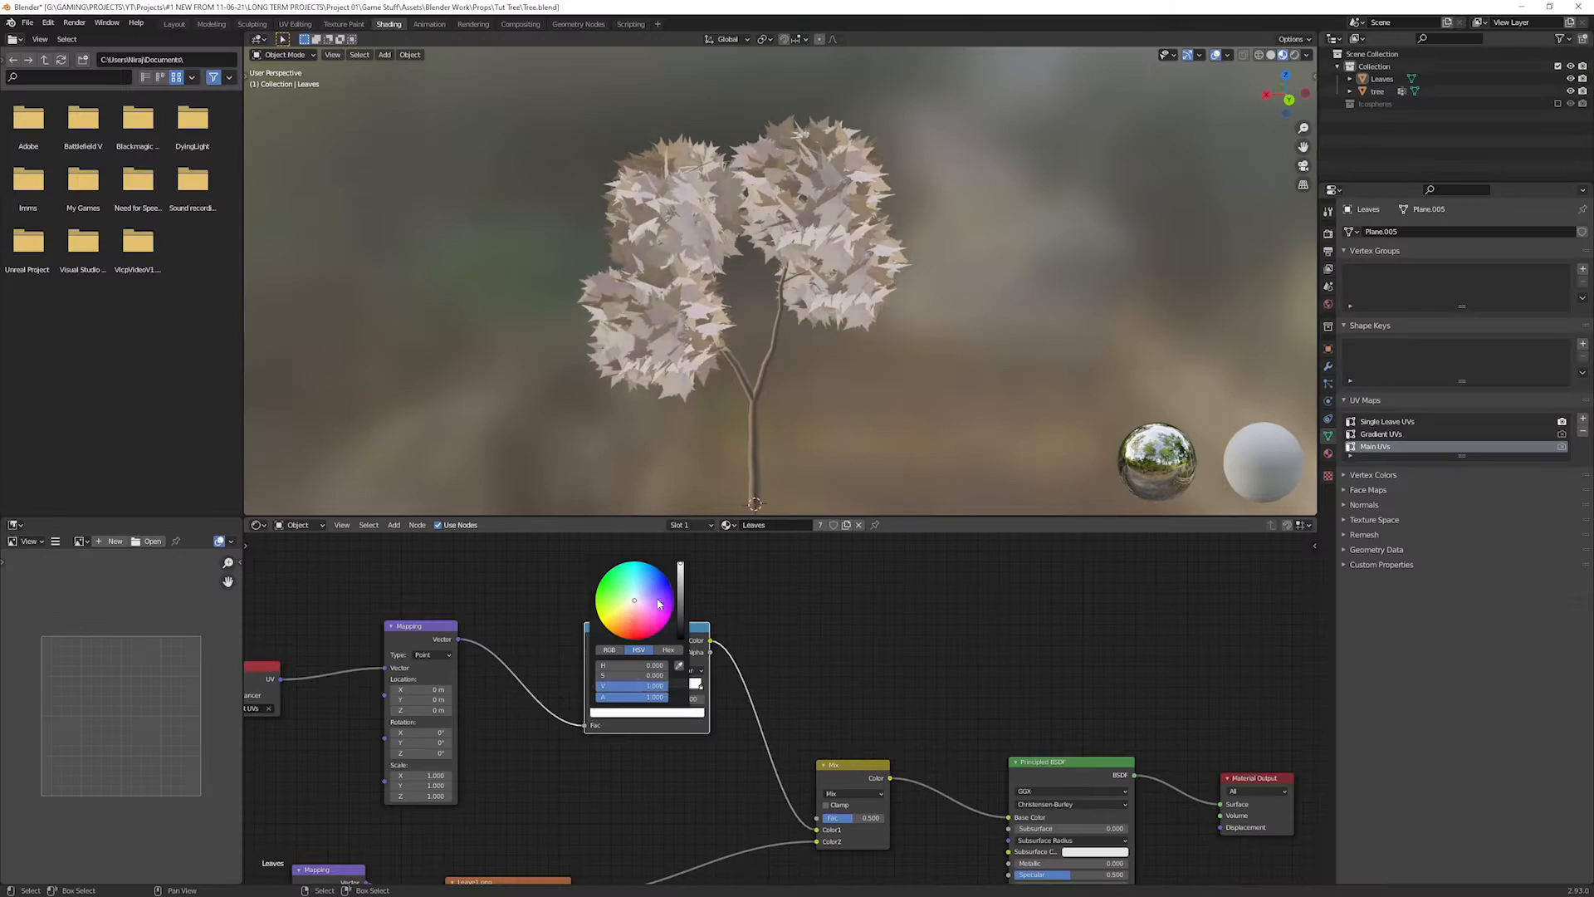
left_click(614, 625)
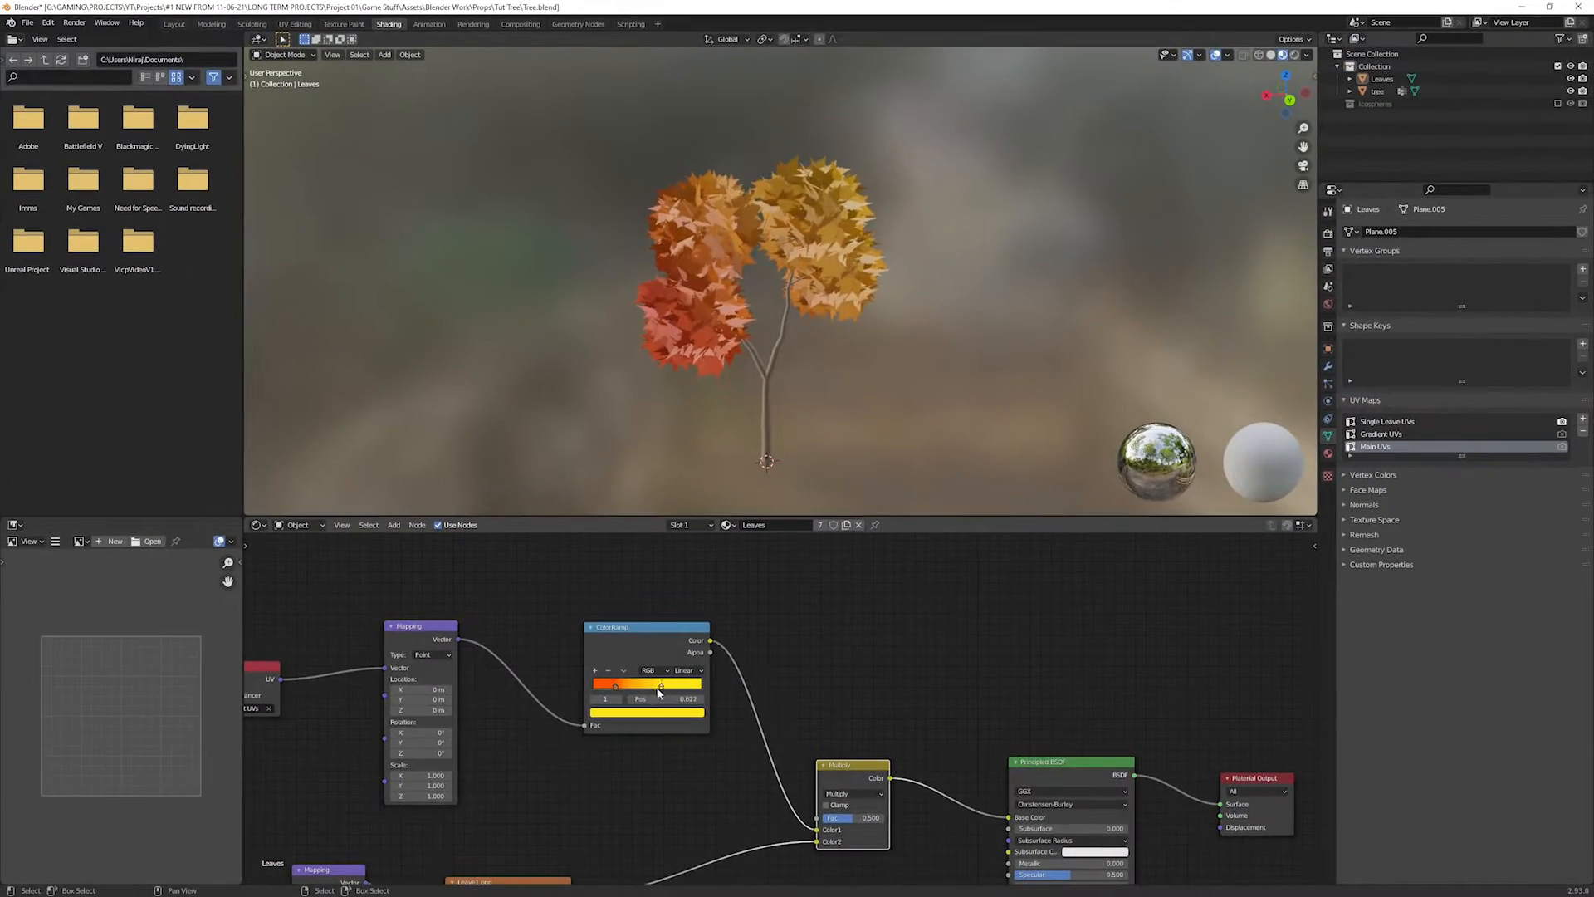
left_click(296, 24)
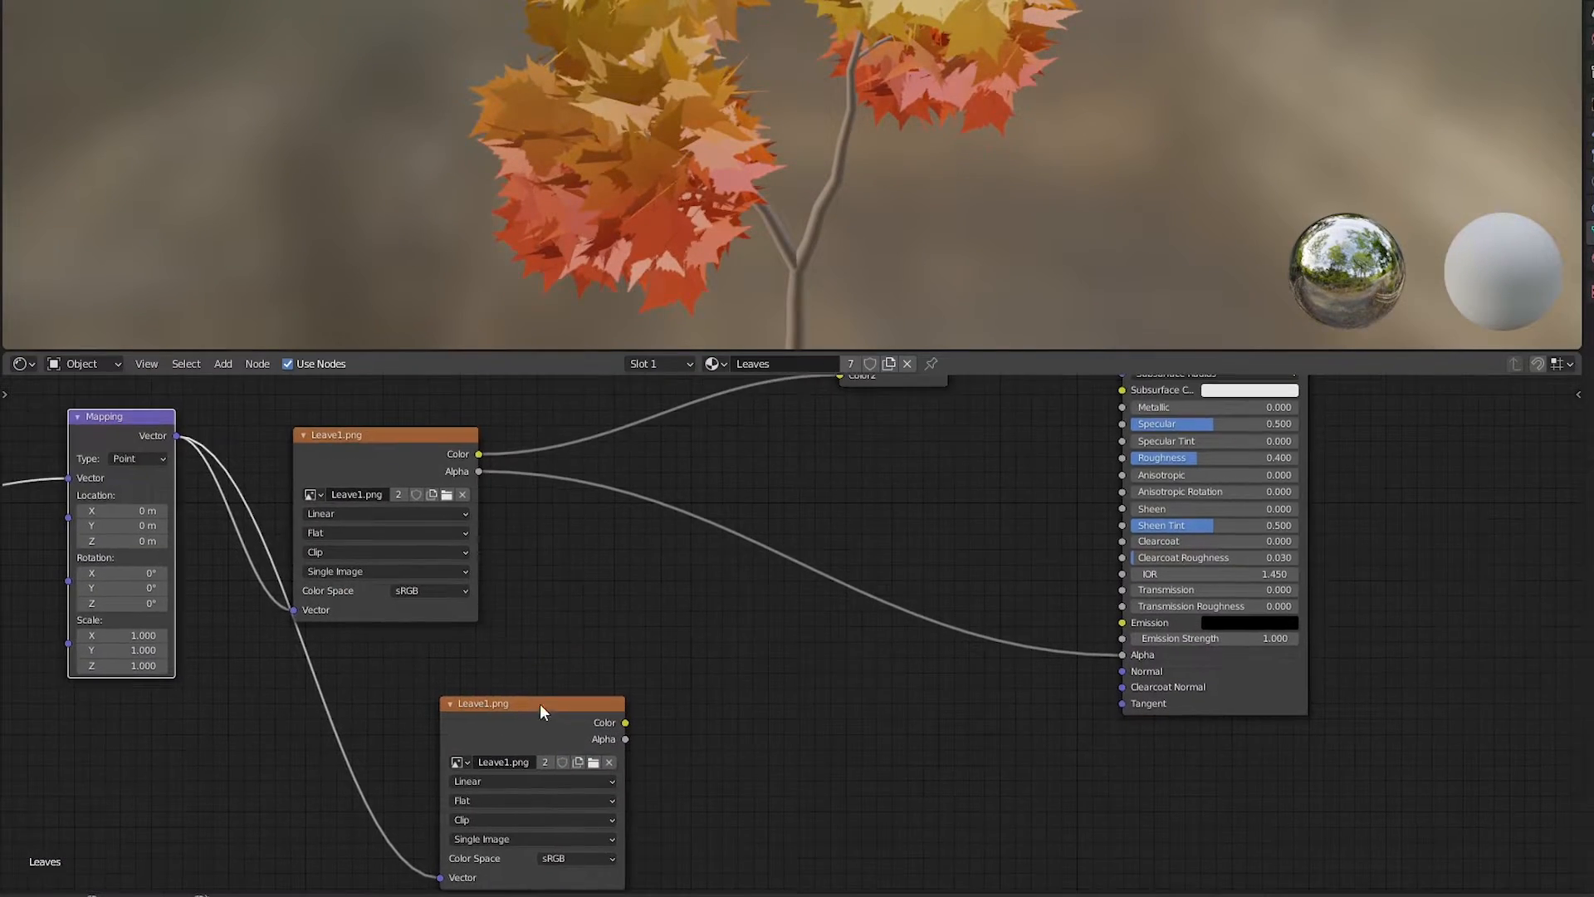
- Add a Bump node to the leaves and create the blank 4096 px Leaves_Texture_4k bake image
type("bum")
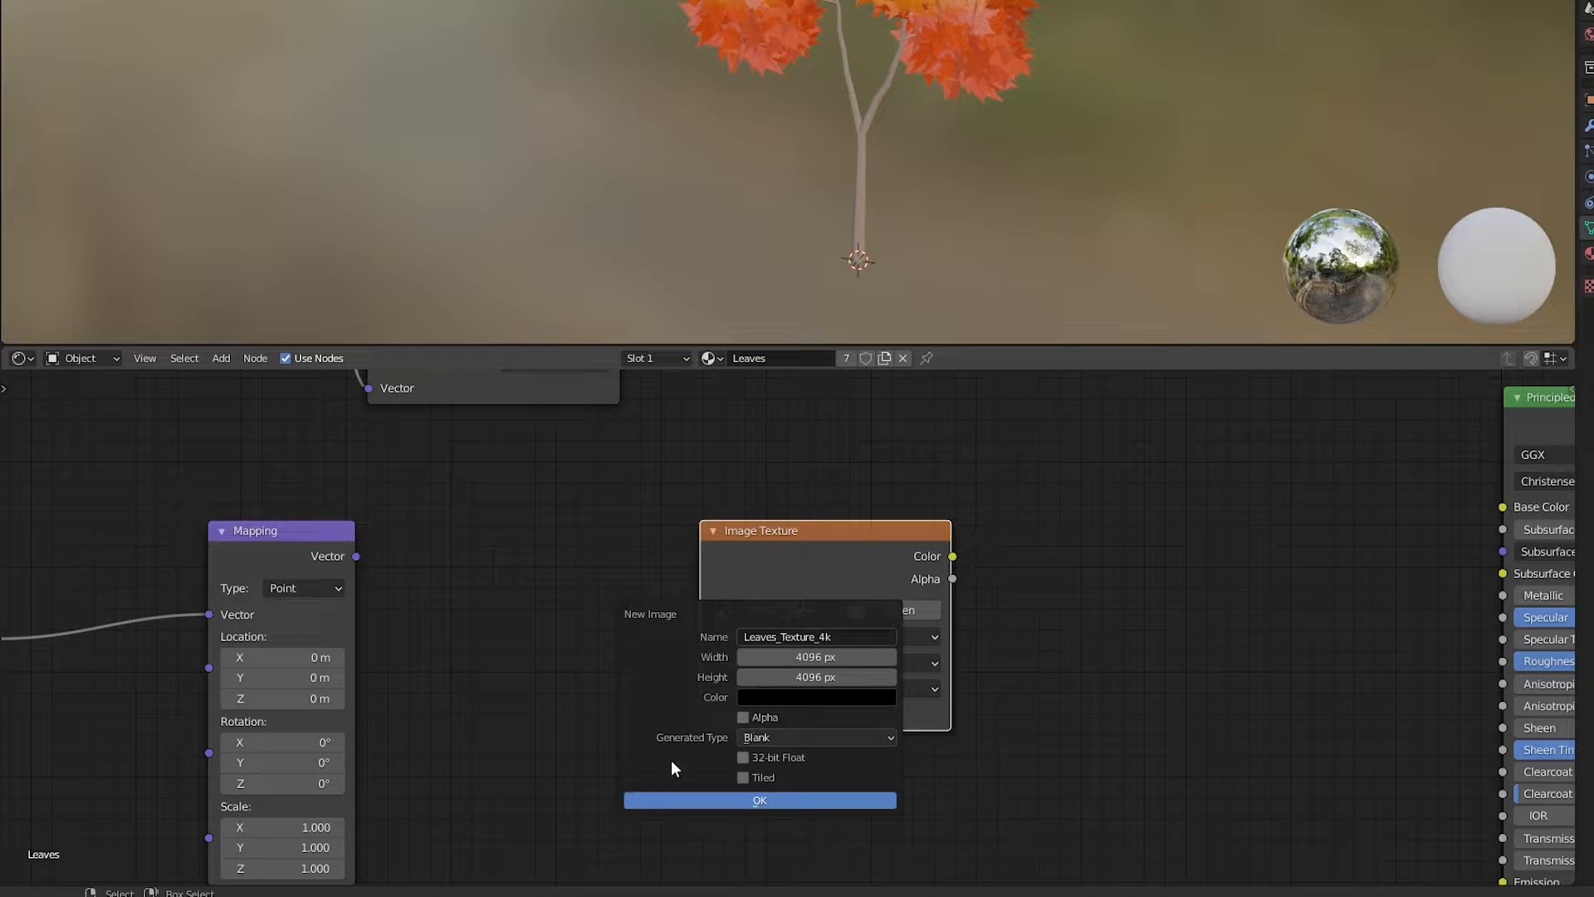
left_click(759, 799)
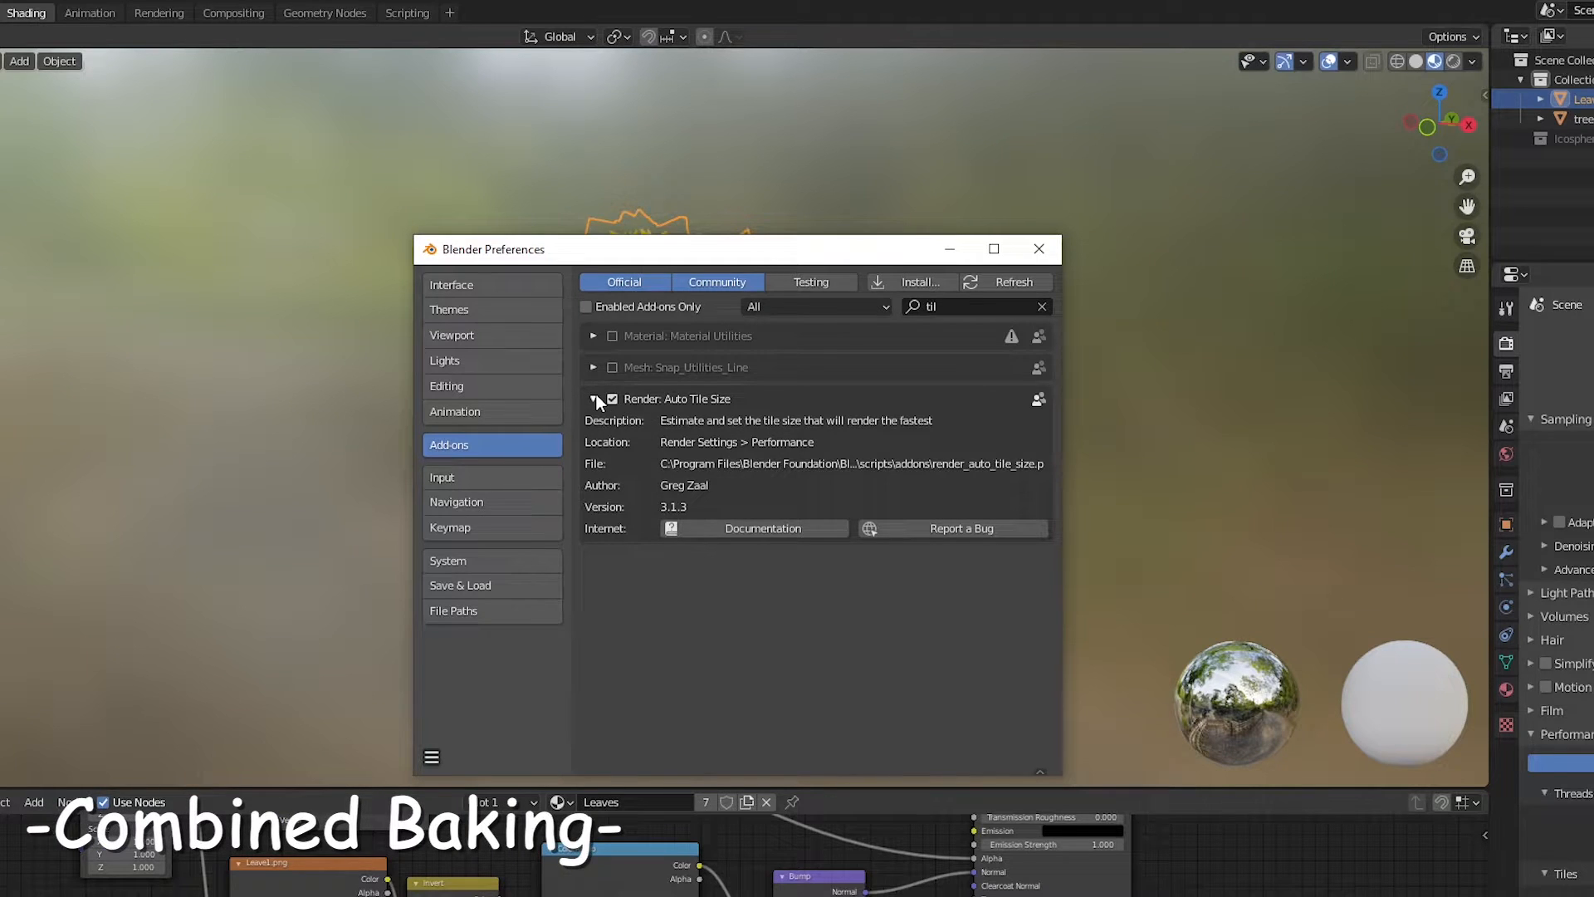
- Close Preferences and set Auto Tile Size to a 256 px target in Cycles performance settings
left_click(1038, 249)
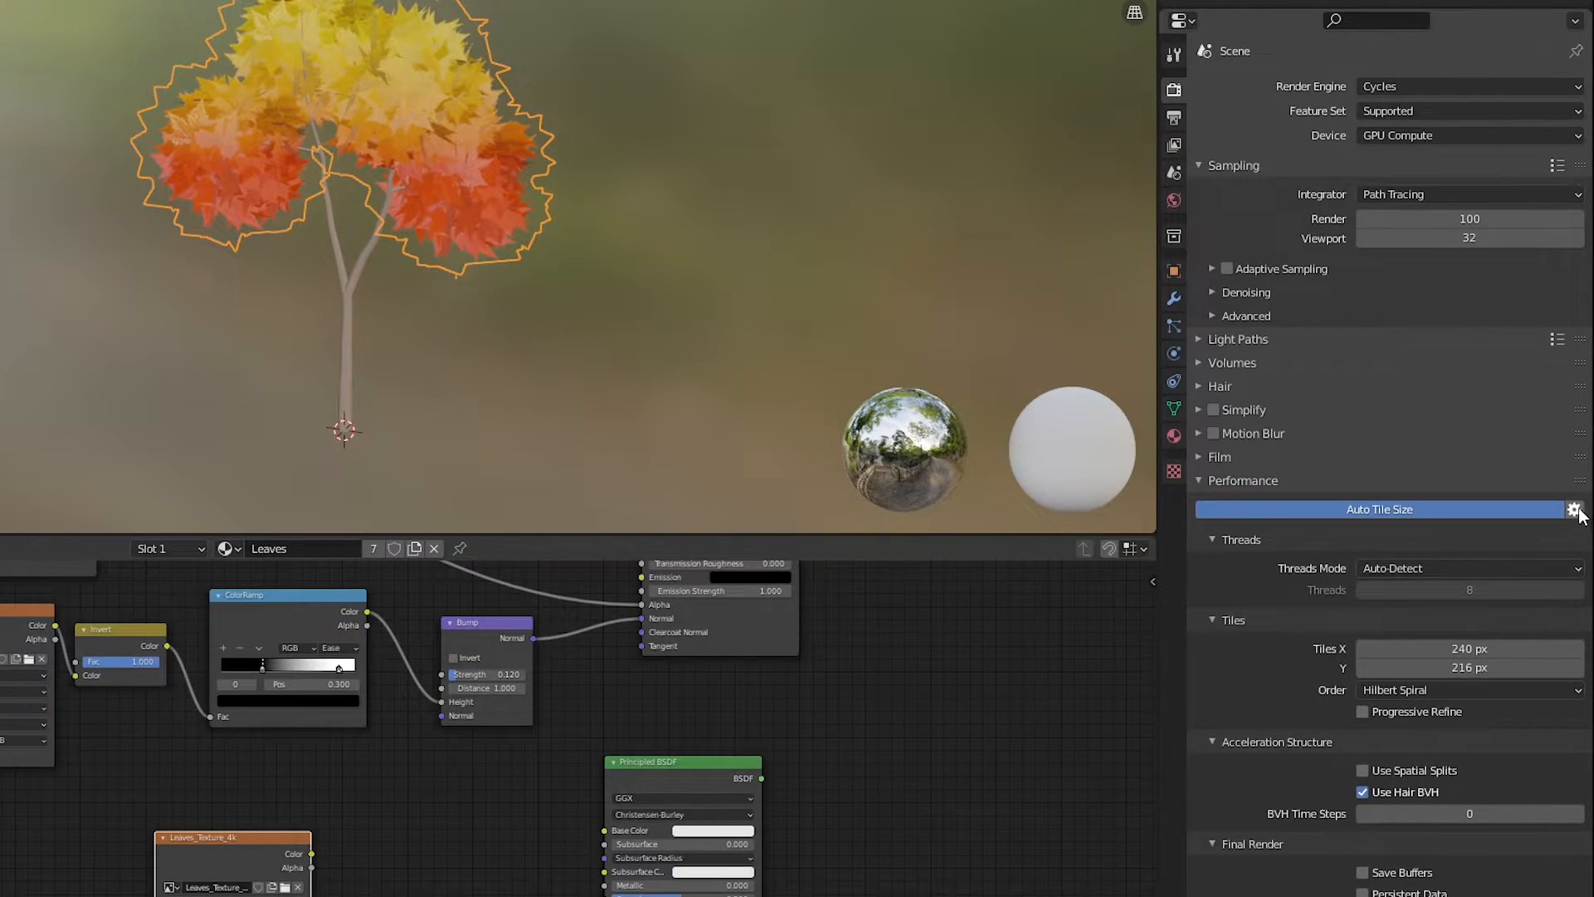
left_click(1574, 510)
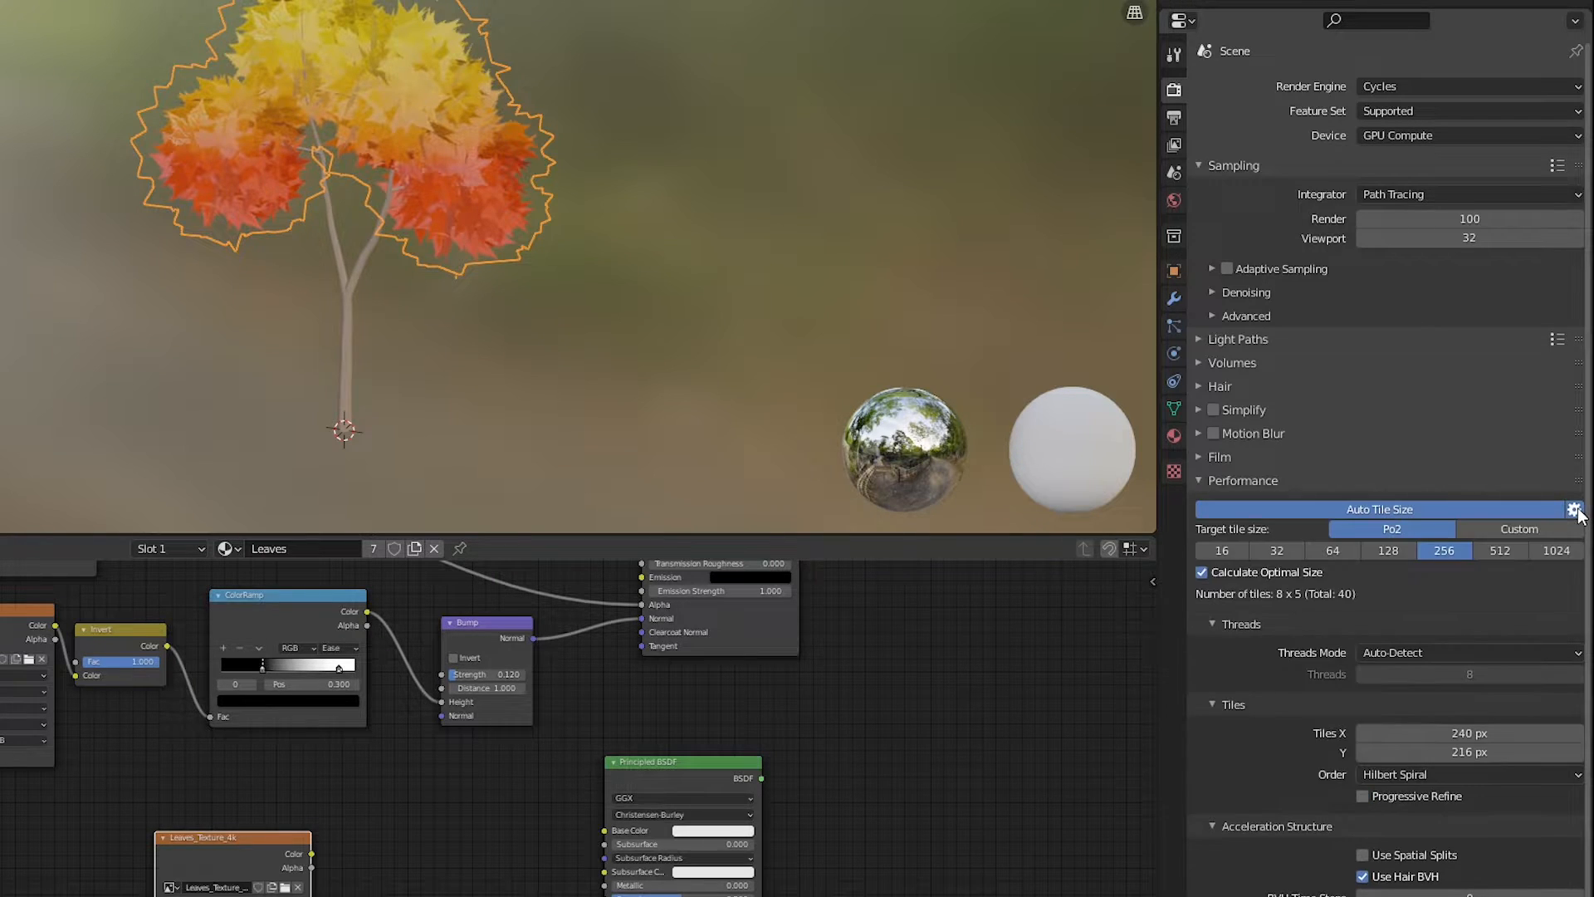
left_click(1518, 530)
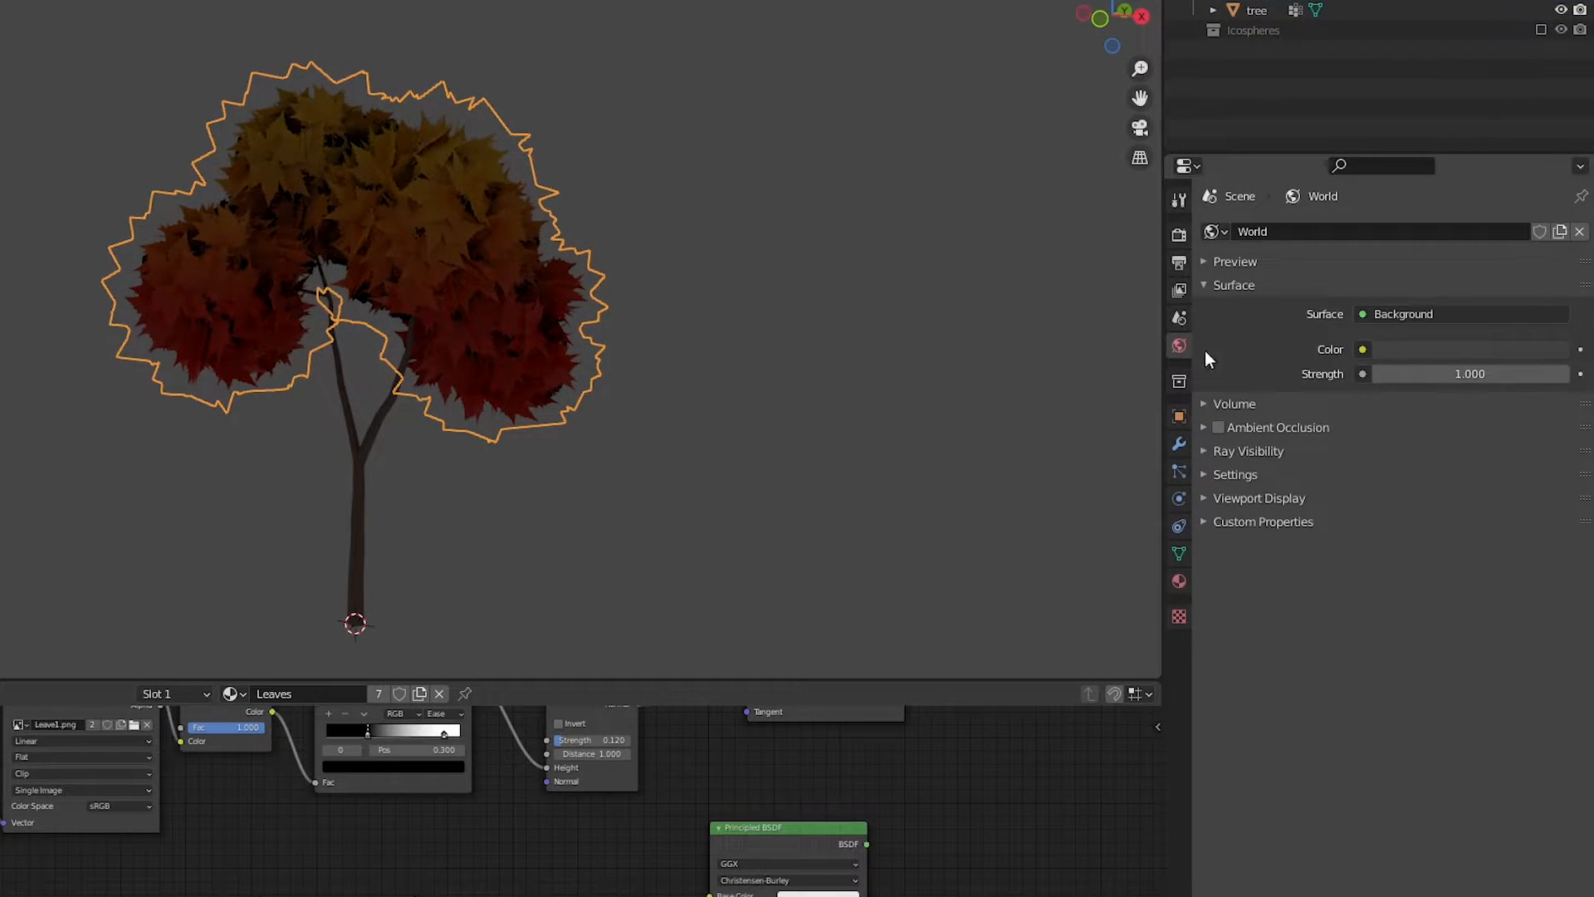
- Set the world background to white and make Main UVs the active UV map on the leaves mesh
left_click(1468, 349)
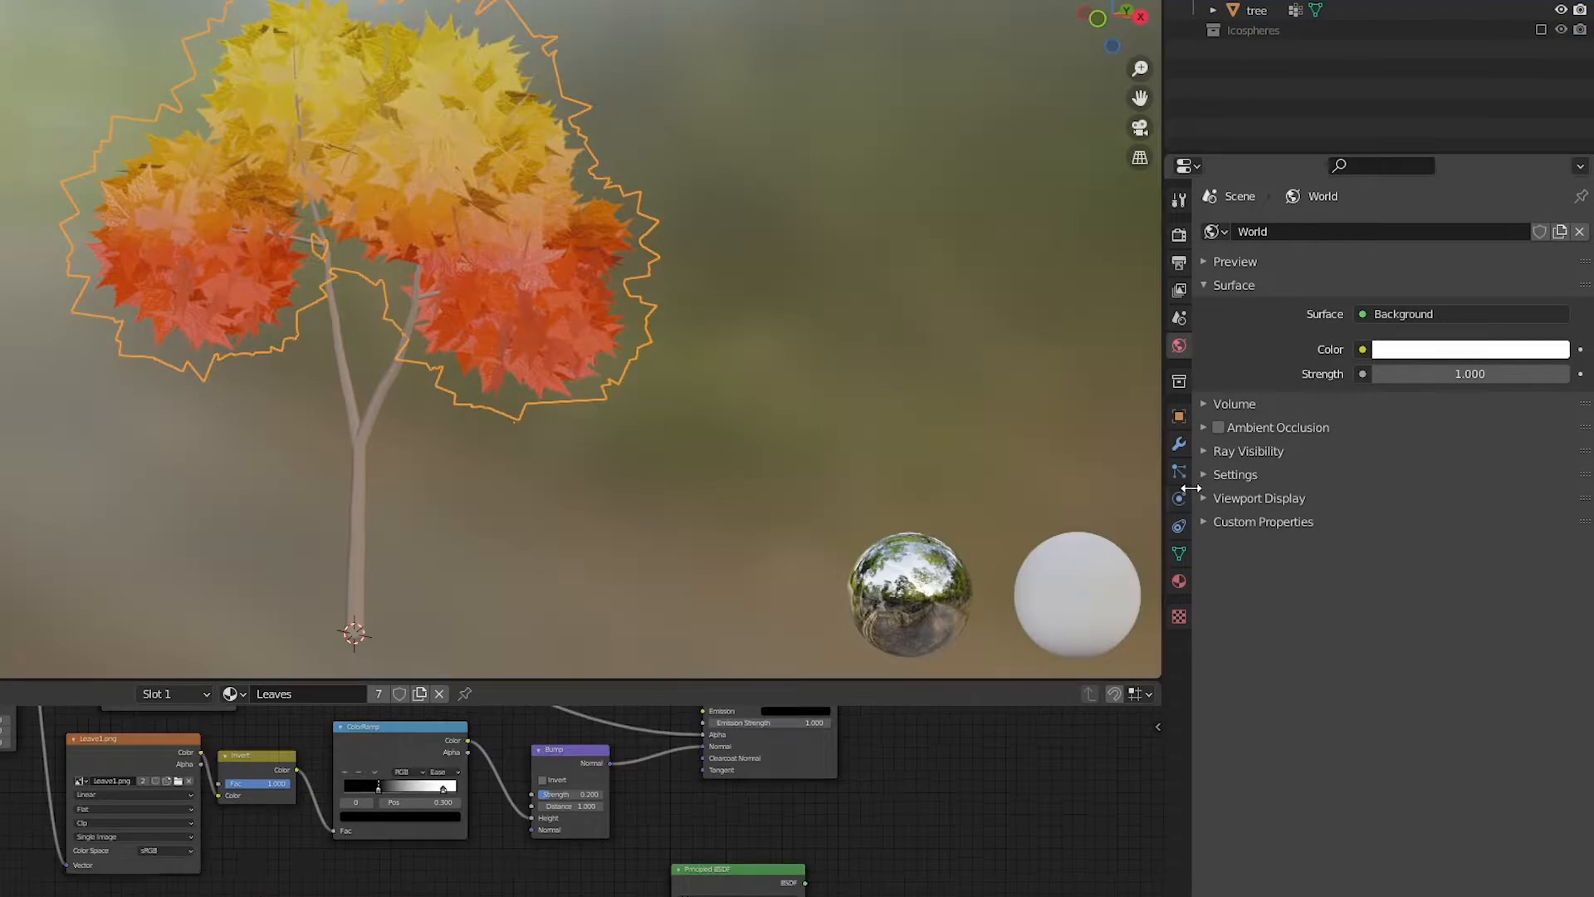
left_click(1179, 554)
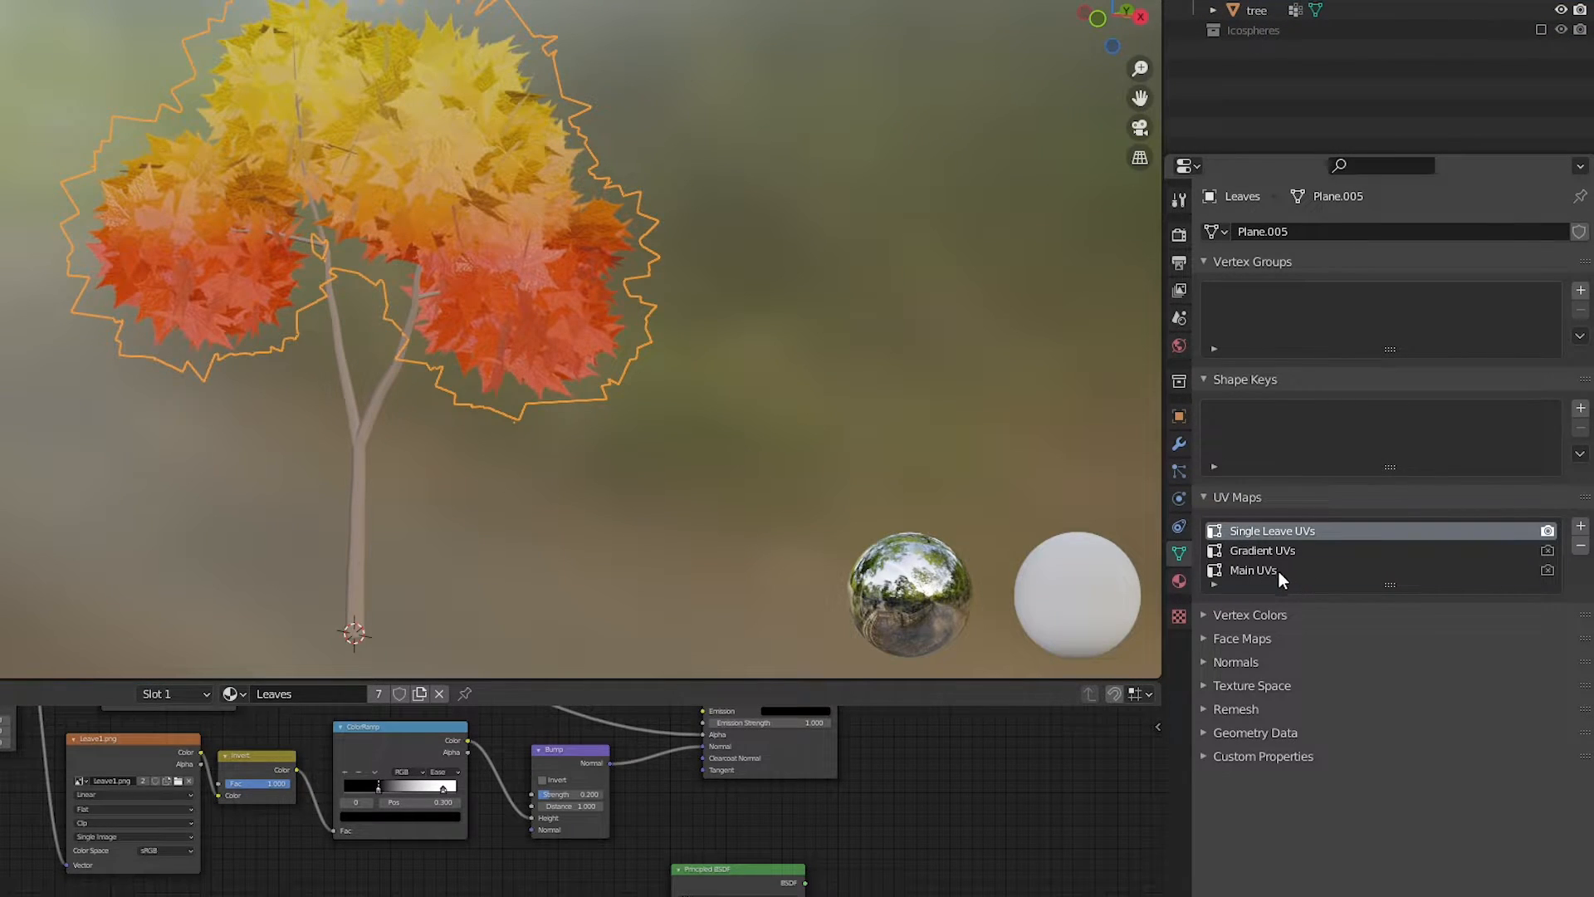
left_click(1252, 569)
type("Leaves_Texture")
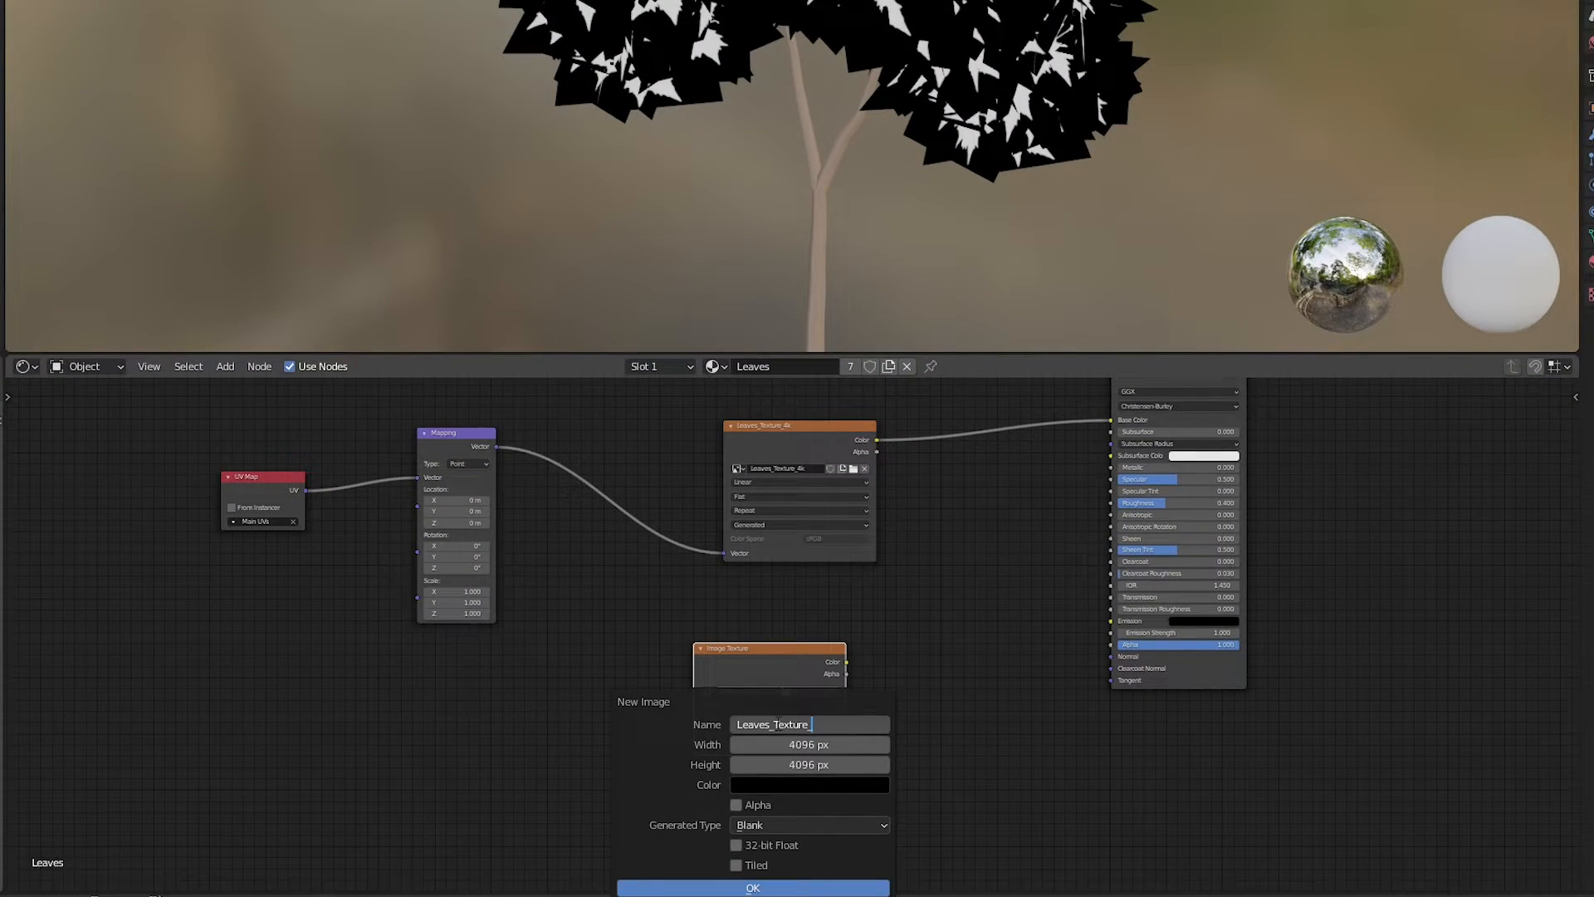
- Create the second 4096 px bake image and save the baked alpha map as Leaves_Texture_Alpha_4k.png
left_click(751, 889)
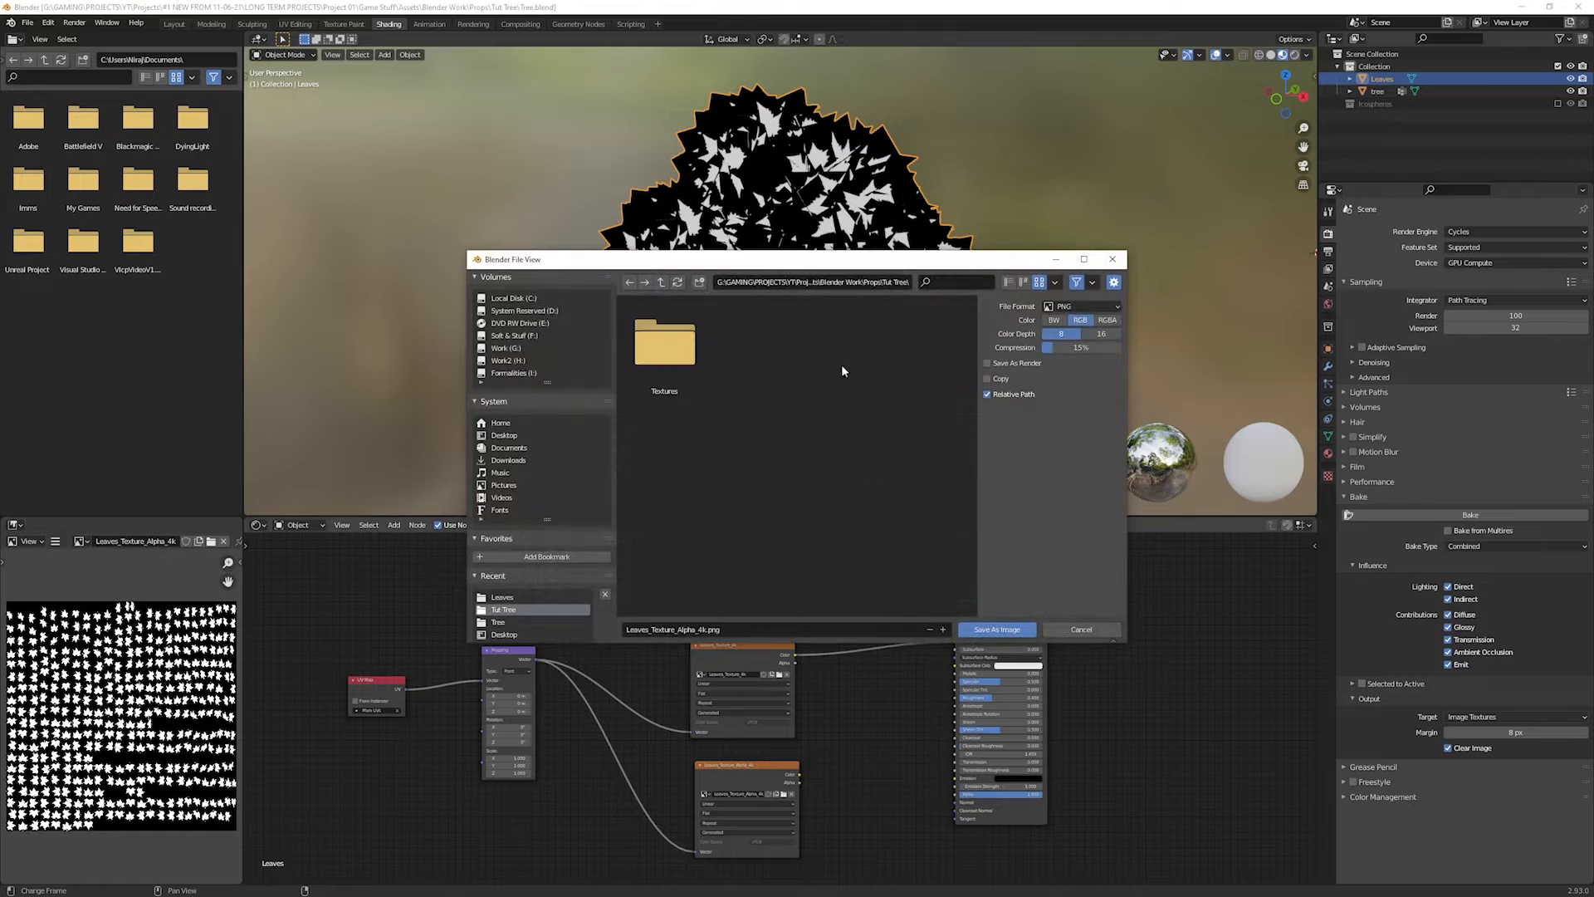
left_click(996, 629)
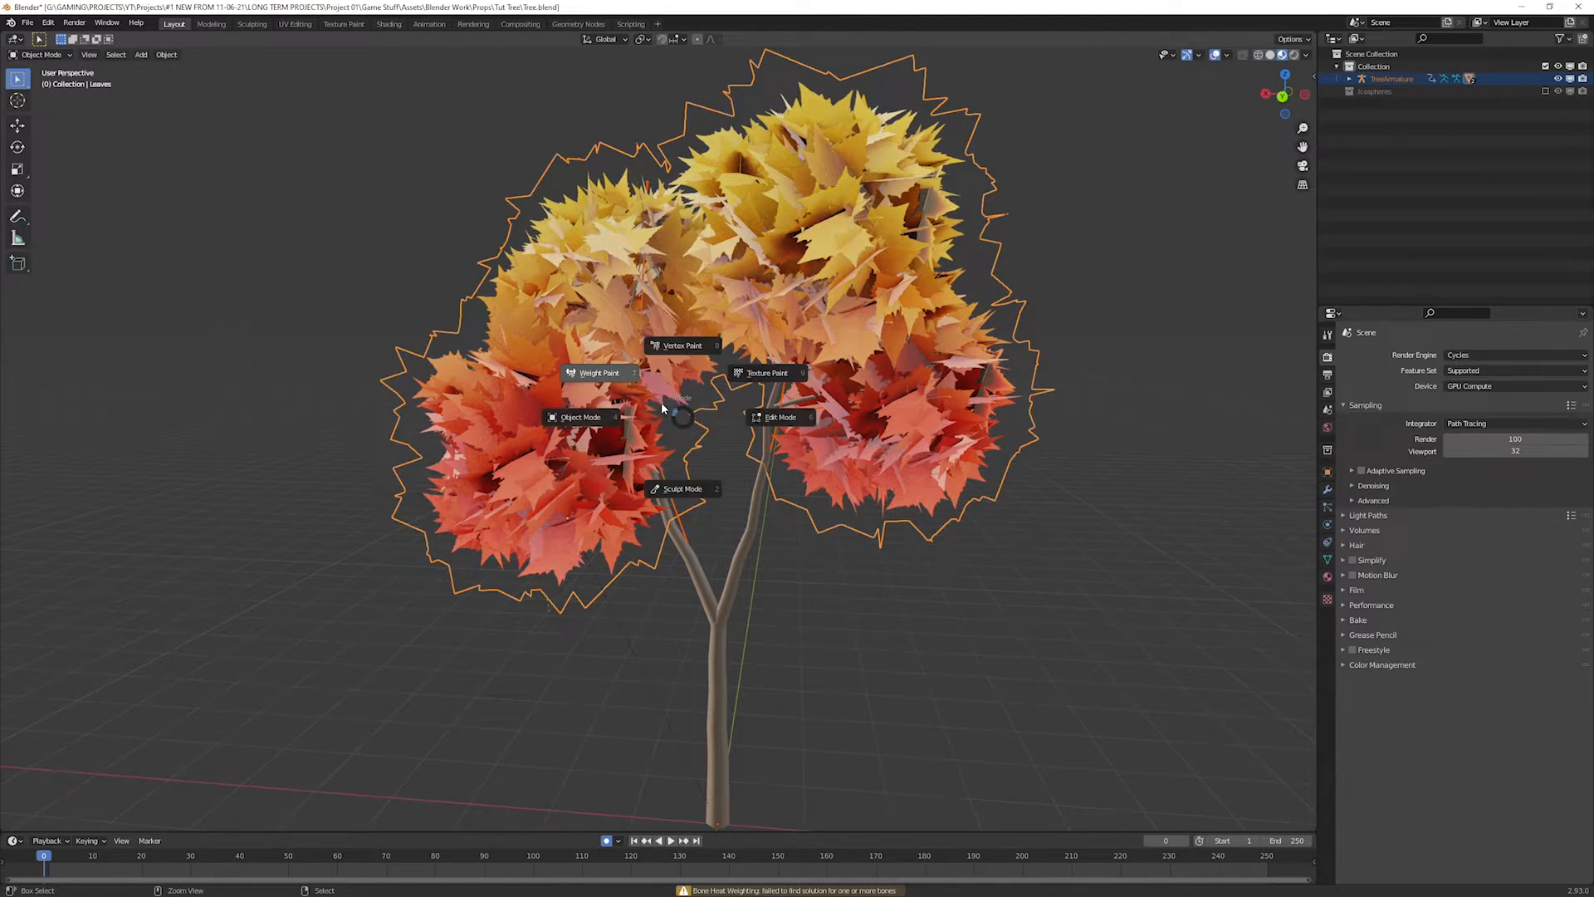
- Change the tree's interaction mode via the mode pie menu to finish the rig
left_click(599, 372)
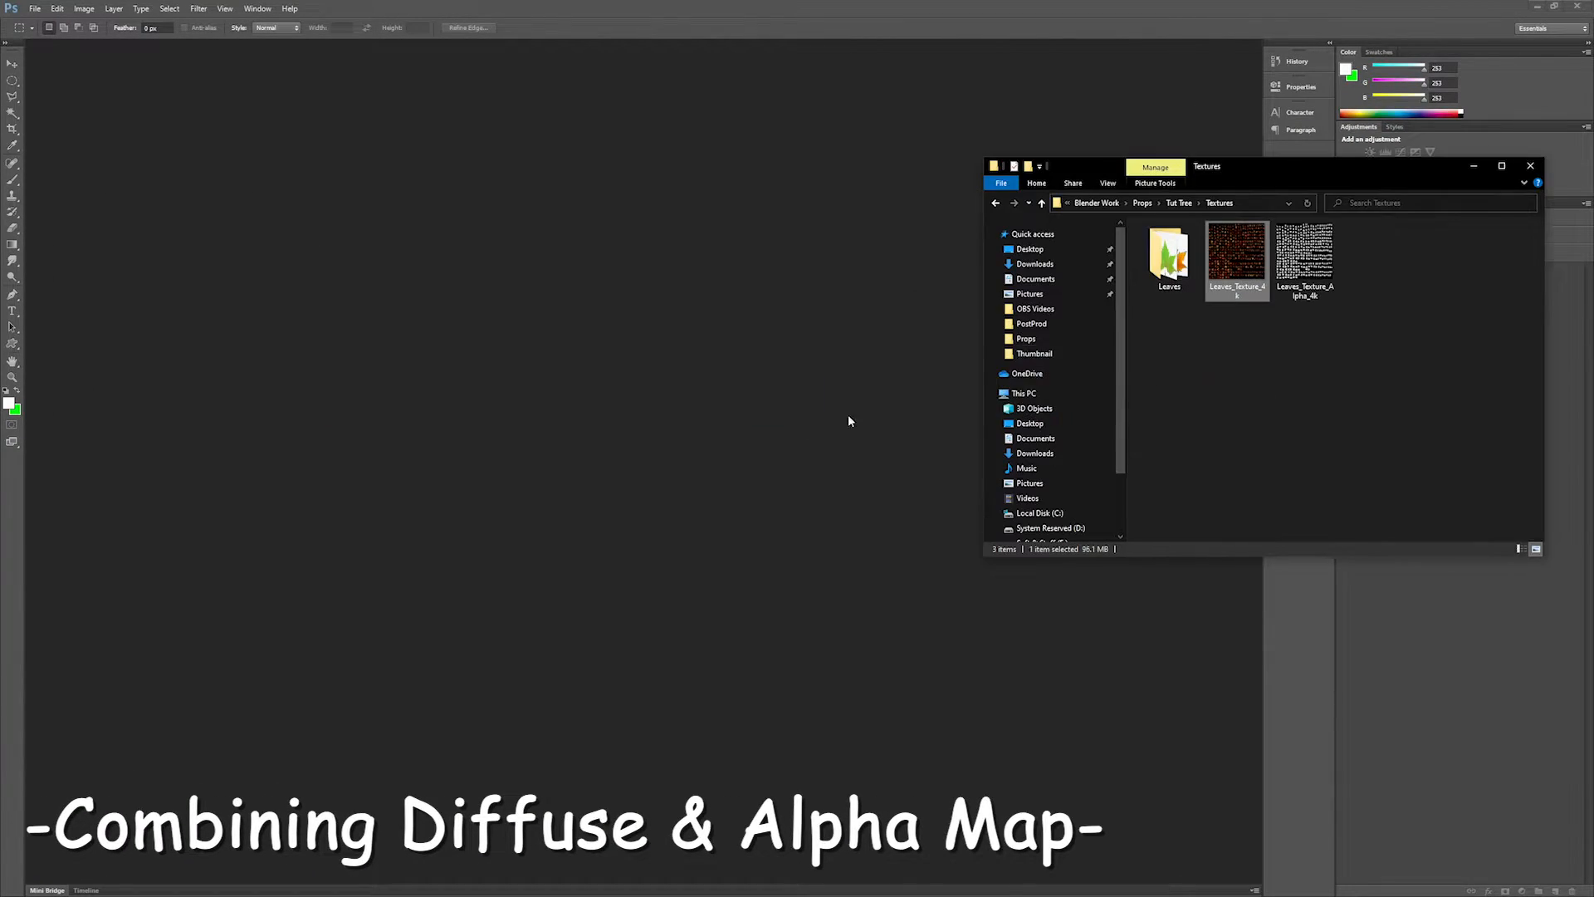
- Open the baked colour map and save it as Leaves_Texture_4k.tif with Alpha Channels kept
double_click(1235, 257)
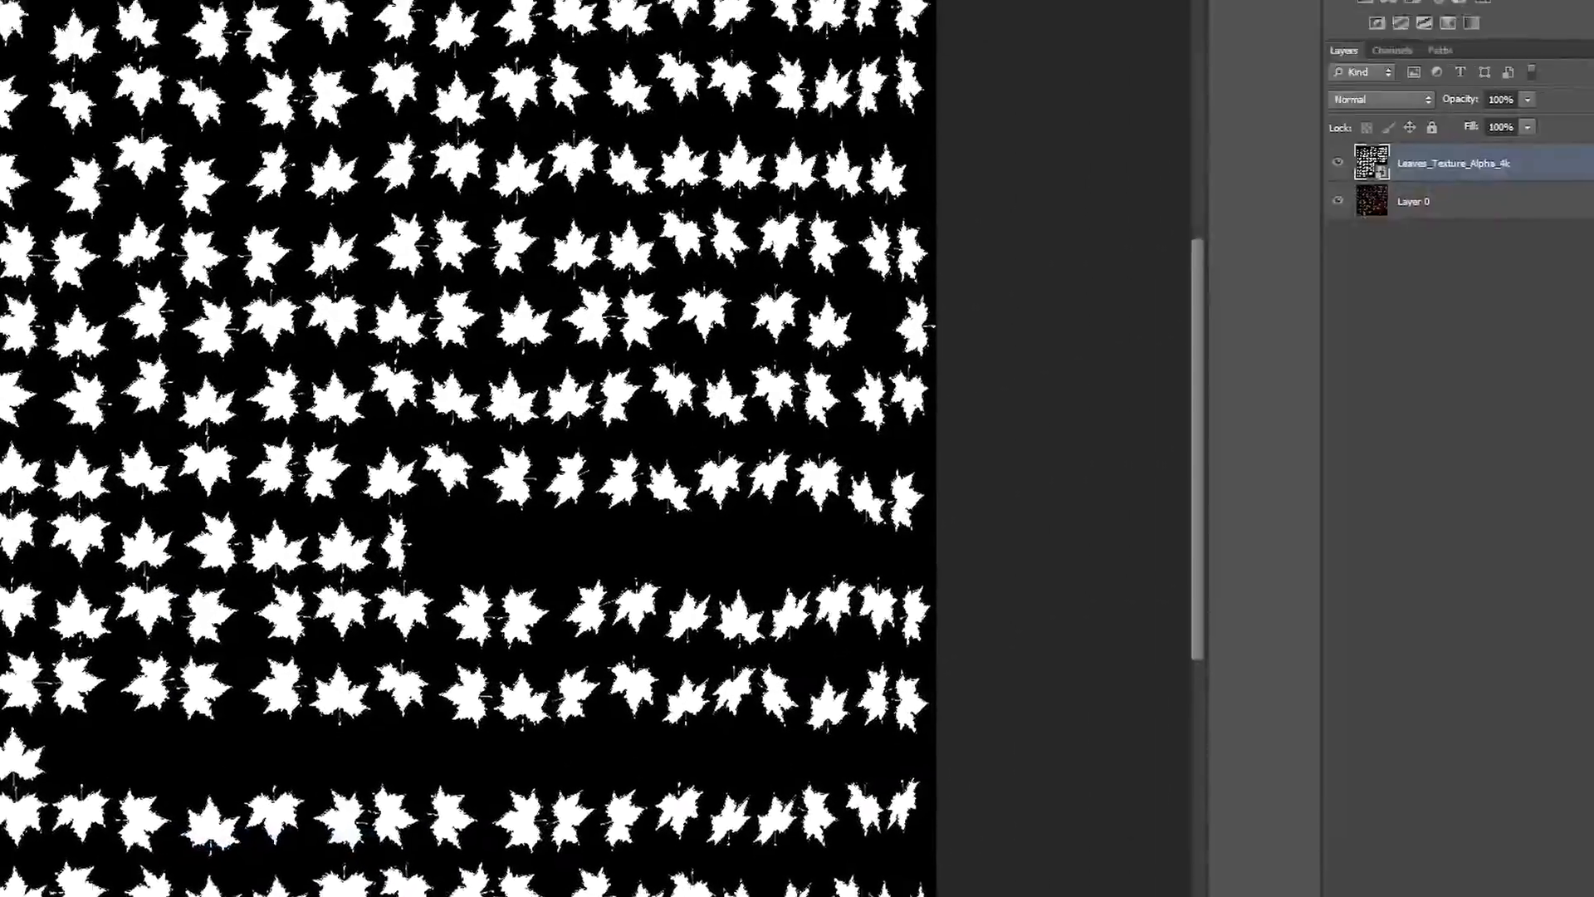
left_click(1265, 102)
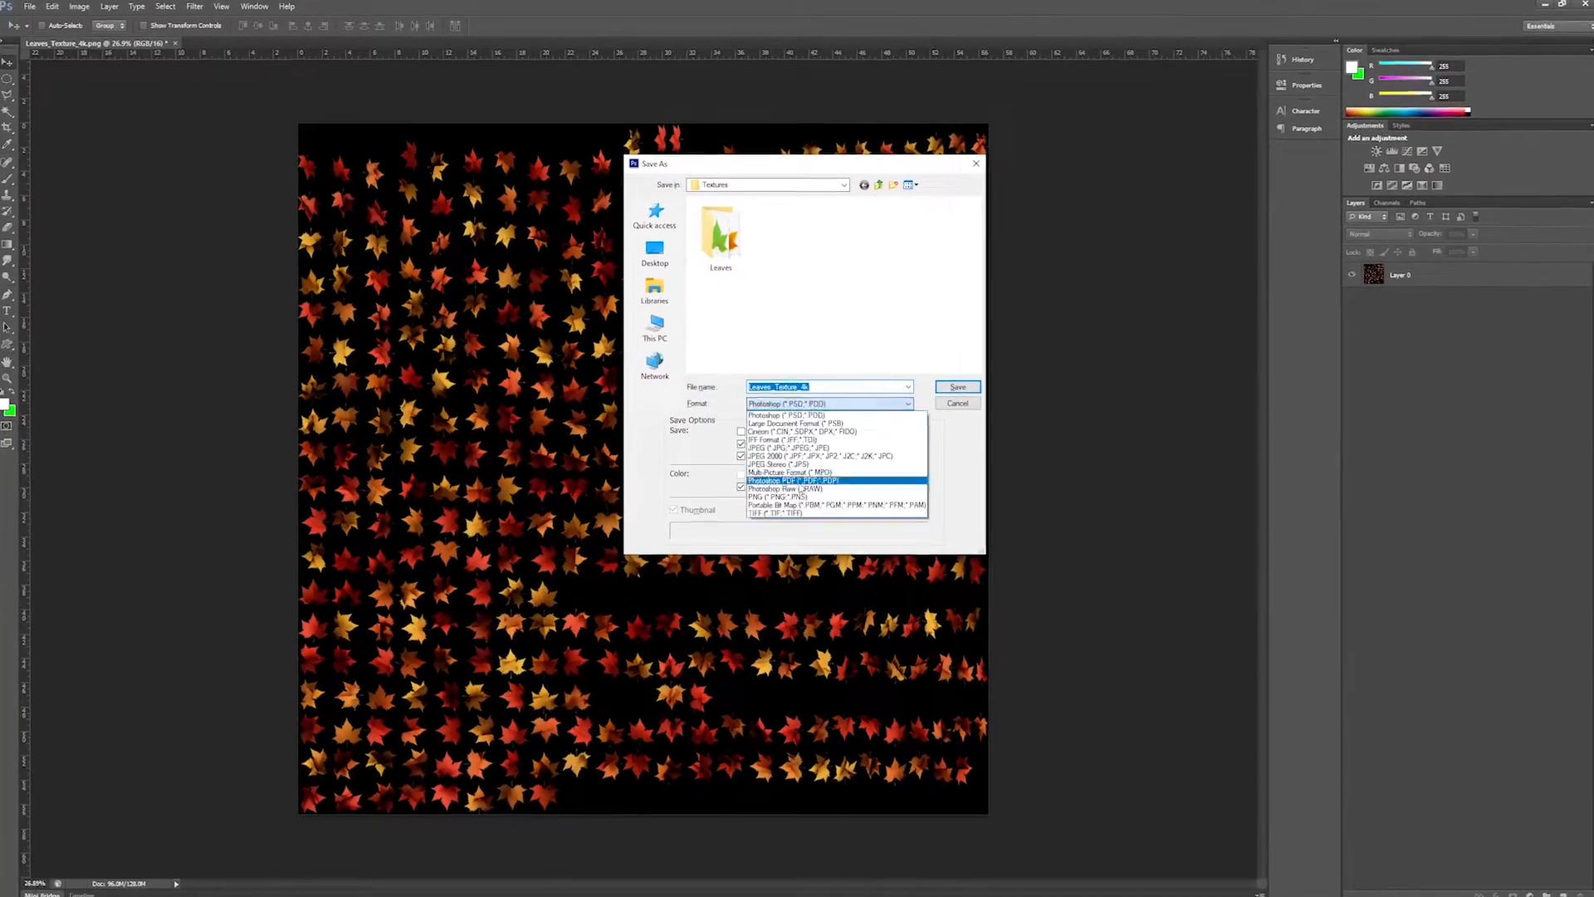
left_click(837, 511)
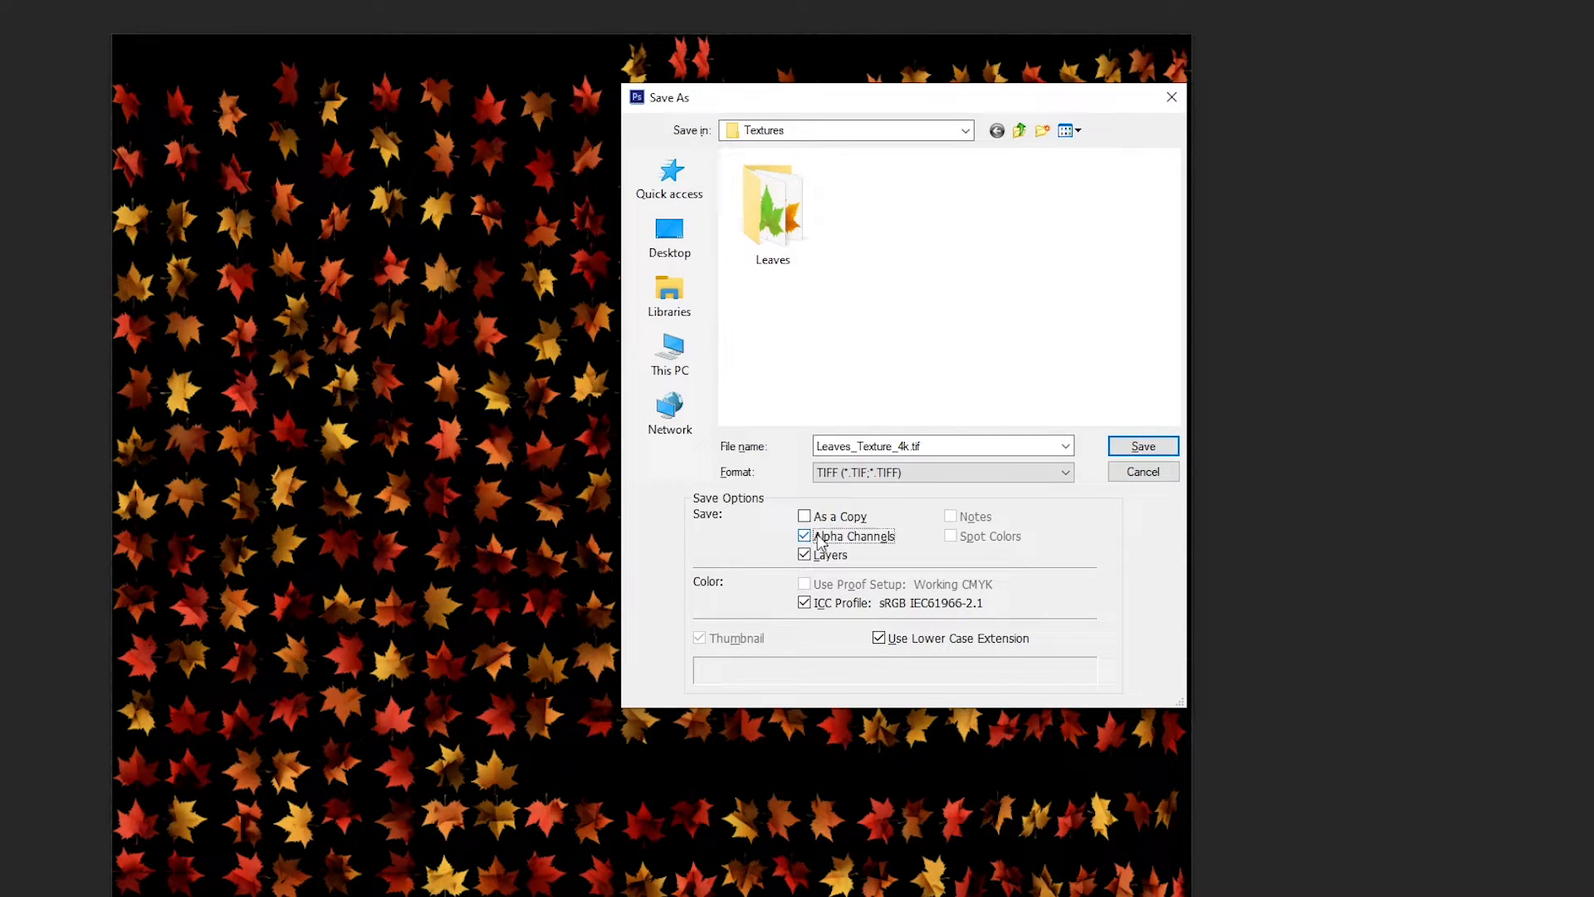
left_click(1142, 445)
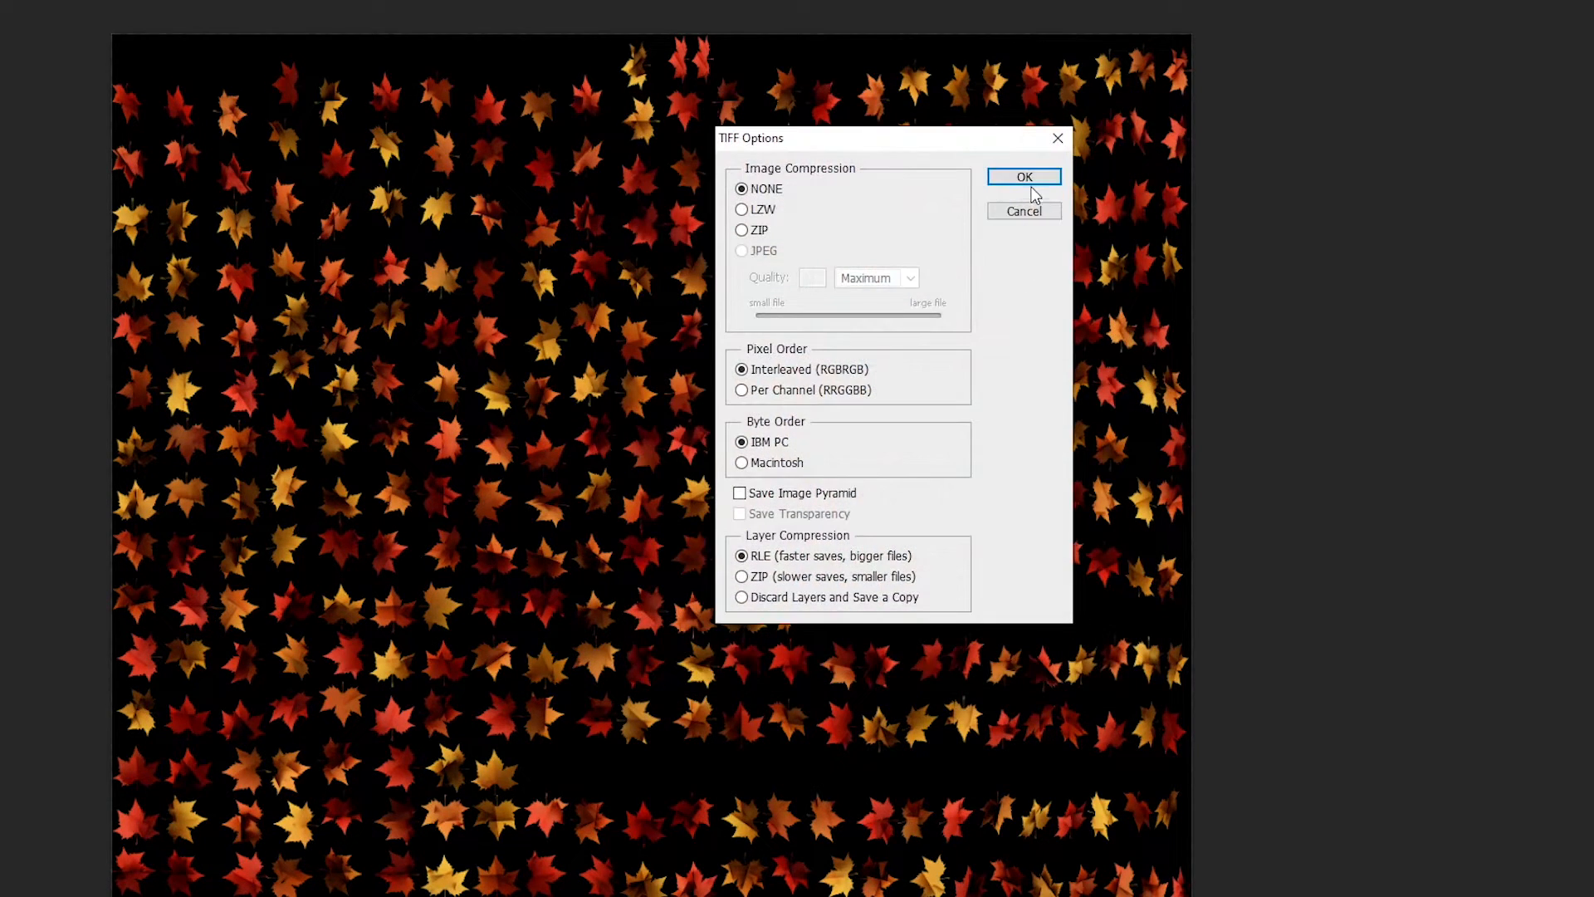
left_click(1023, 176)
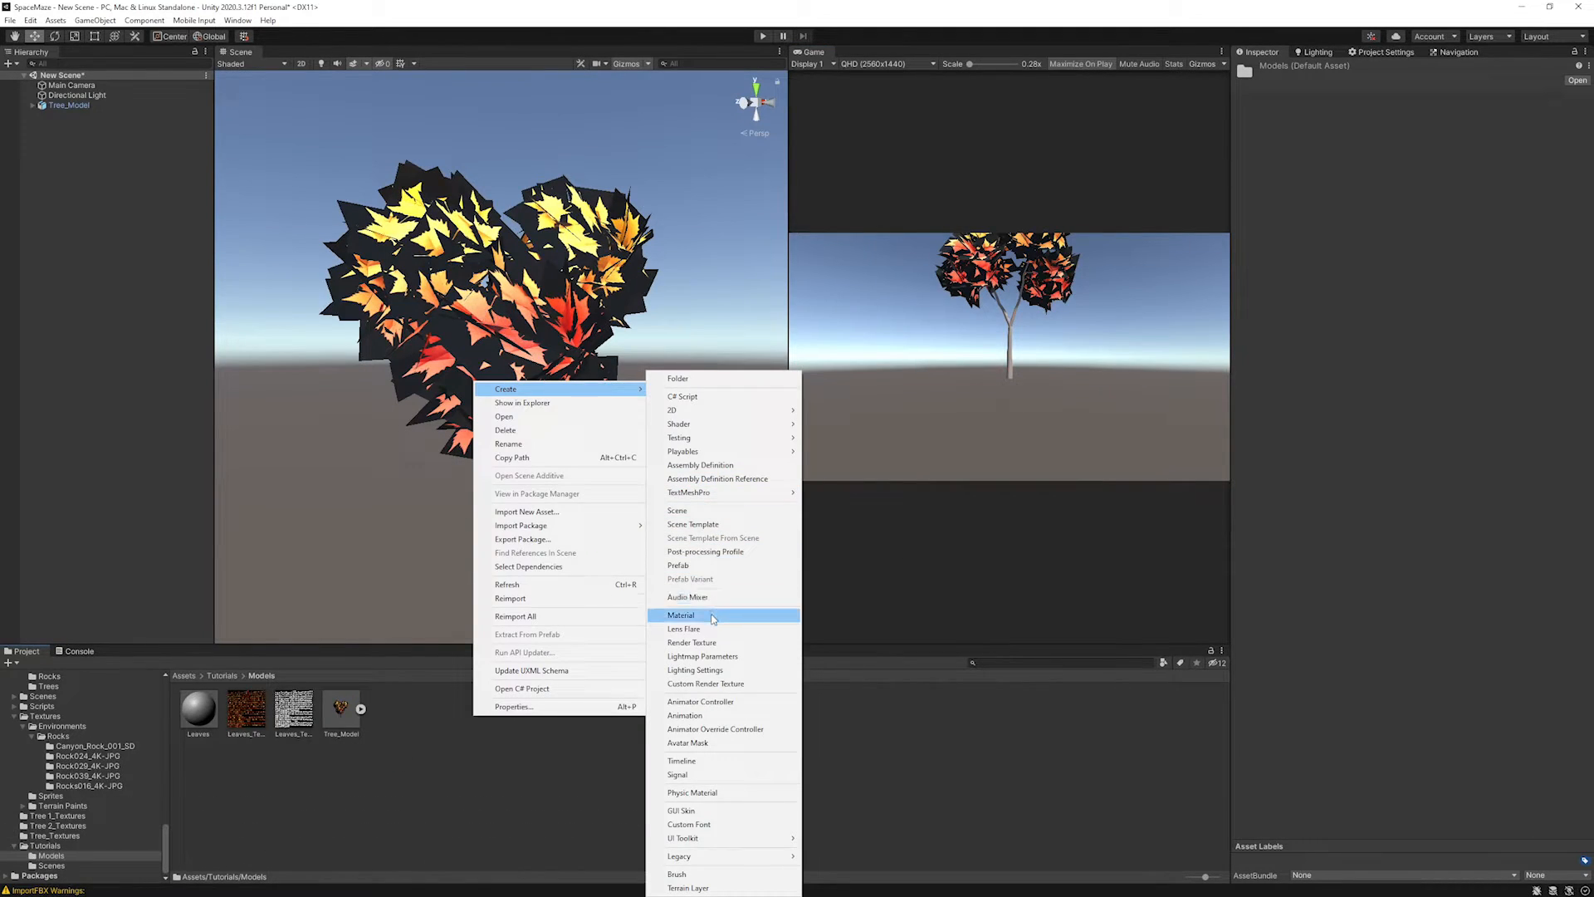
- Create the Leaves material, set the texture's alpha source, switch rendering to Cutout and adjust its colour
left_click(681, 614)
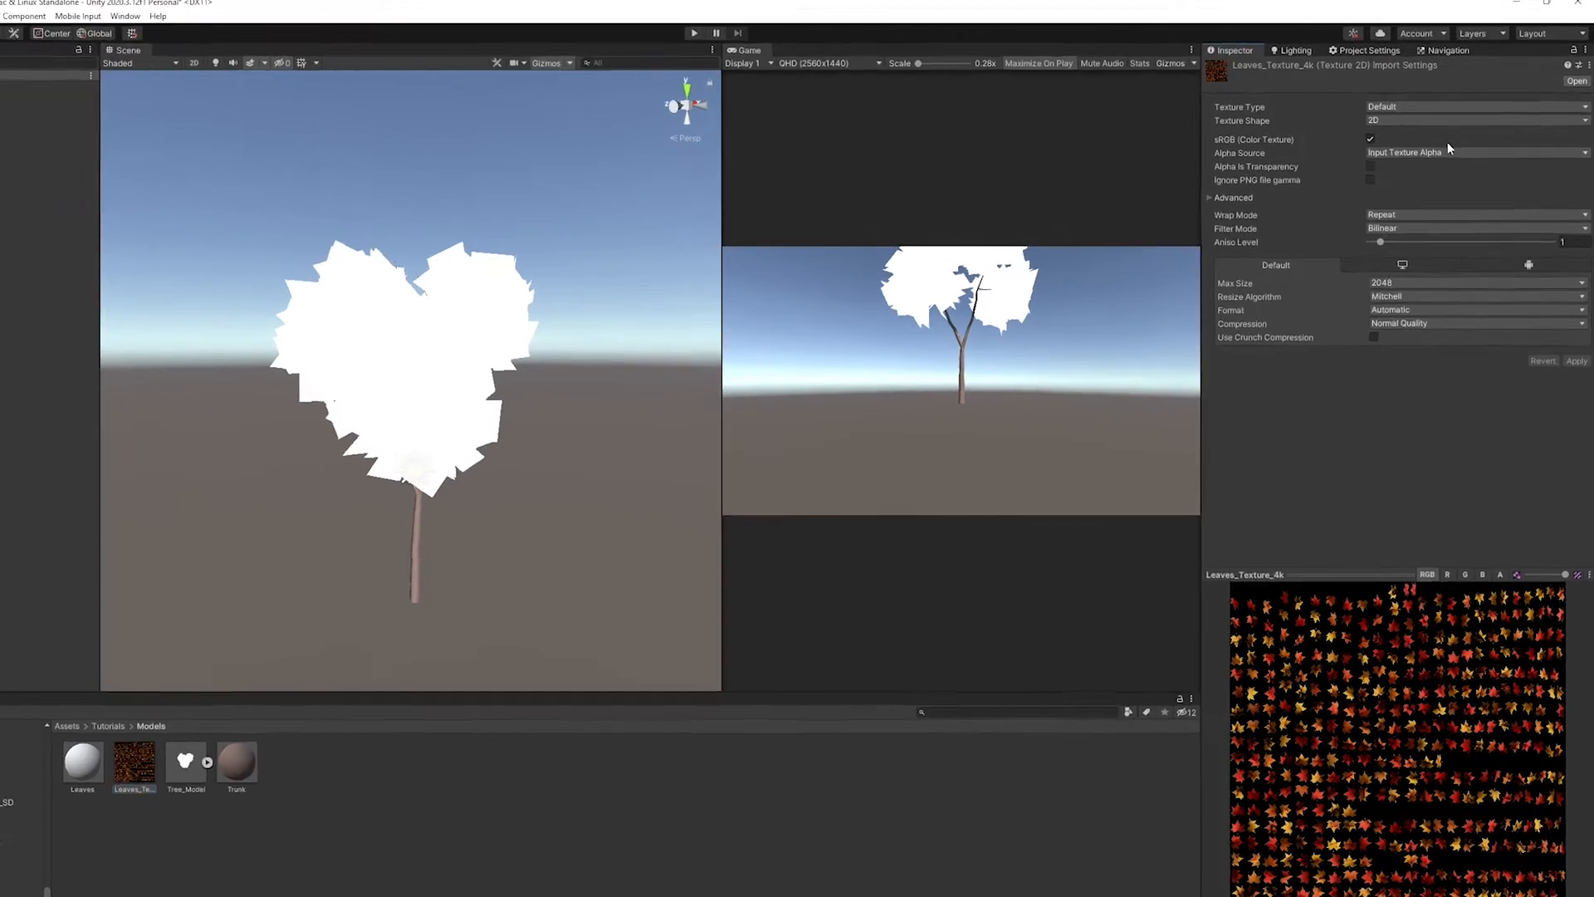
left_click(1372, 166)
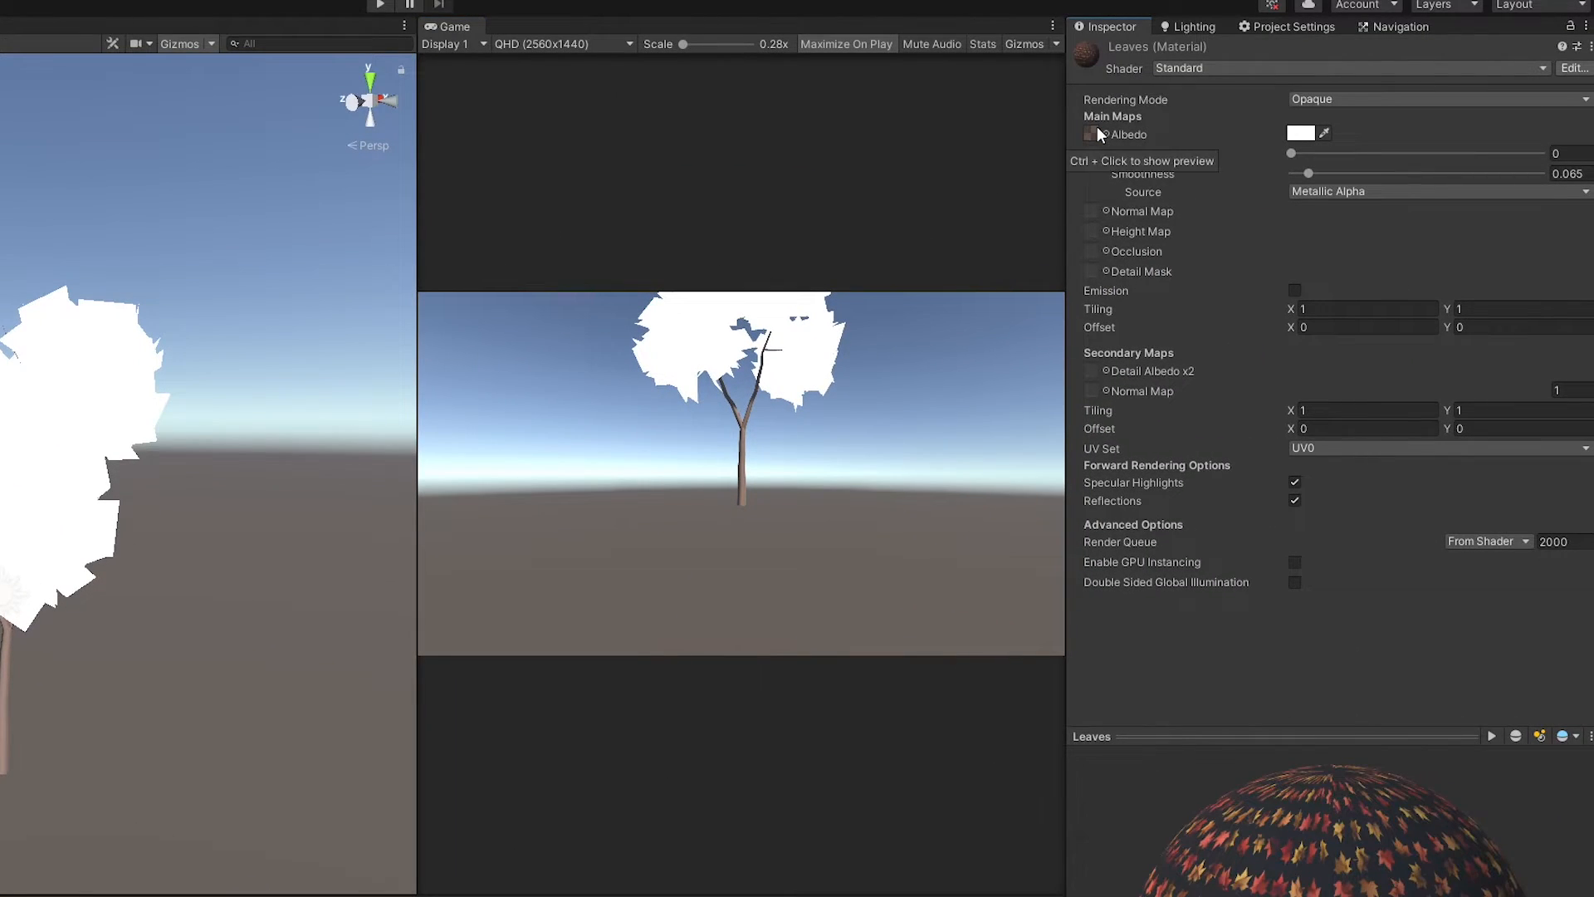
left_click(1433, 100)
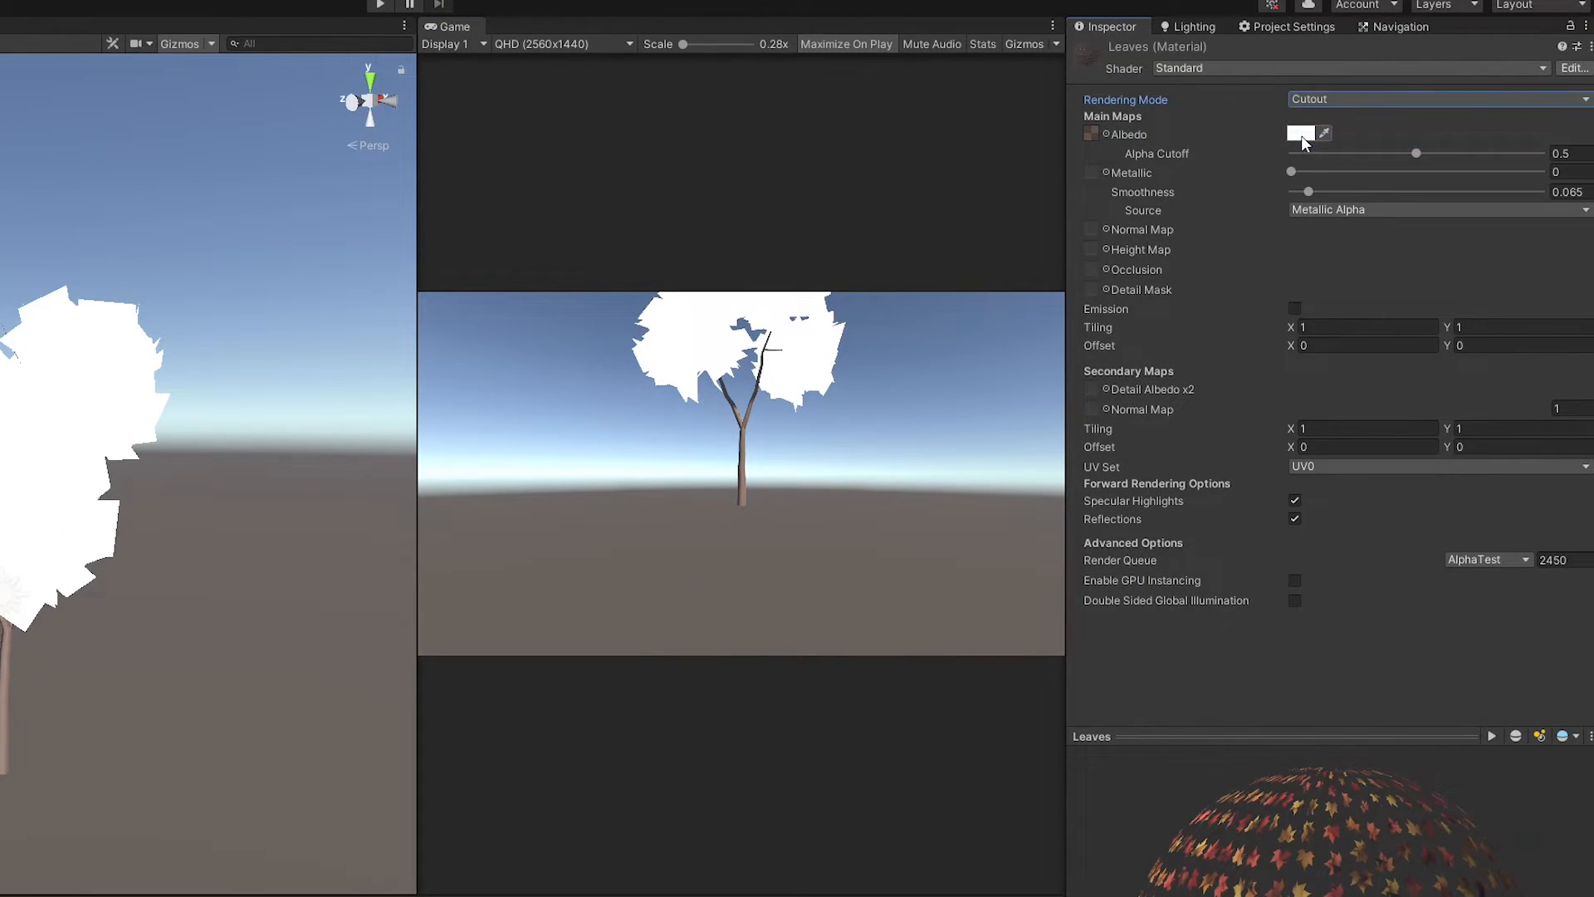
left_click(1295, 309)
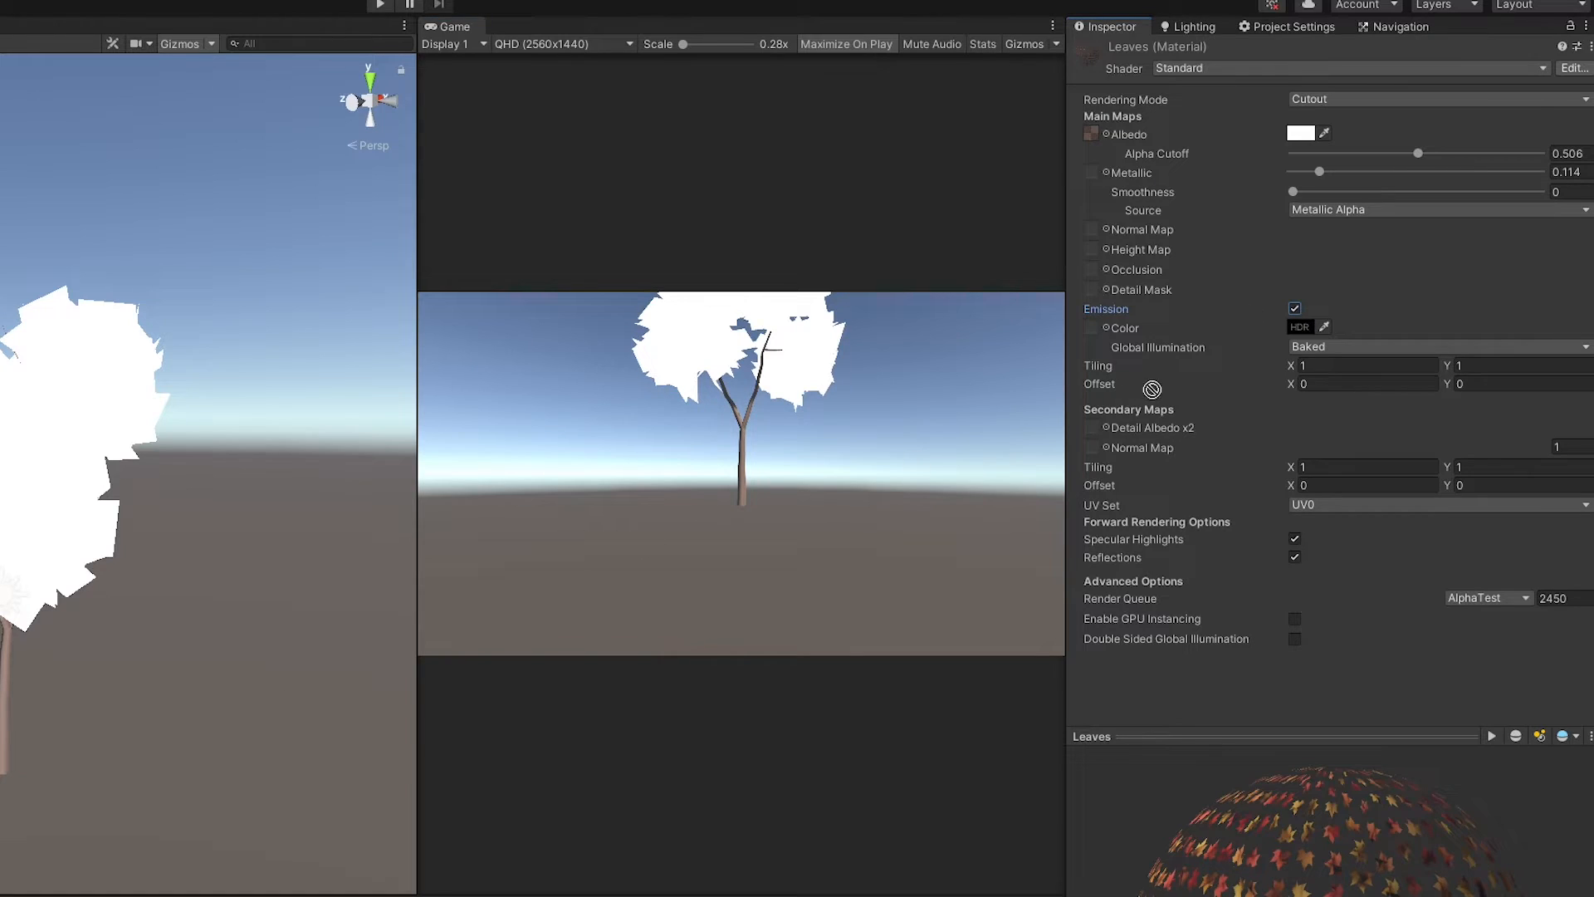
left_click(1300, 327)
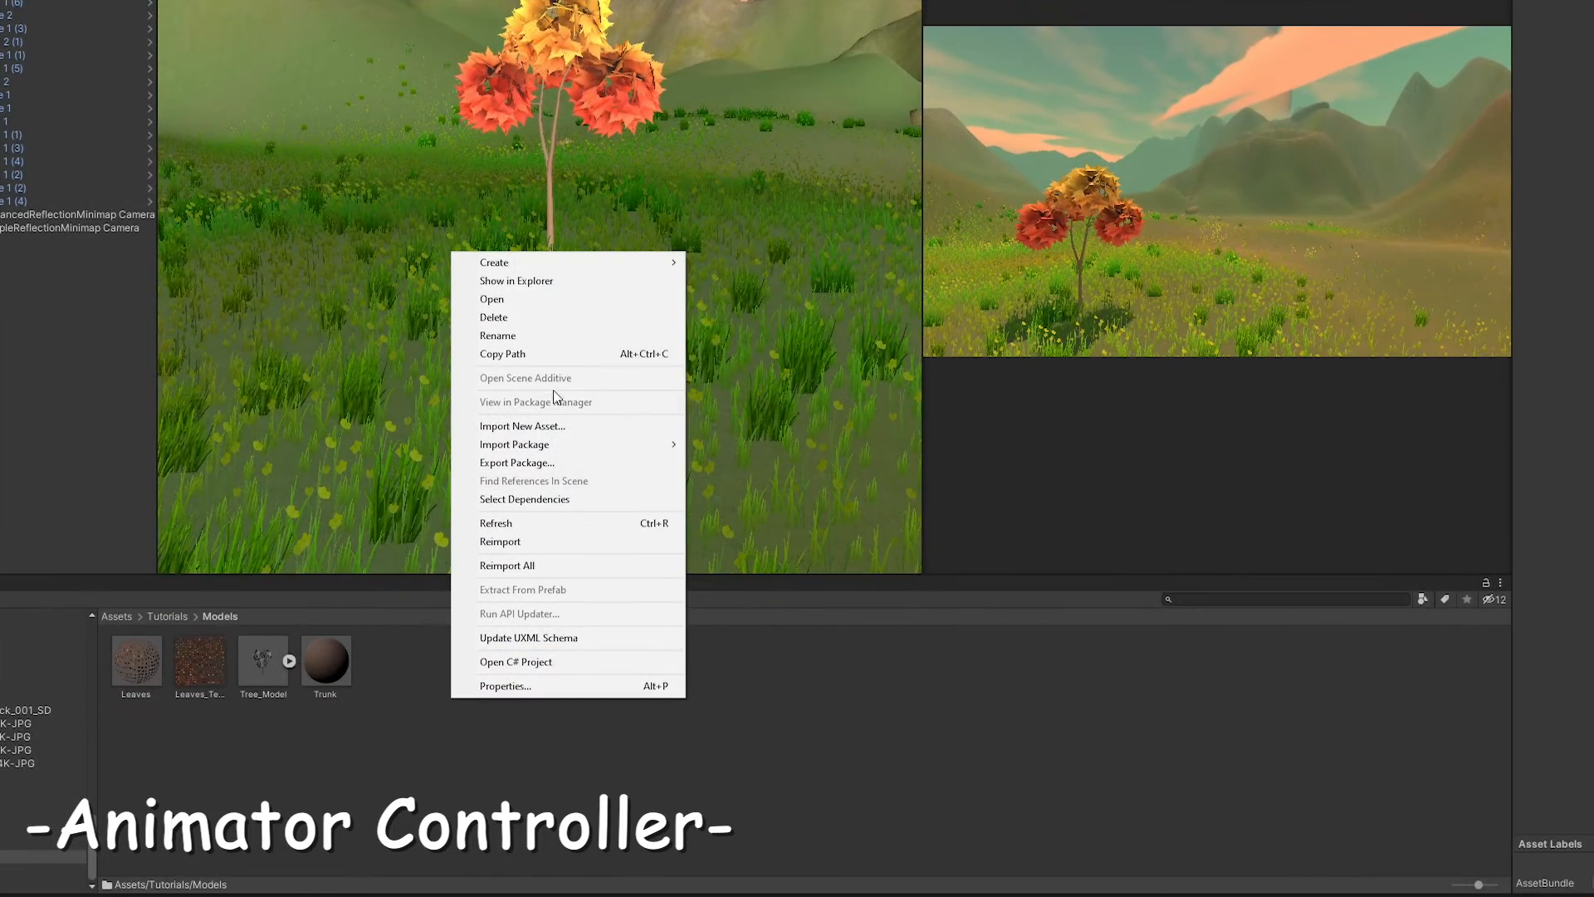
- Create the Tree Anim C animator controller and move its Scene state near the Entry node
left_click(495, 263)
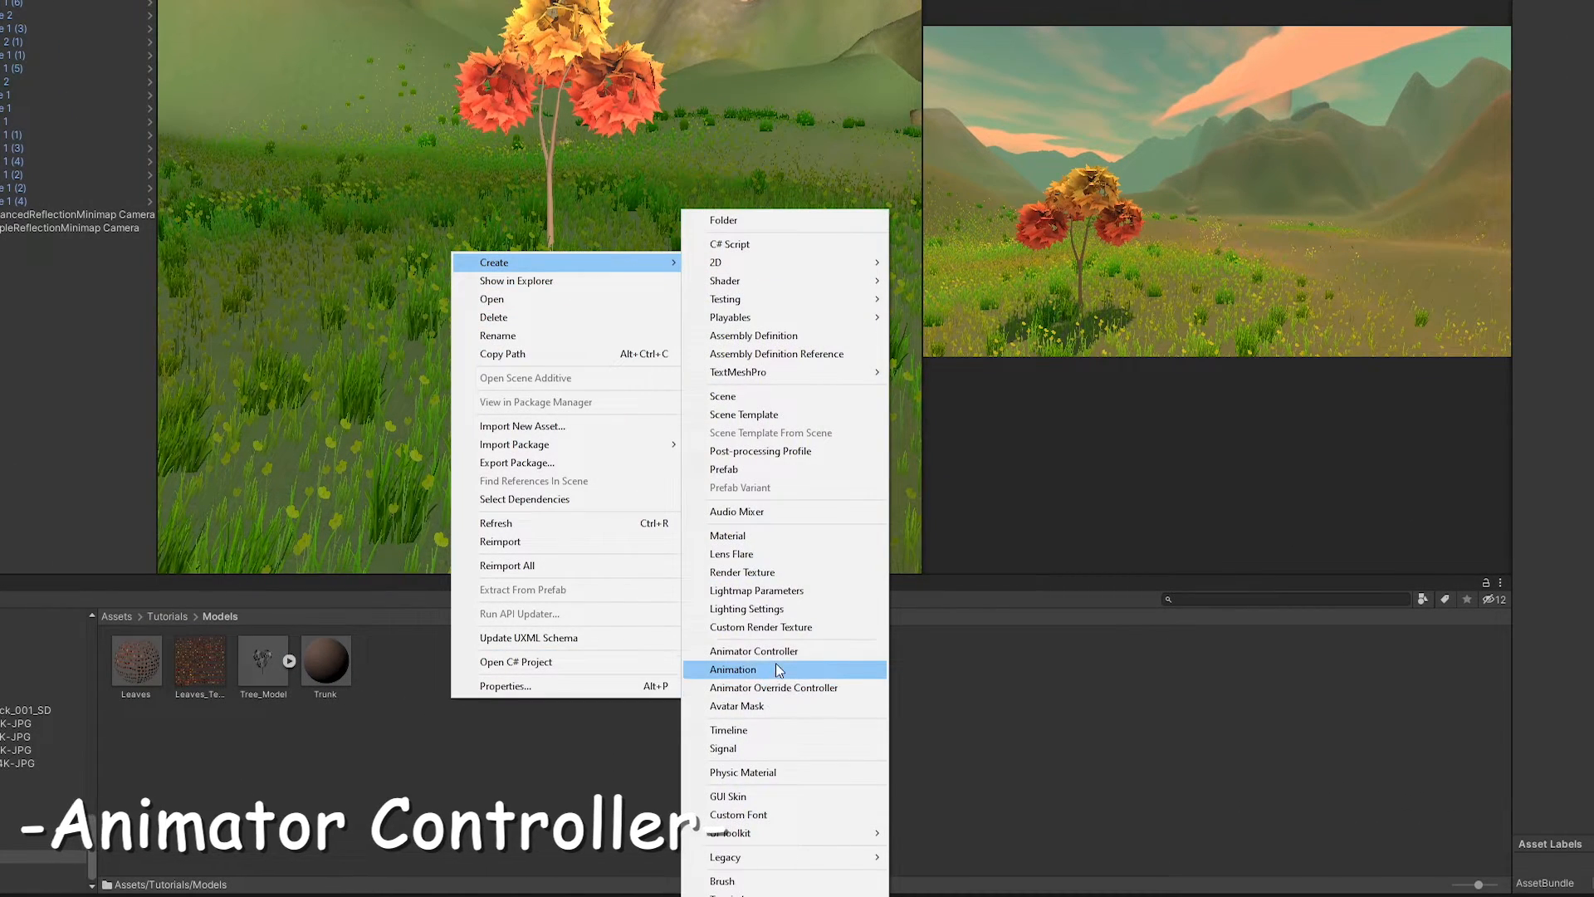
left_click(754, 651)
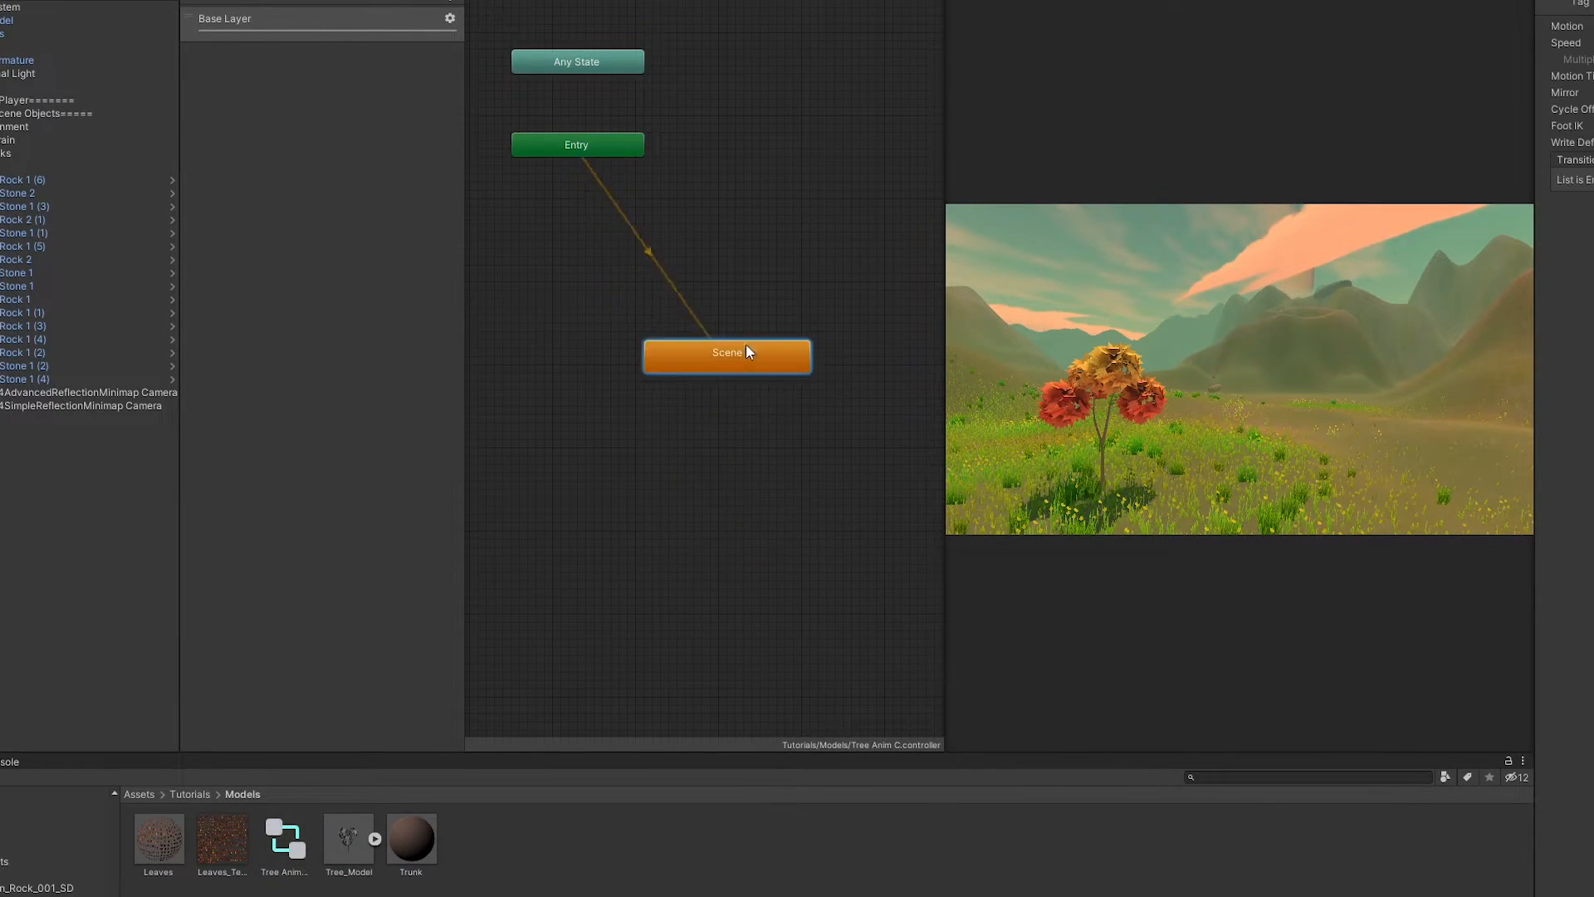
left_click_drag(726, 355, 743, 240)
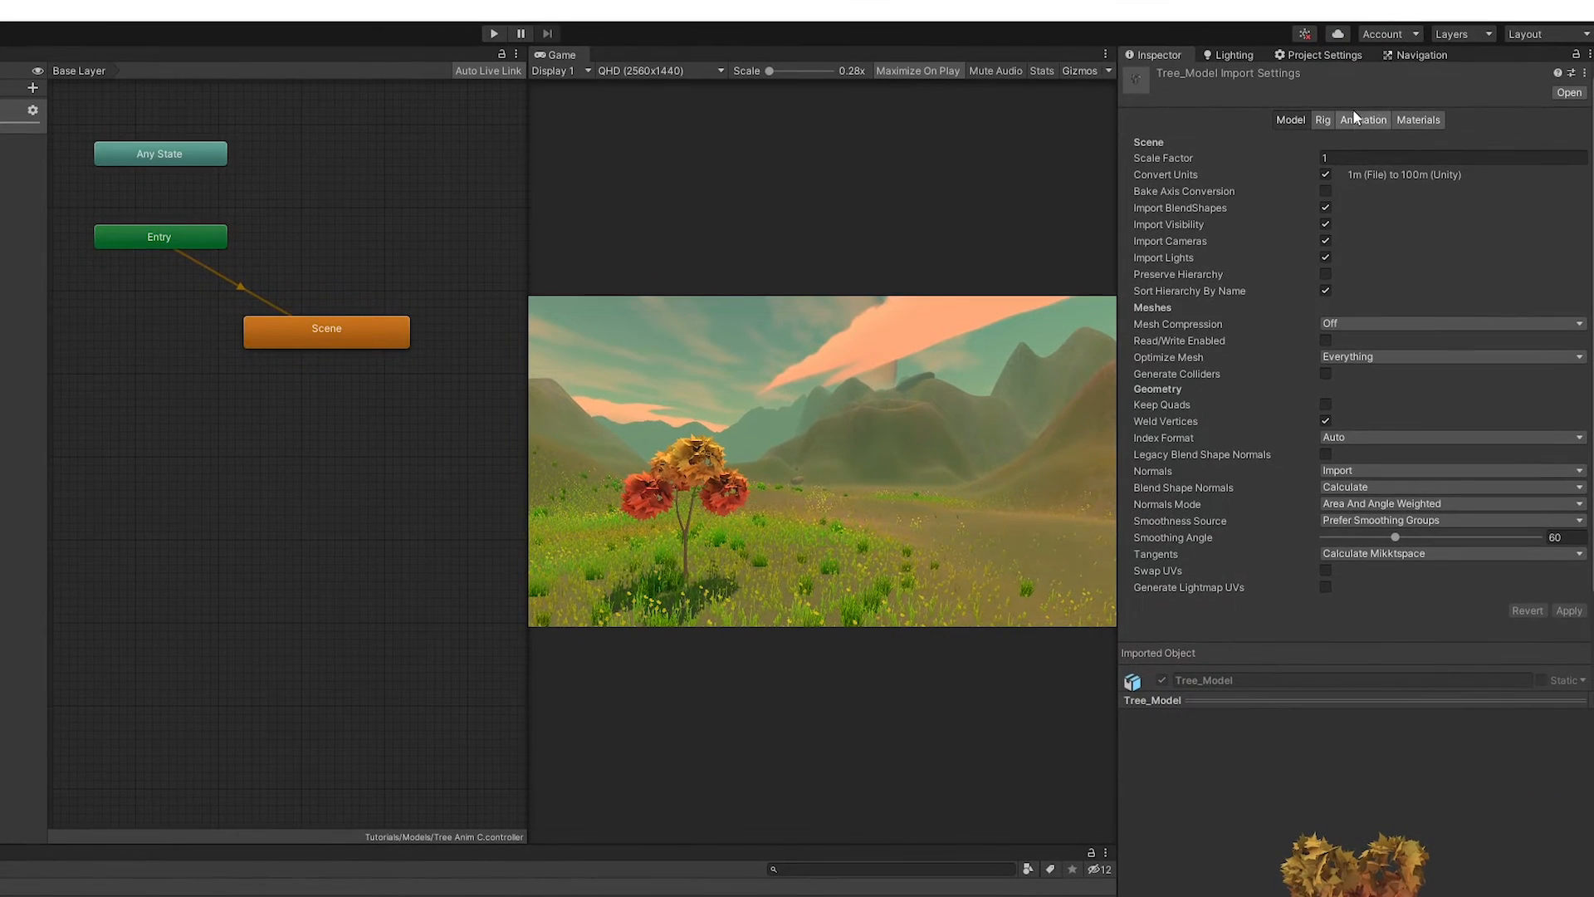
- Check the model's Animation import settings and start adding a component to Tree_Model
left_click(1362, 120)
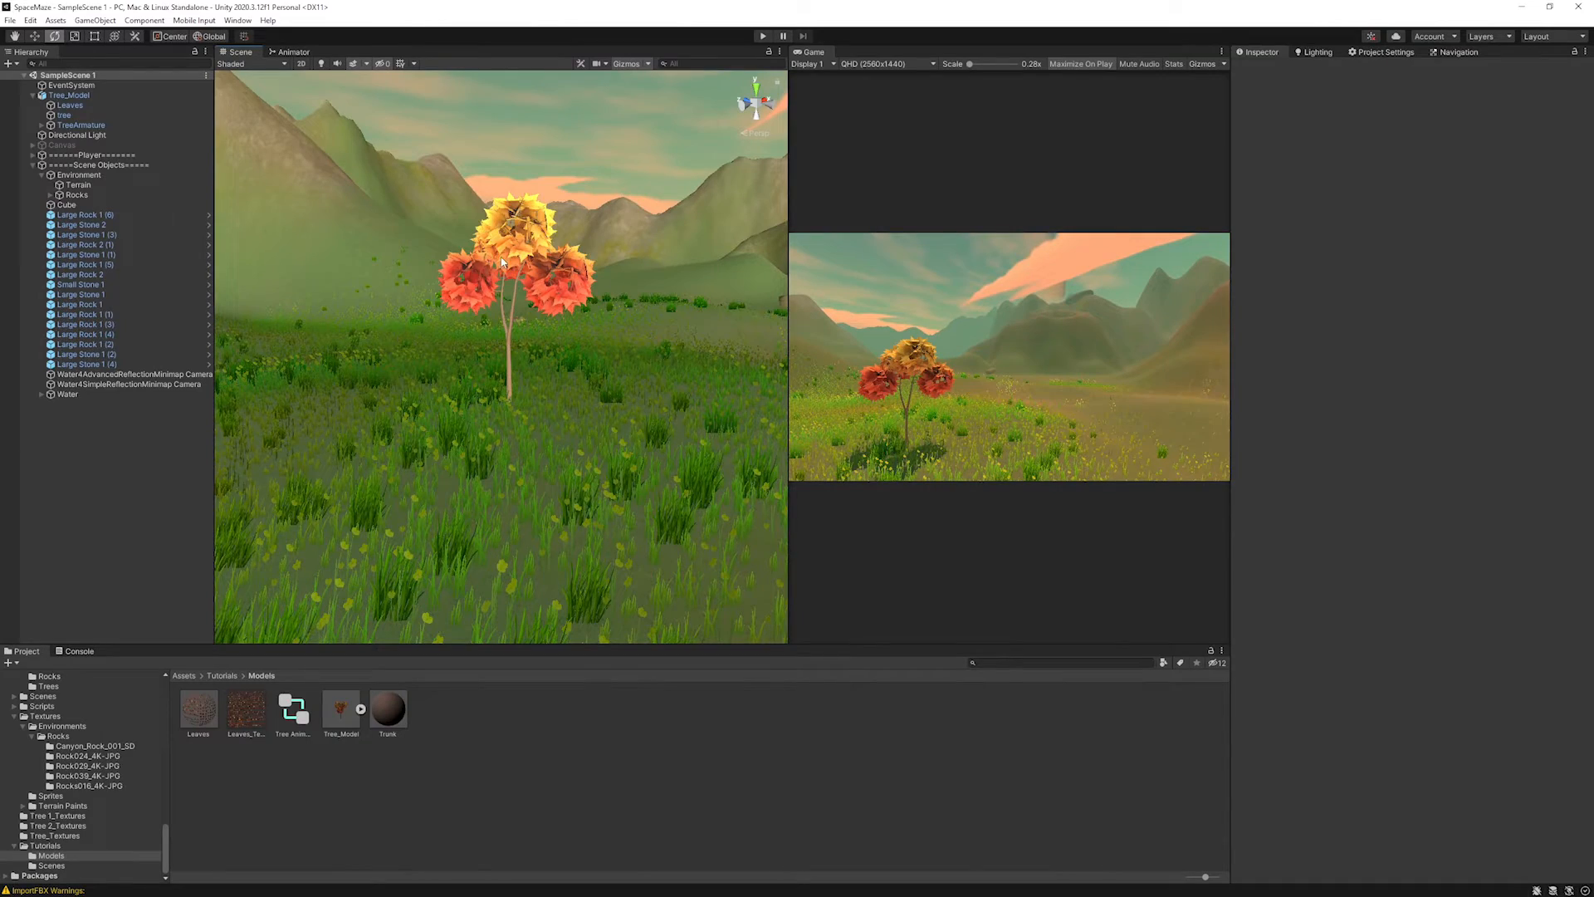
left_click(1331, 212)
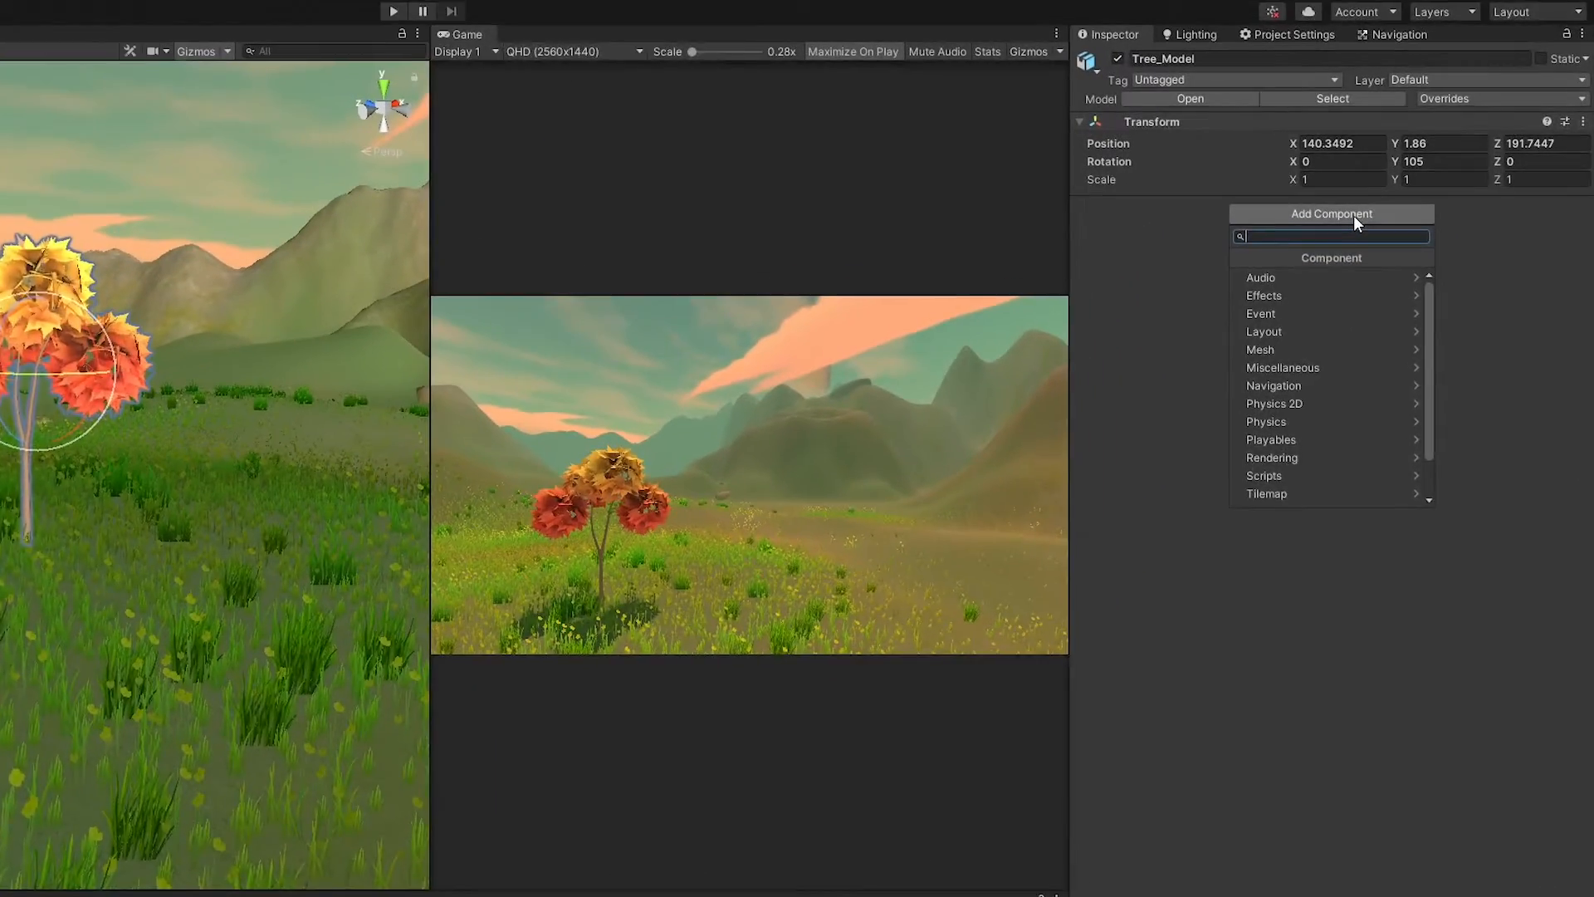